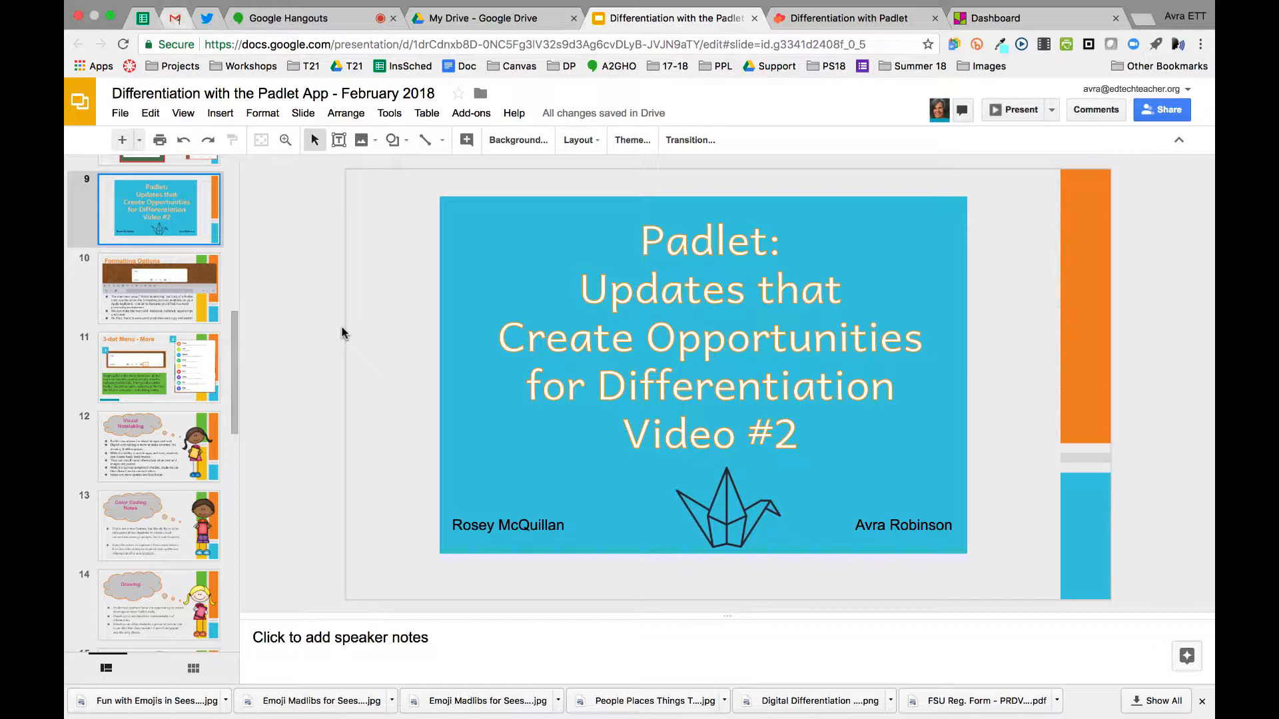
Show the Formatting Options slide from the filmstrip.
left_click(159, 288)
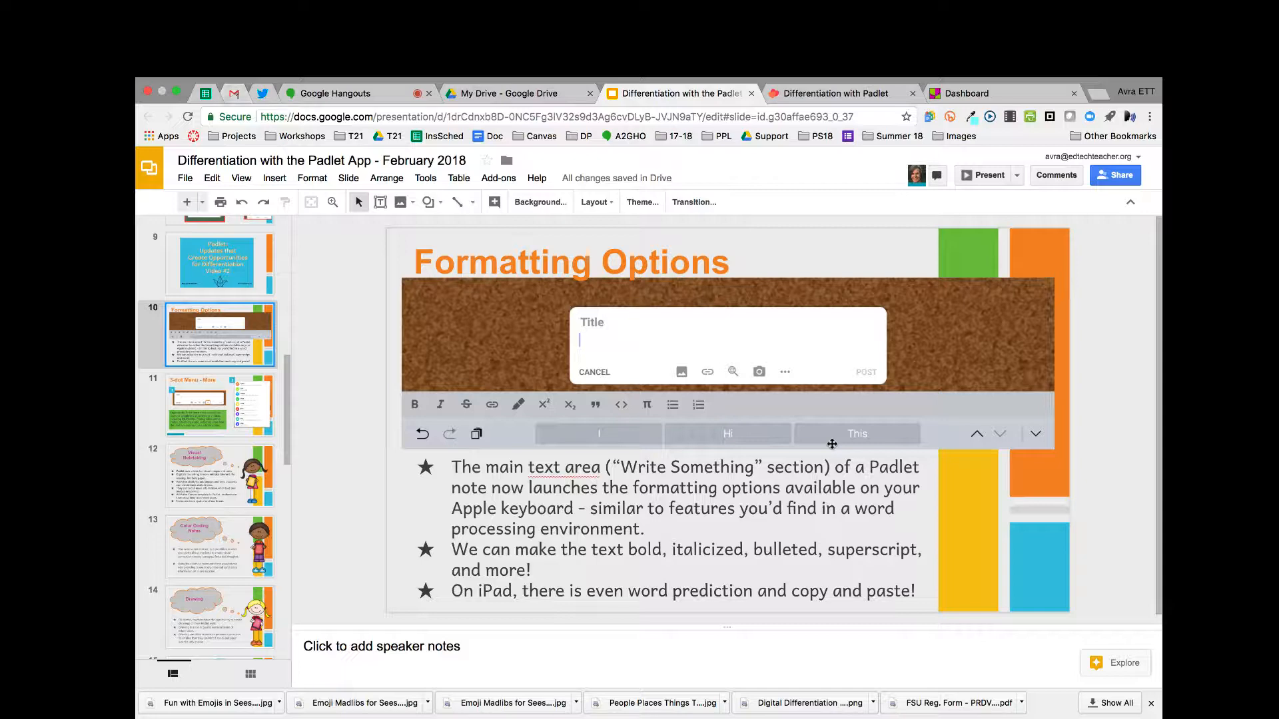
mouse_move(983, 174)
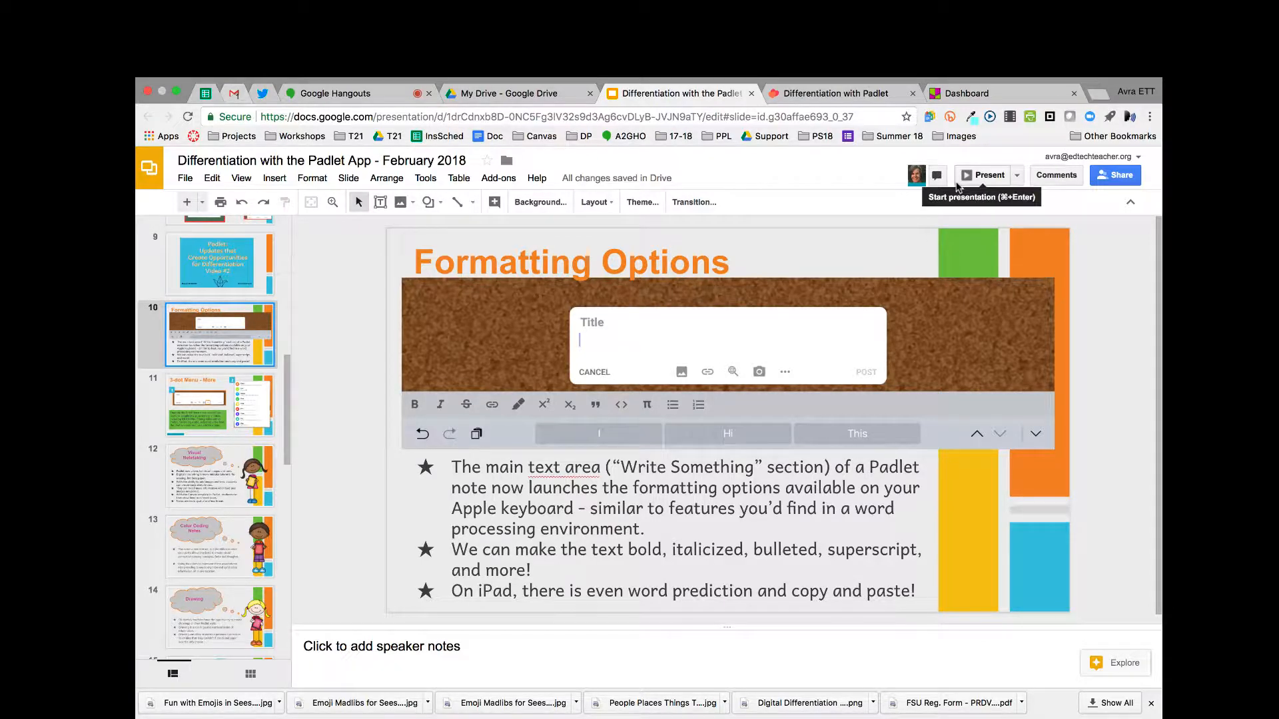
On the Padlet board, create a note titled 'Avra' with body 'I can write some text.'.
left_click(836, 93)
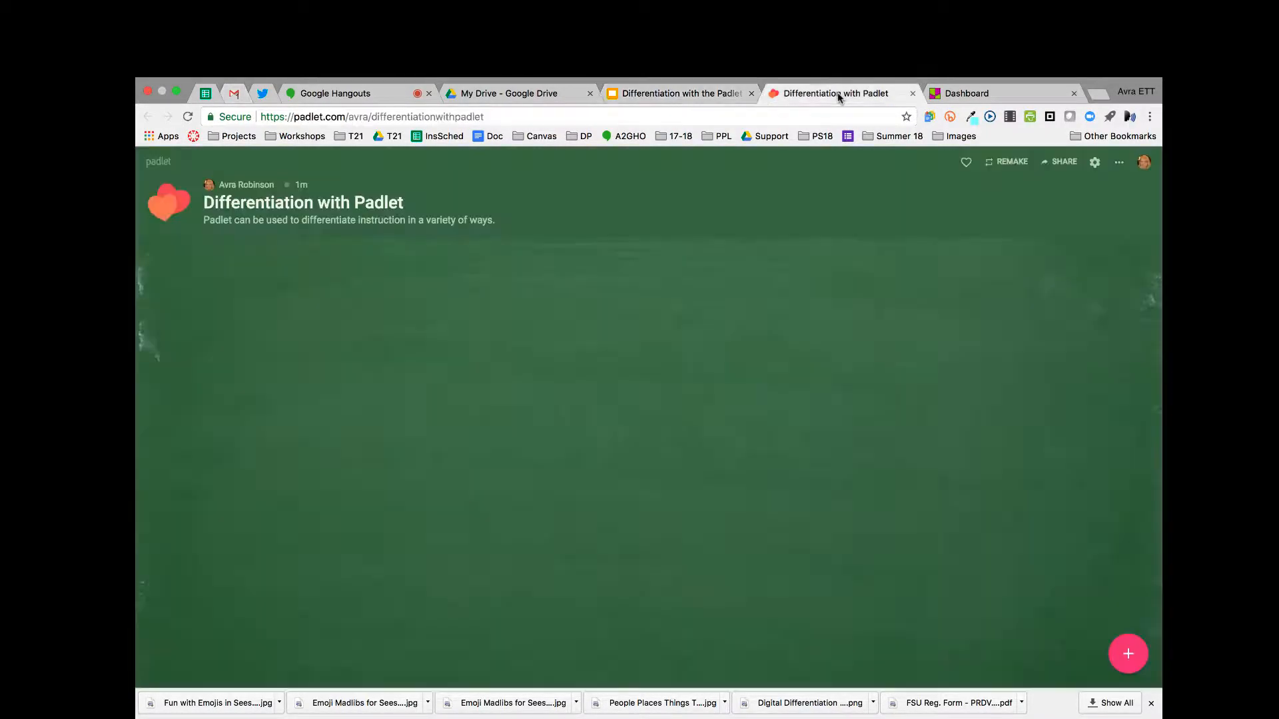
mouse_move(491, 341)
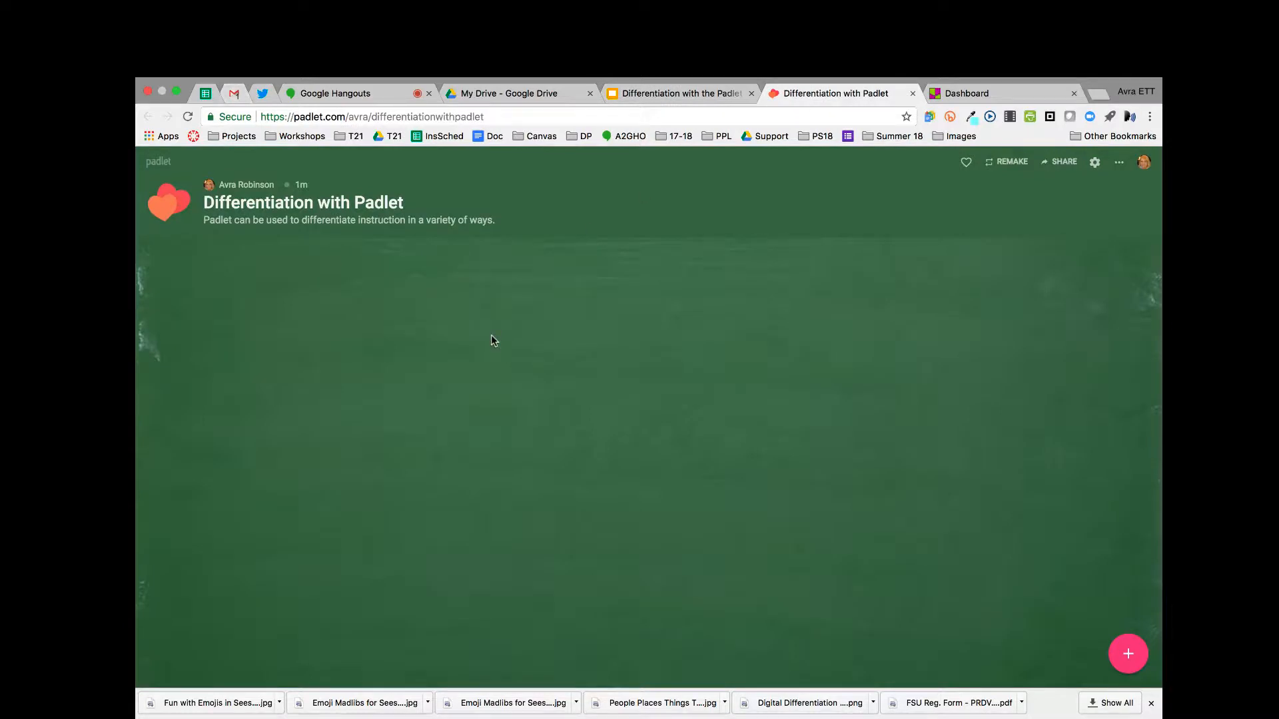
mouse_move(1149, 651)
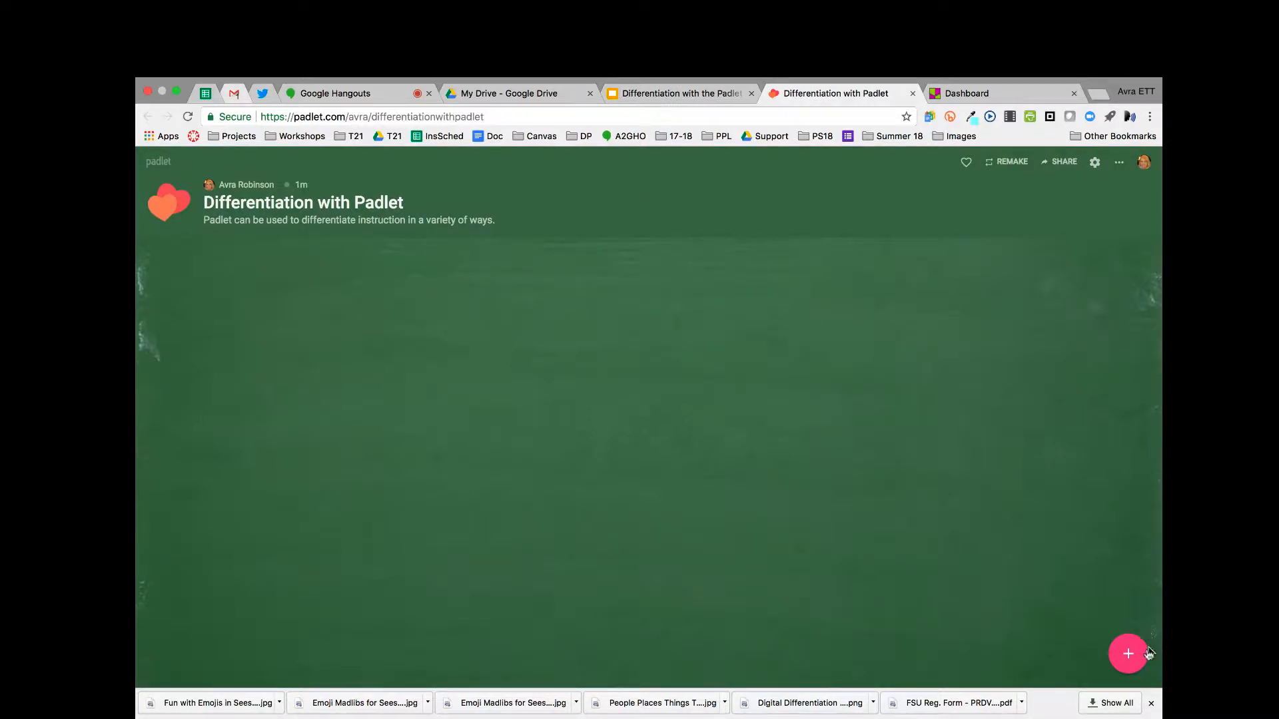
mouse_move(624, 401)
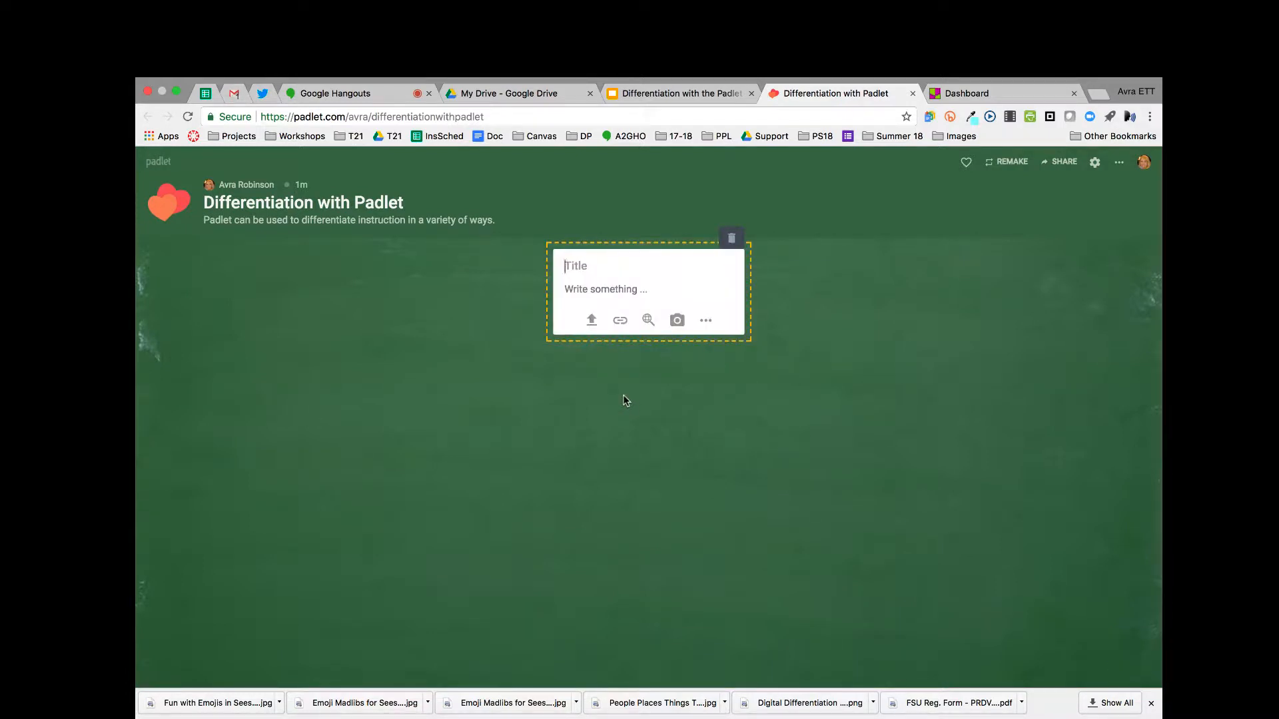
type("A")
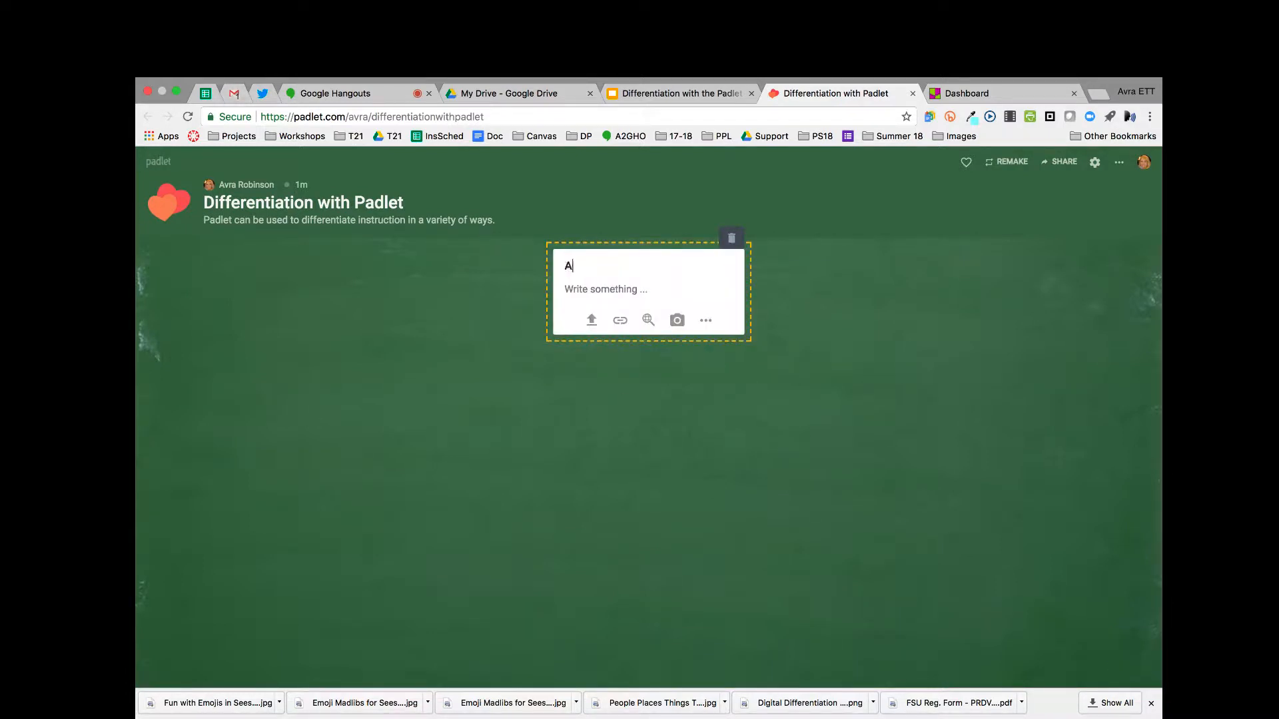
type("vra")
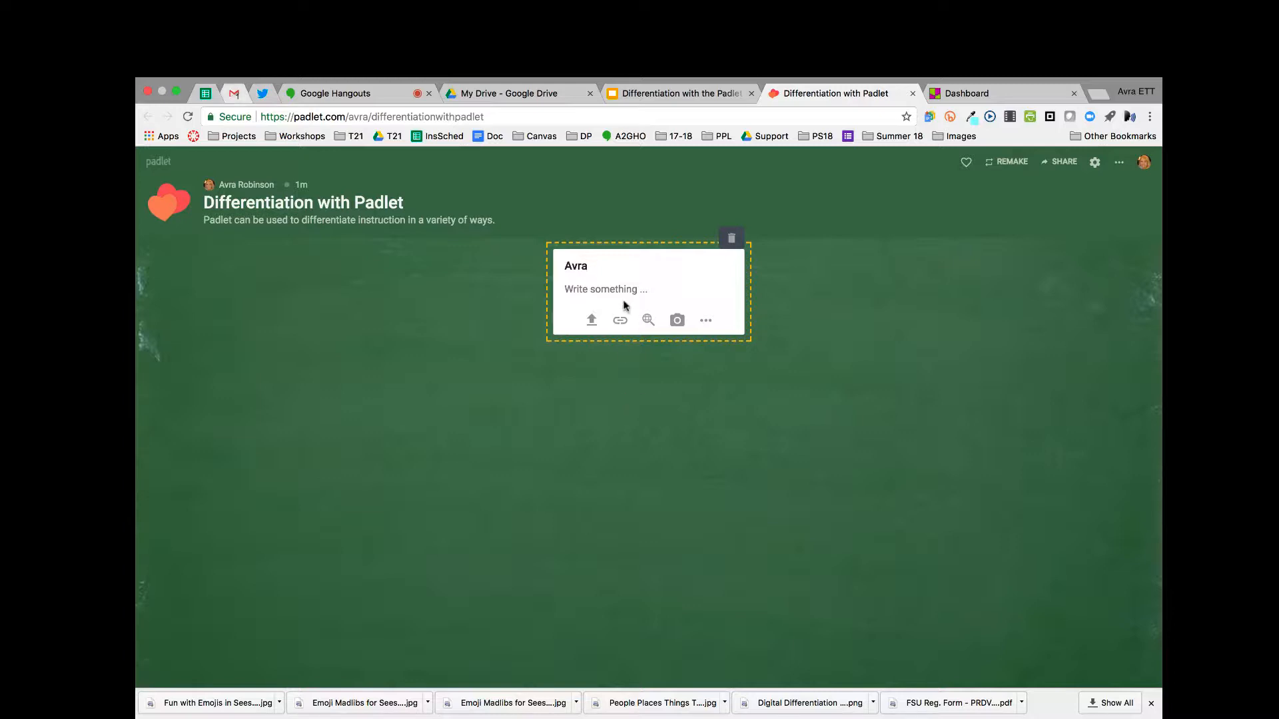
type("I can writ")
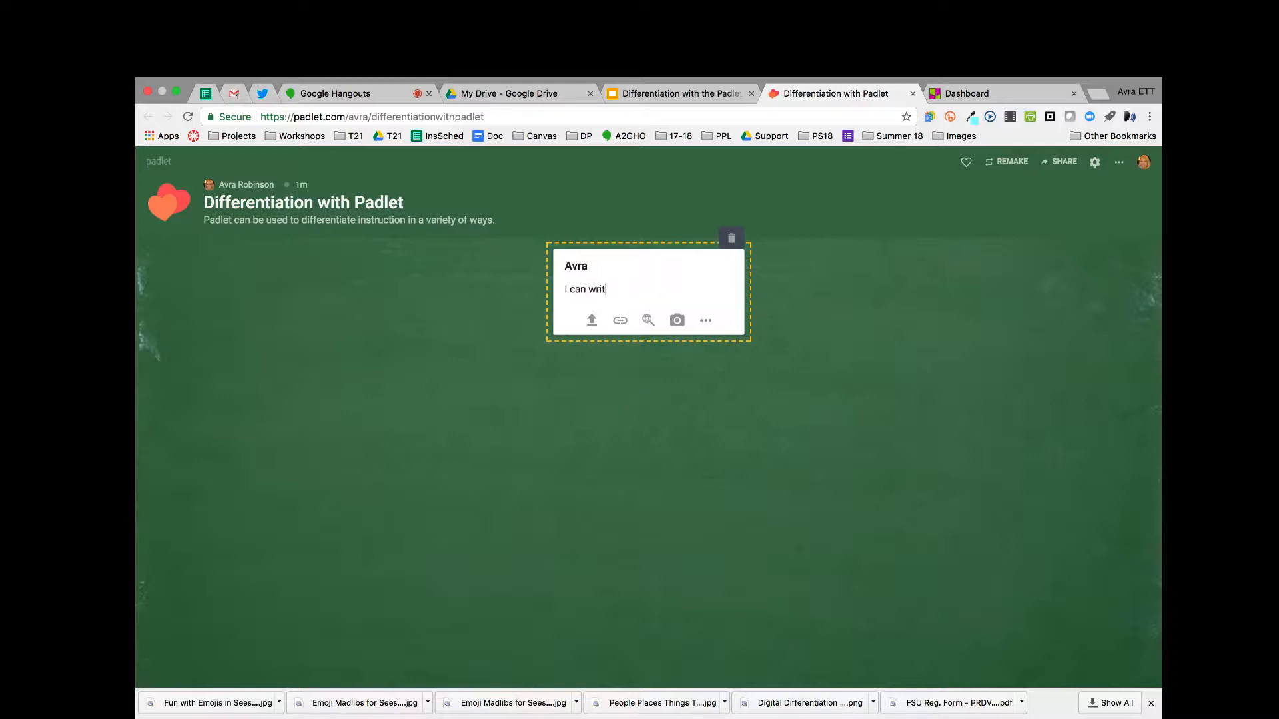
type("e some text.")
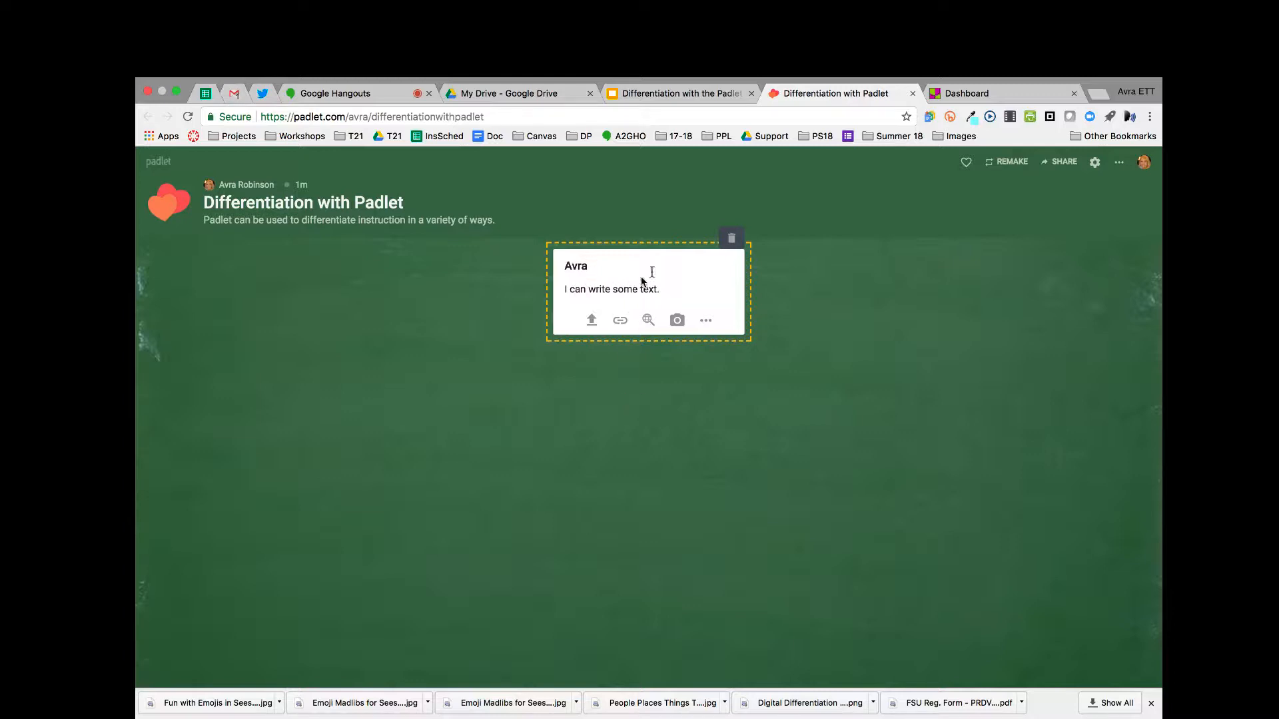
Highlight the word 'write' and make the sentence a bulleted item.
left_click(659, 289)
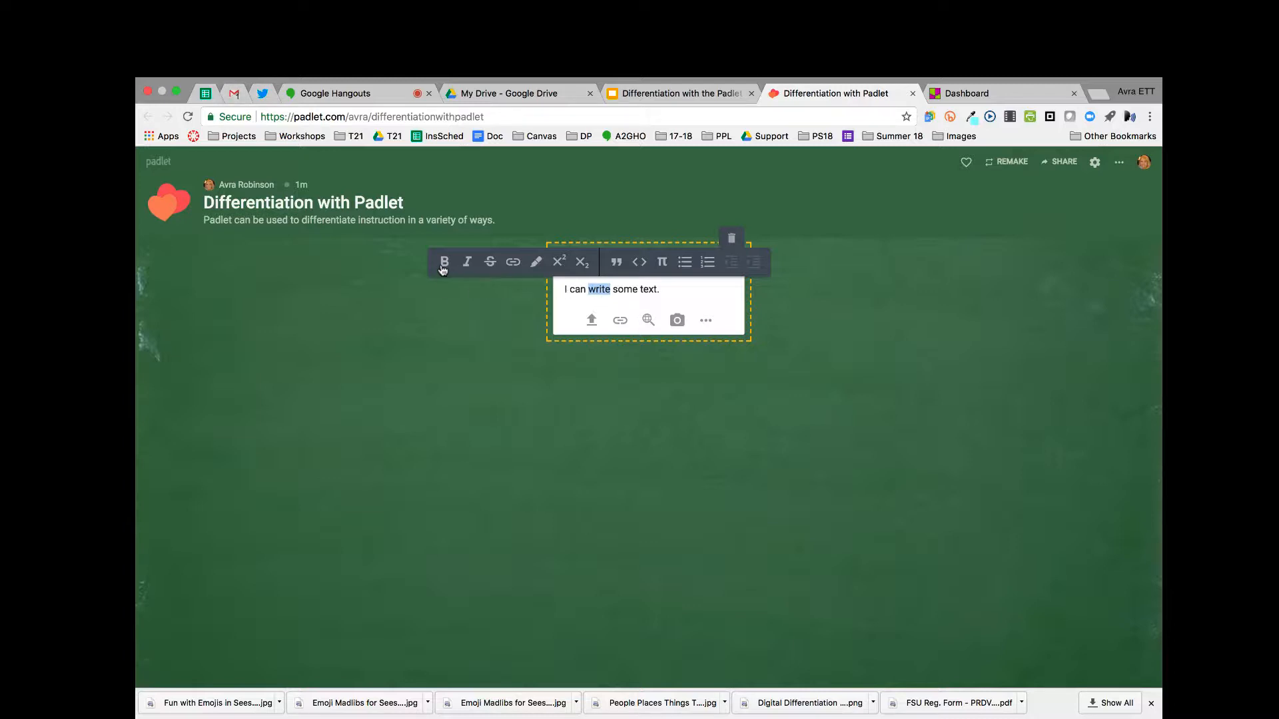
mouse_move(444, 262)
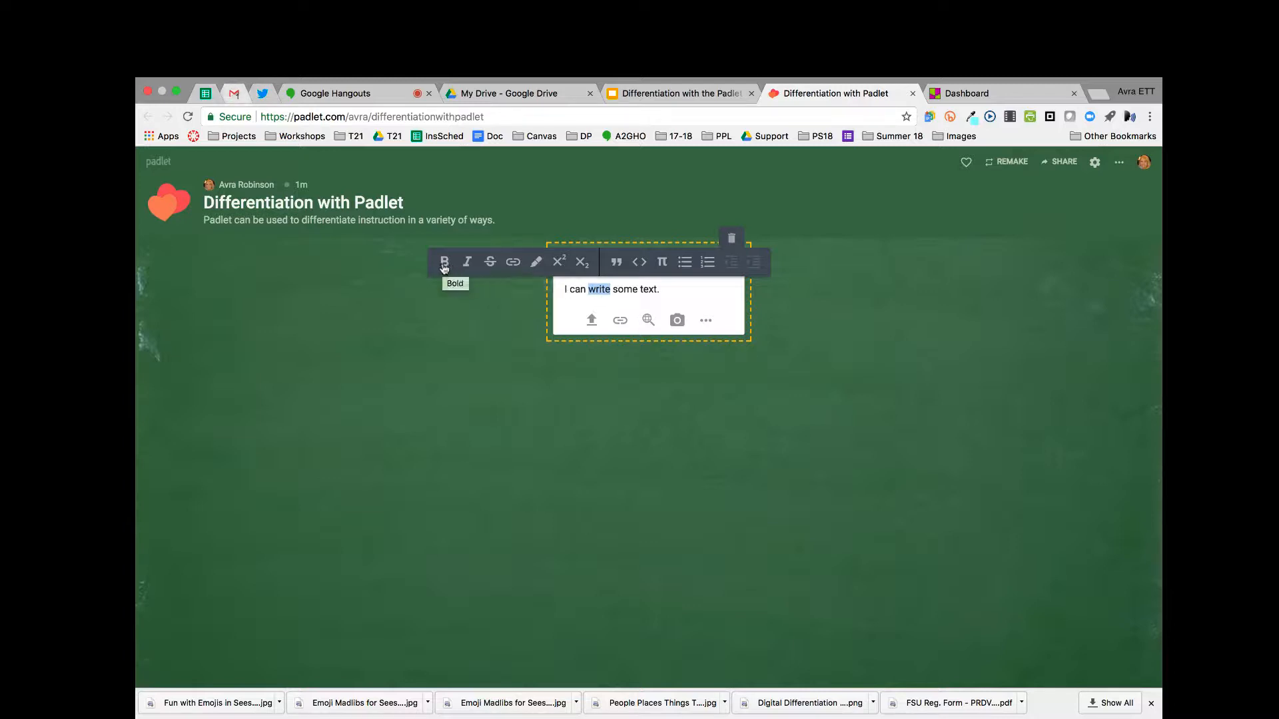
mouse_move(490, 263)
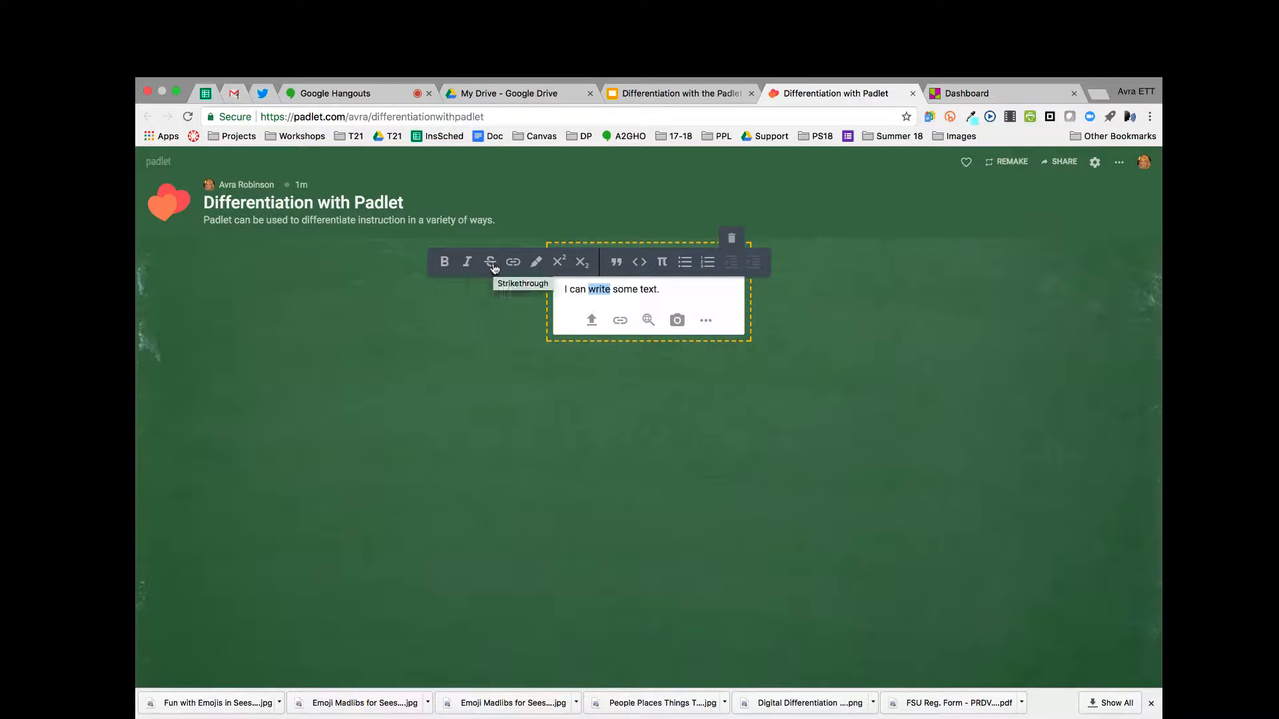
mouse_move(536, 262)
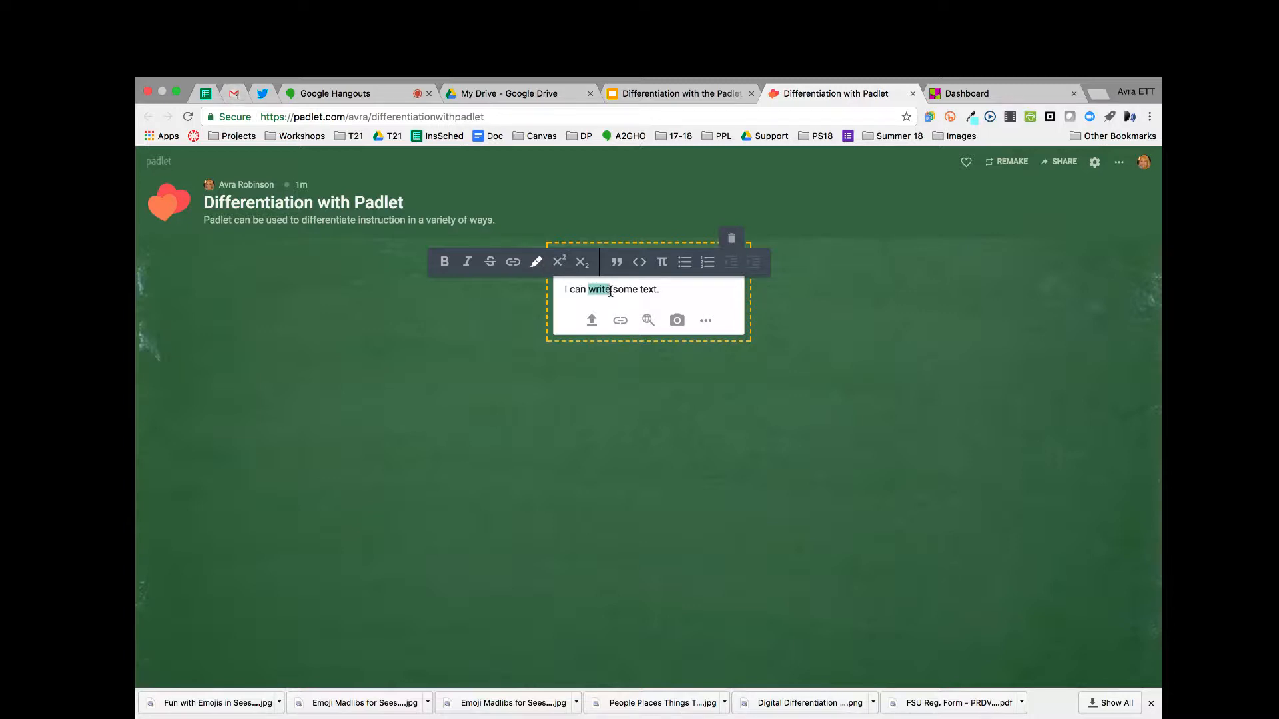
mouse_move(581, 262)
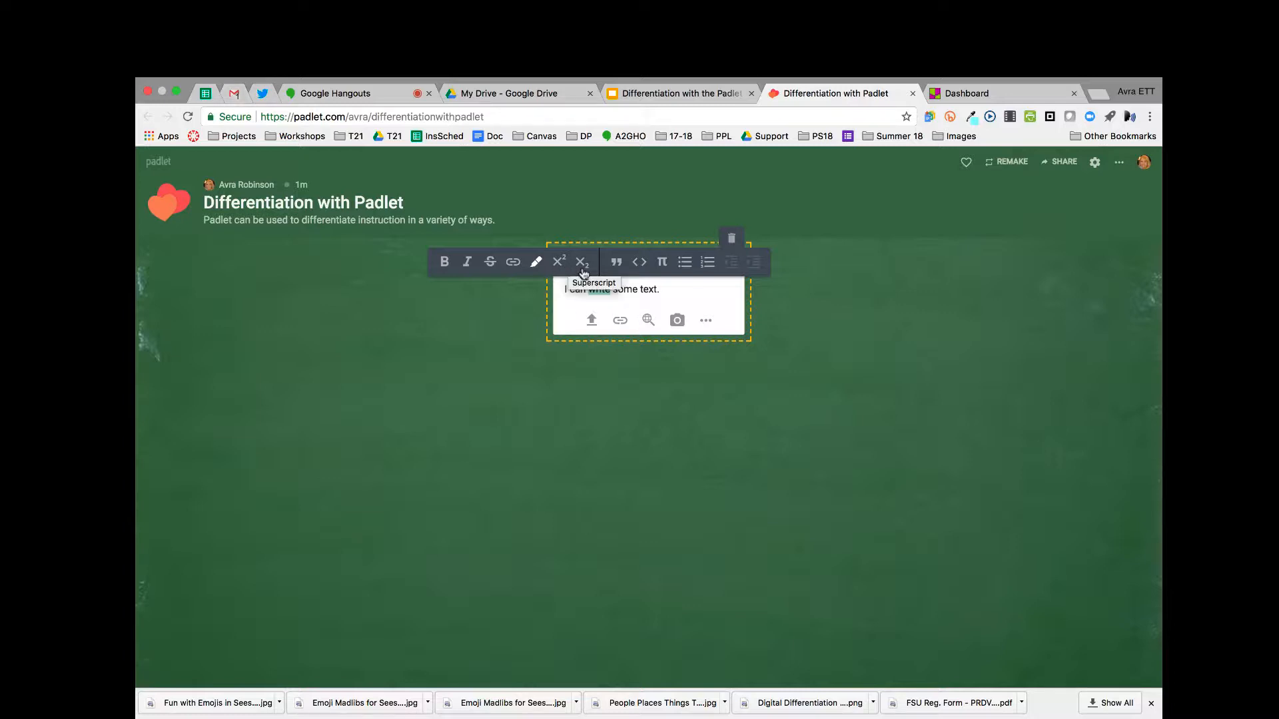
mouse_move(685, 263)
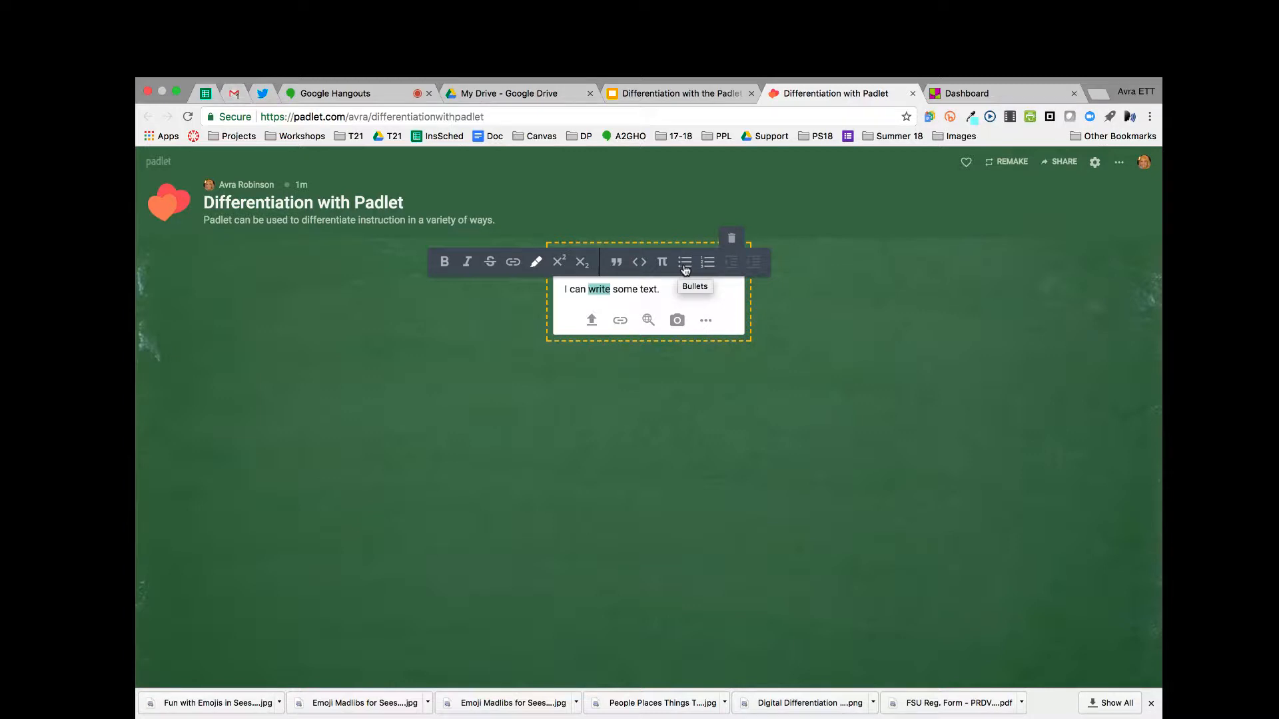
left_click(685, 262)
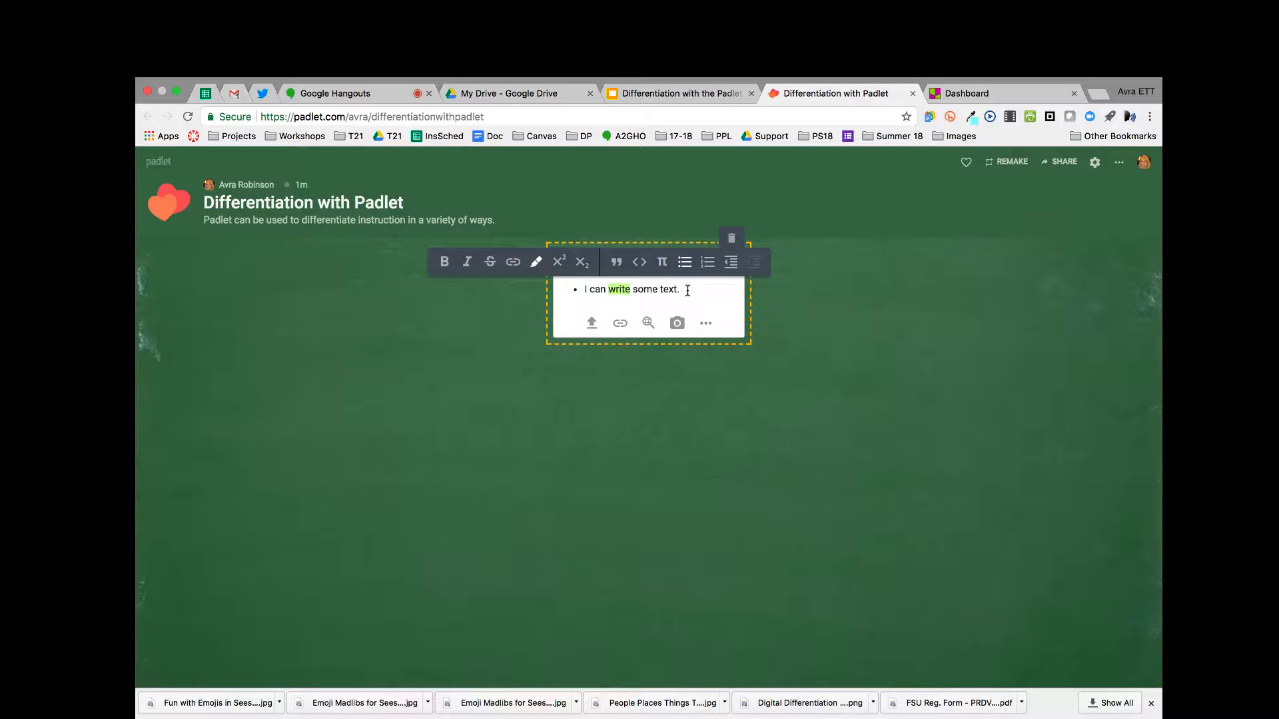
Switch back to the deck on the Formatting Options slide.
left_click(677, 94)
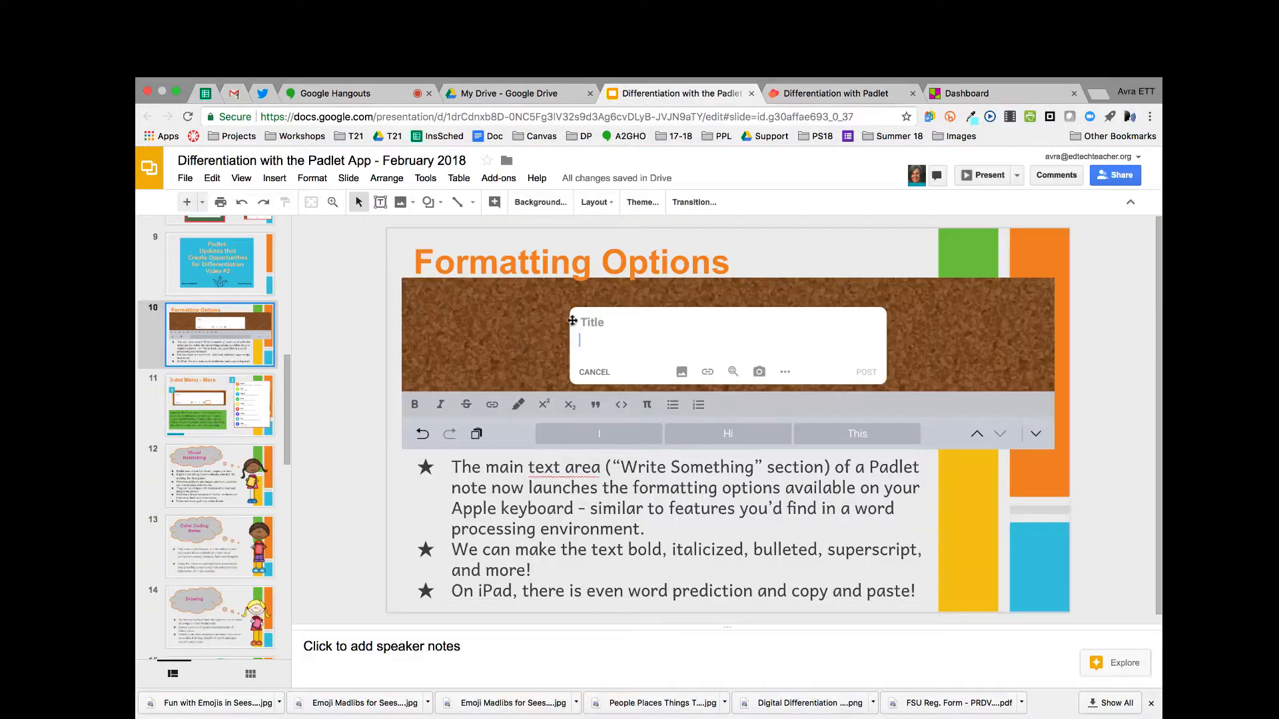
mouse_move(528, 383)
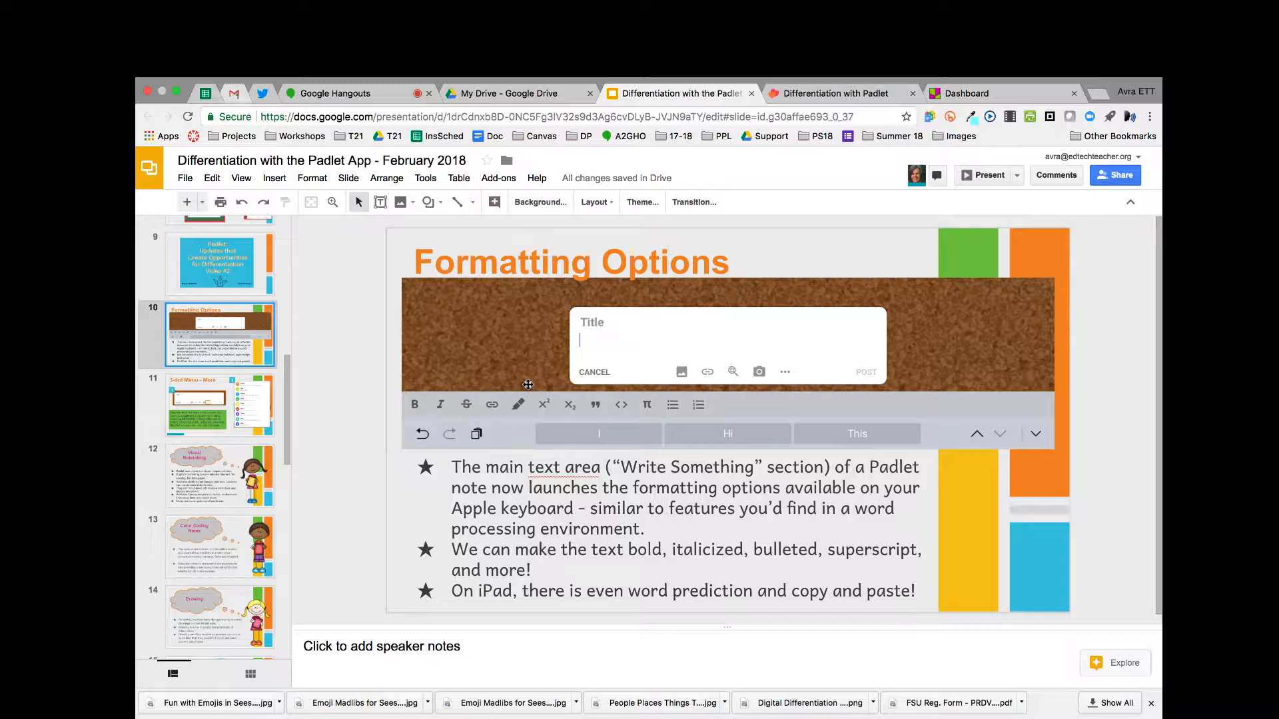
mouse_move(302, 465)
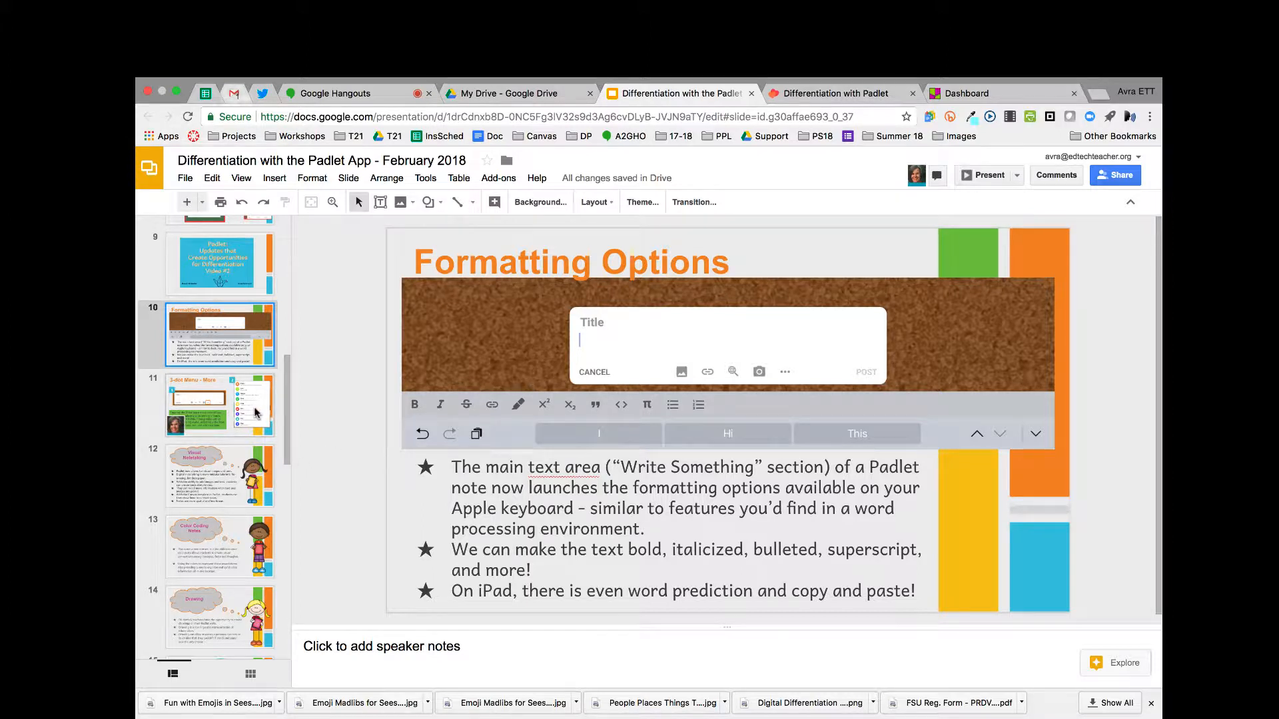
left_click(218, 405)
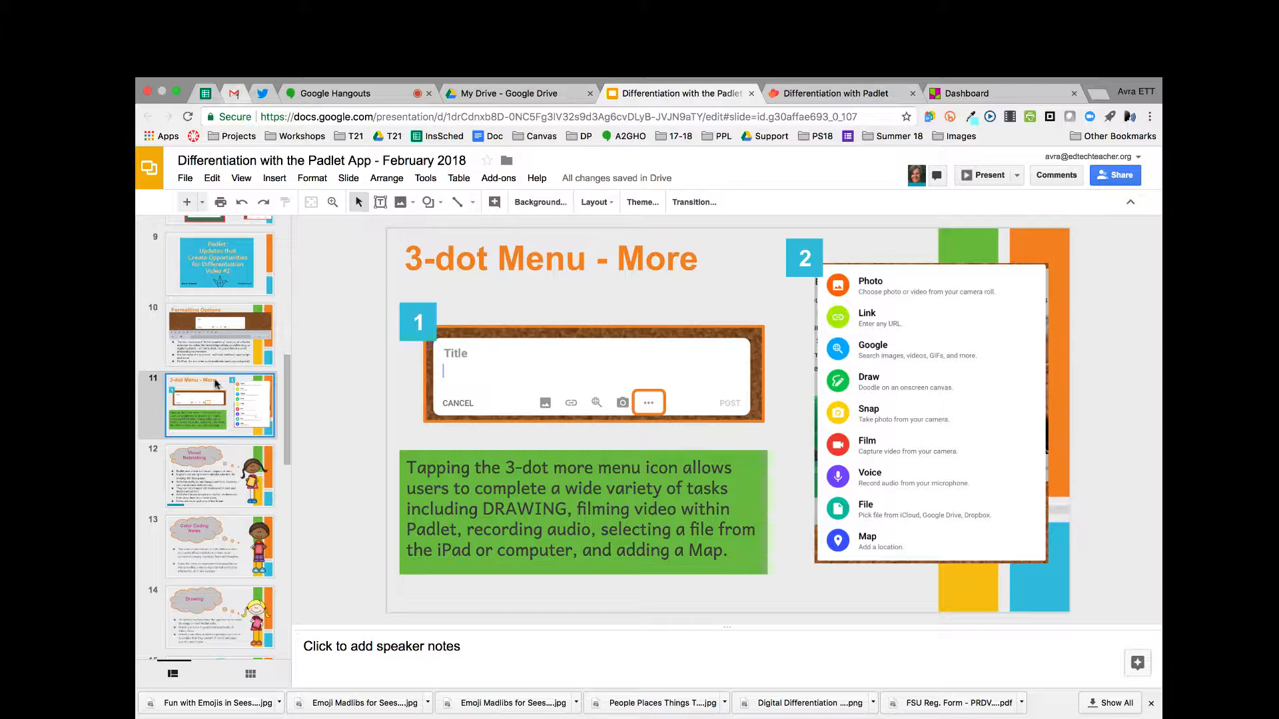
mouse_move(596, 405)
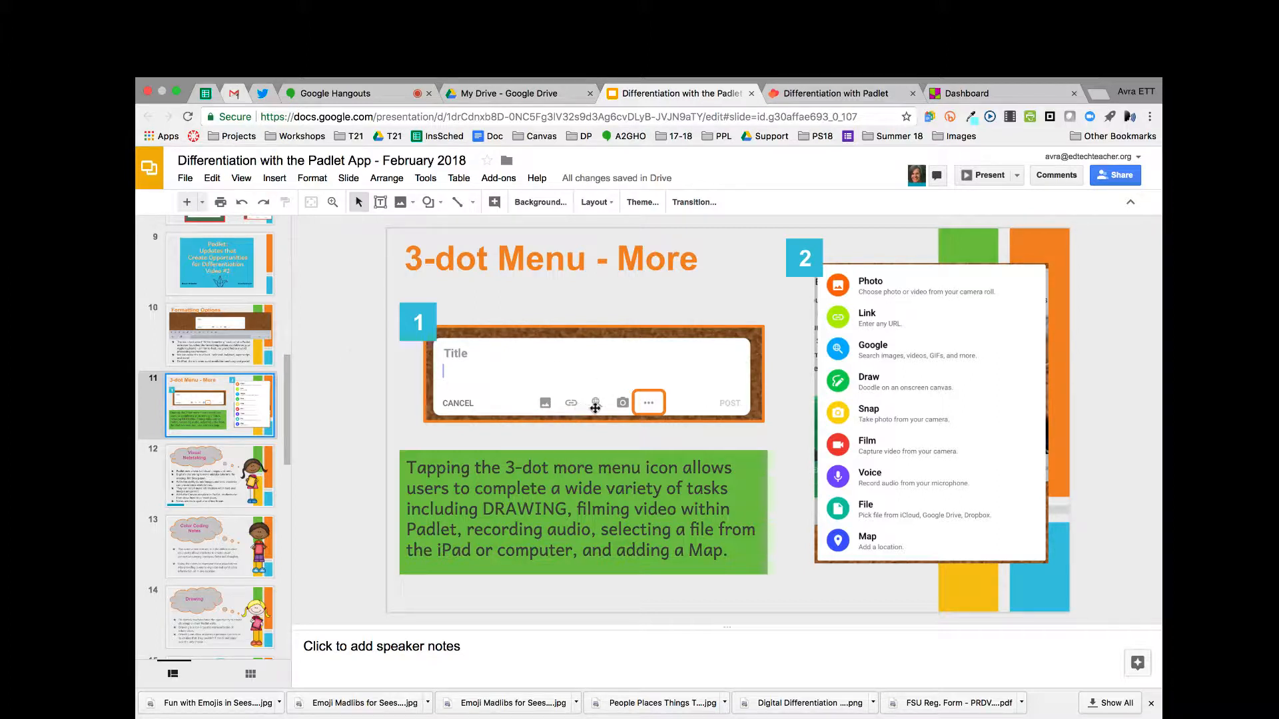
mouse_move(535, 414)
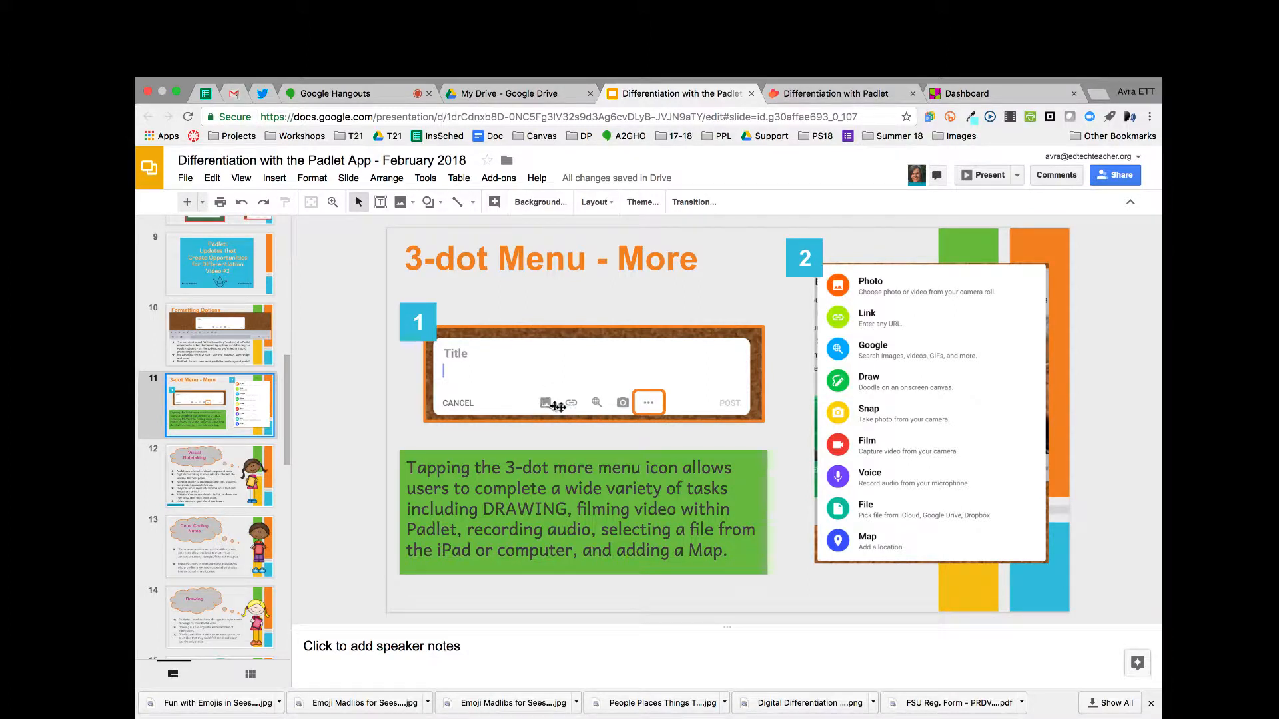
mouse_move(595, 403)
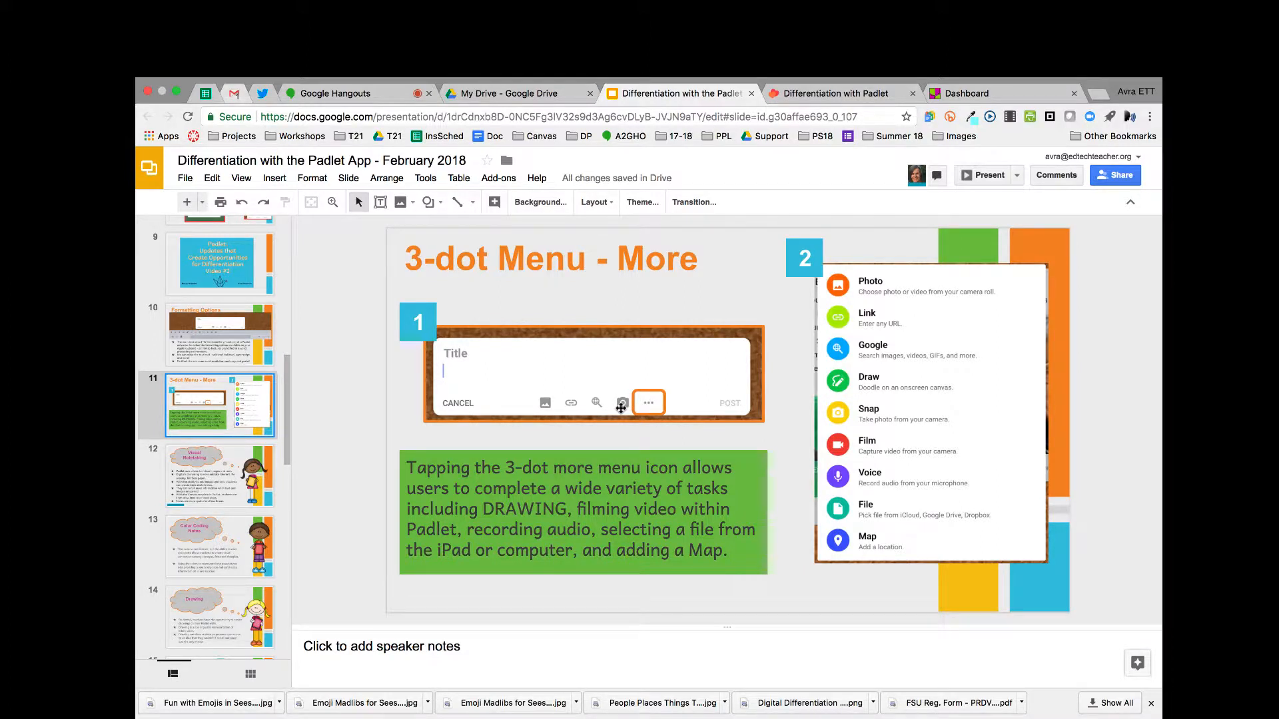
mouse_move(639, 409)
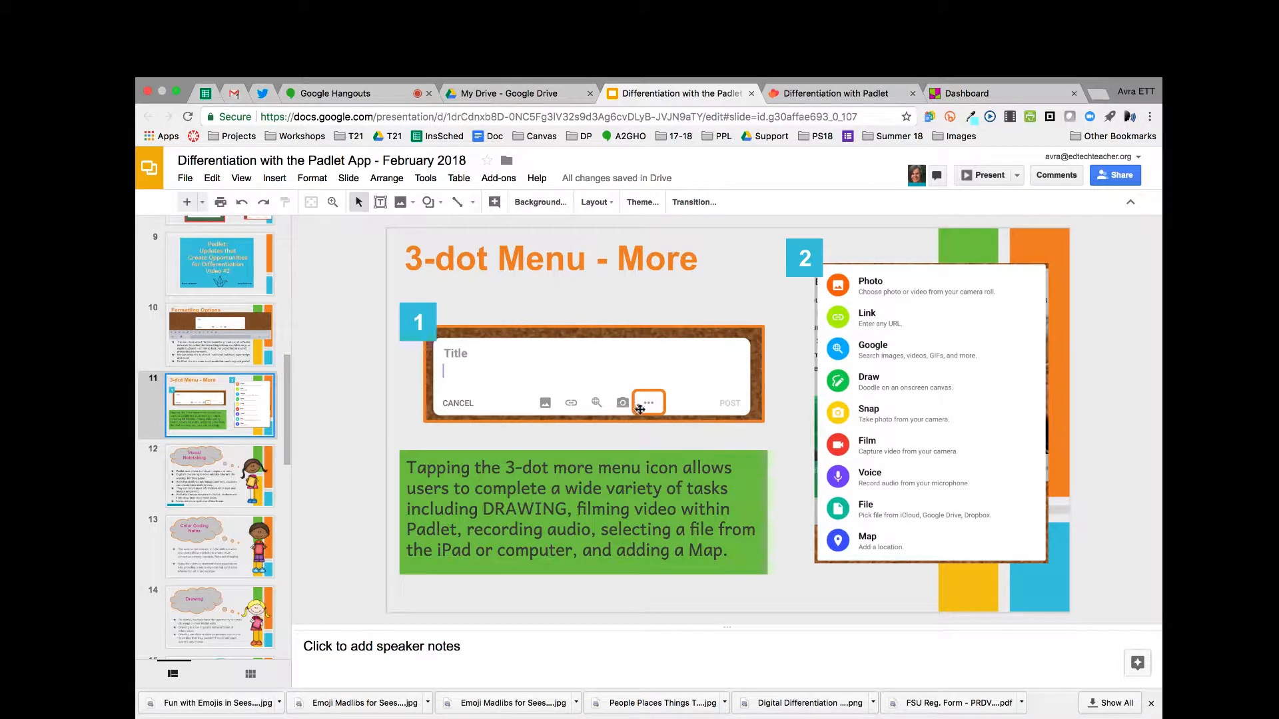
mouse_move(651, 407)
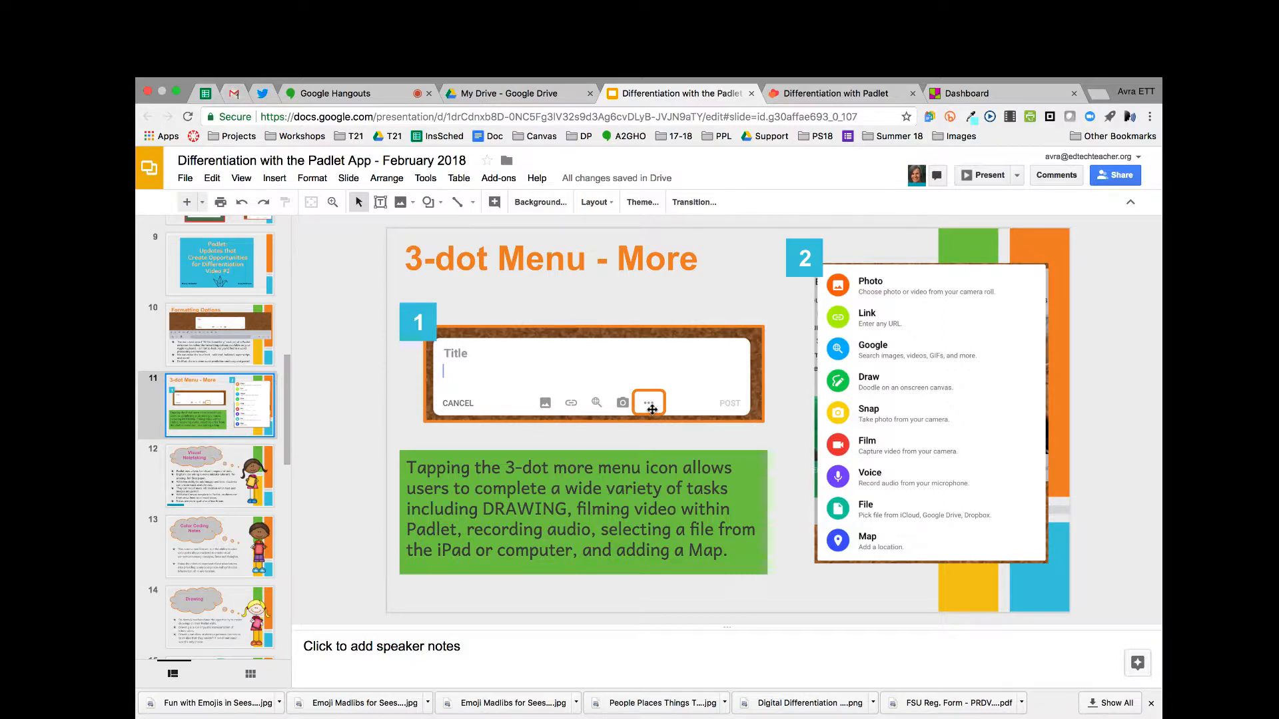
mouse_move(862, 306)
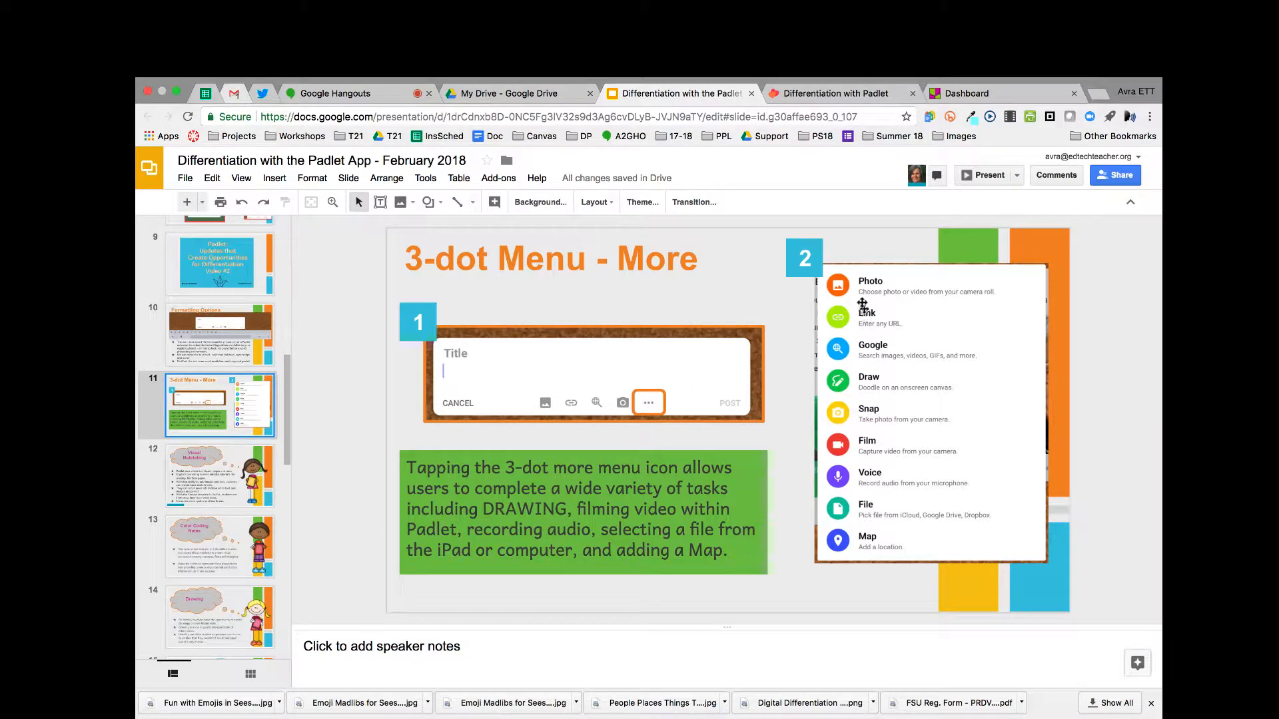
mouse_move(887, 539)
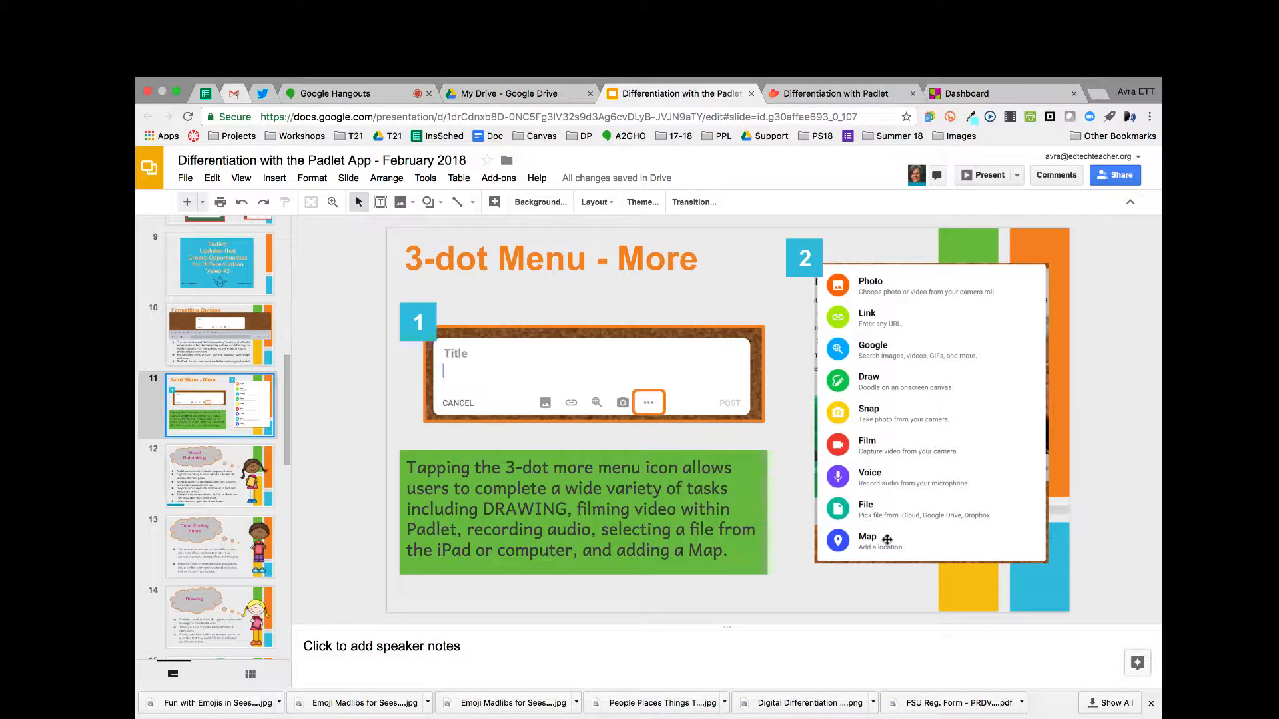
mouse_move(584, 416)
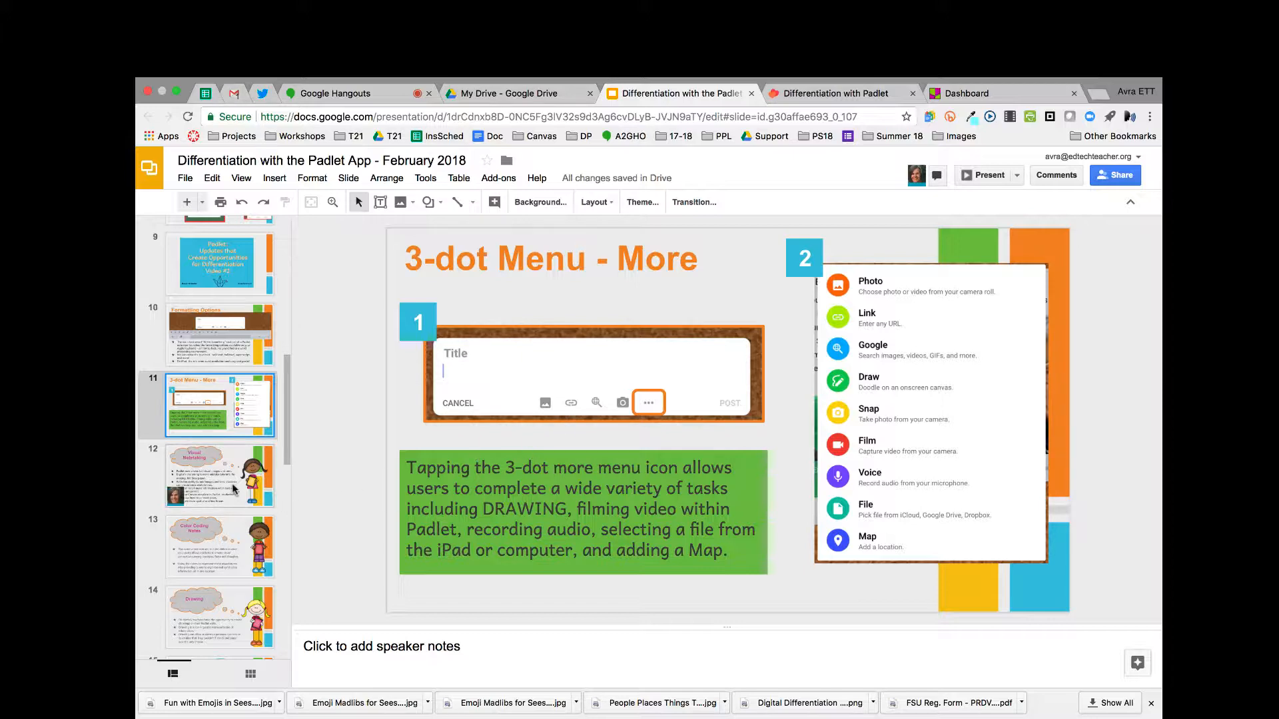
Show the Visual Notetaking slide from the filmstrip.
left_click(220, 476)
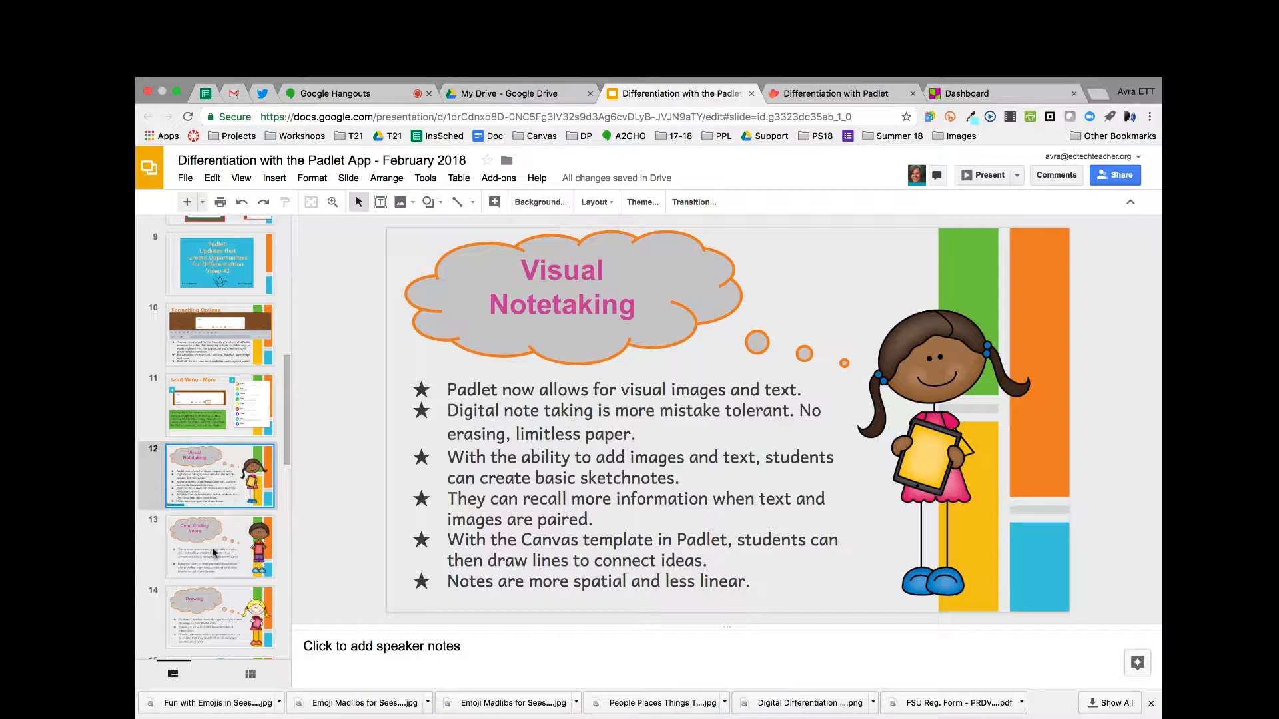
Show the Color Coding Notes slide, then close the Avra note editor on the Padlet board.
left_click(220, 546)
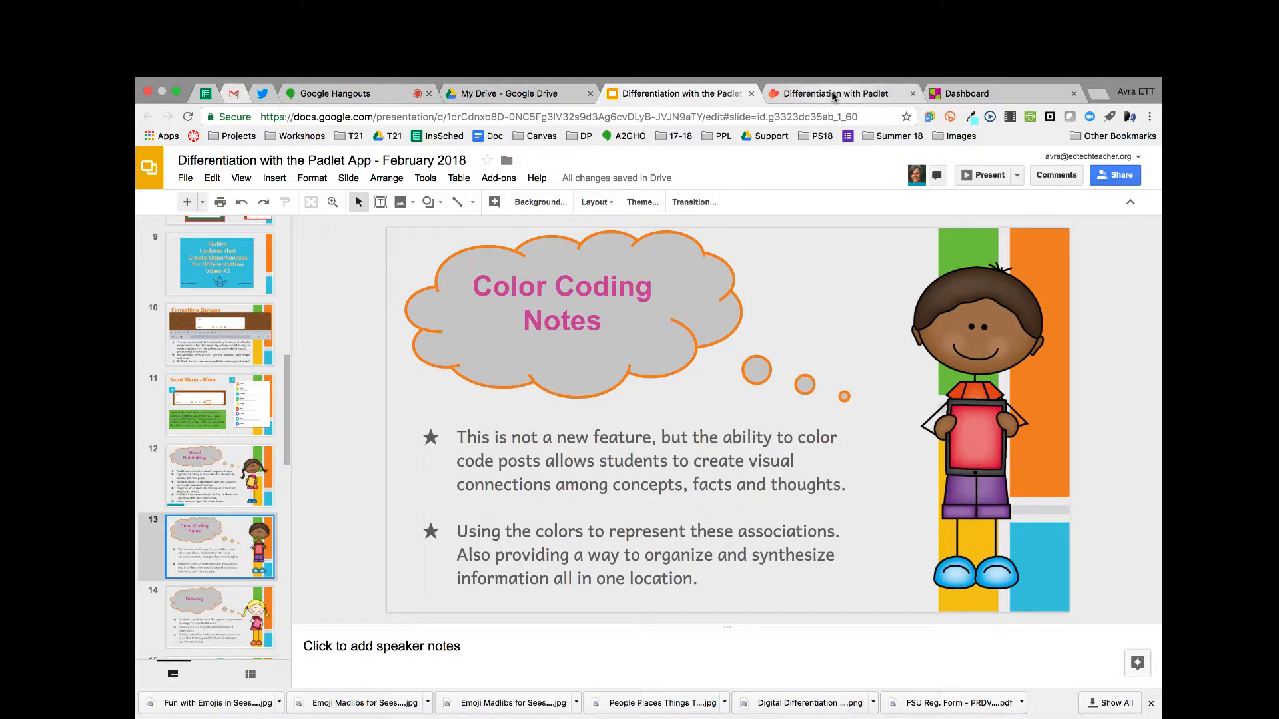
left_click(835, 93)
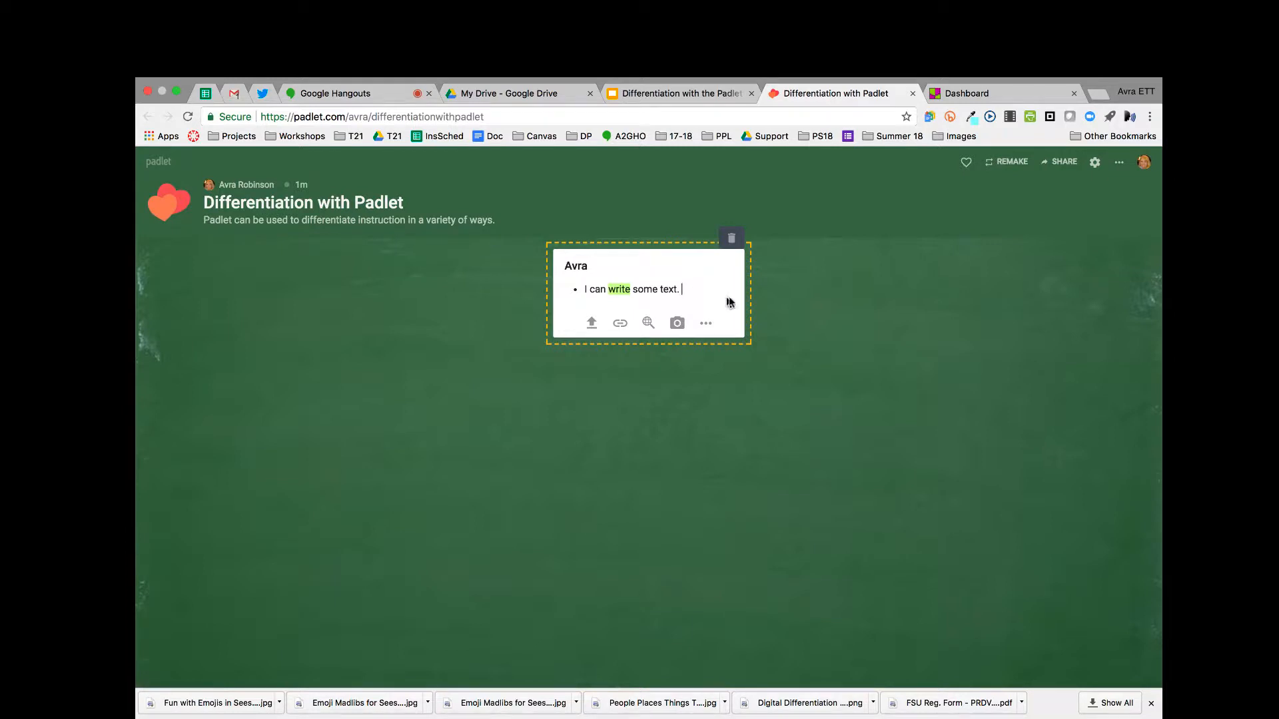
mouse_move(588, 317)
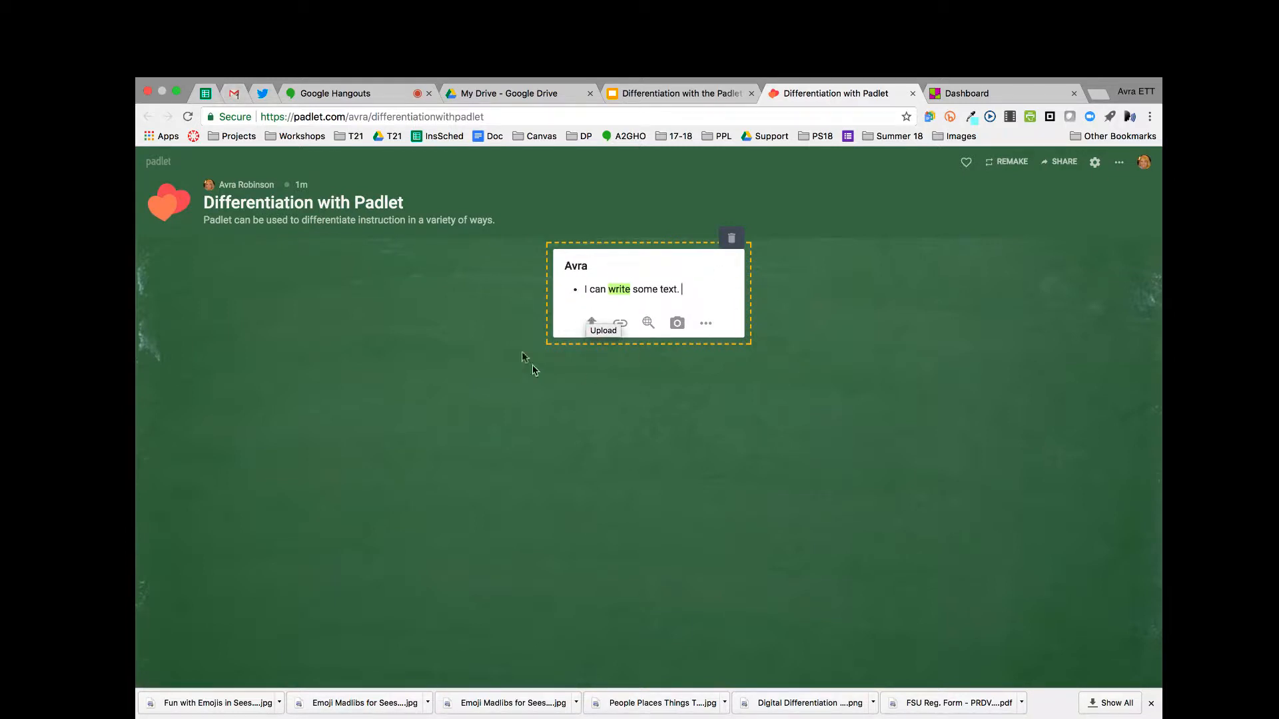
left_click(791, 296)
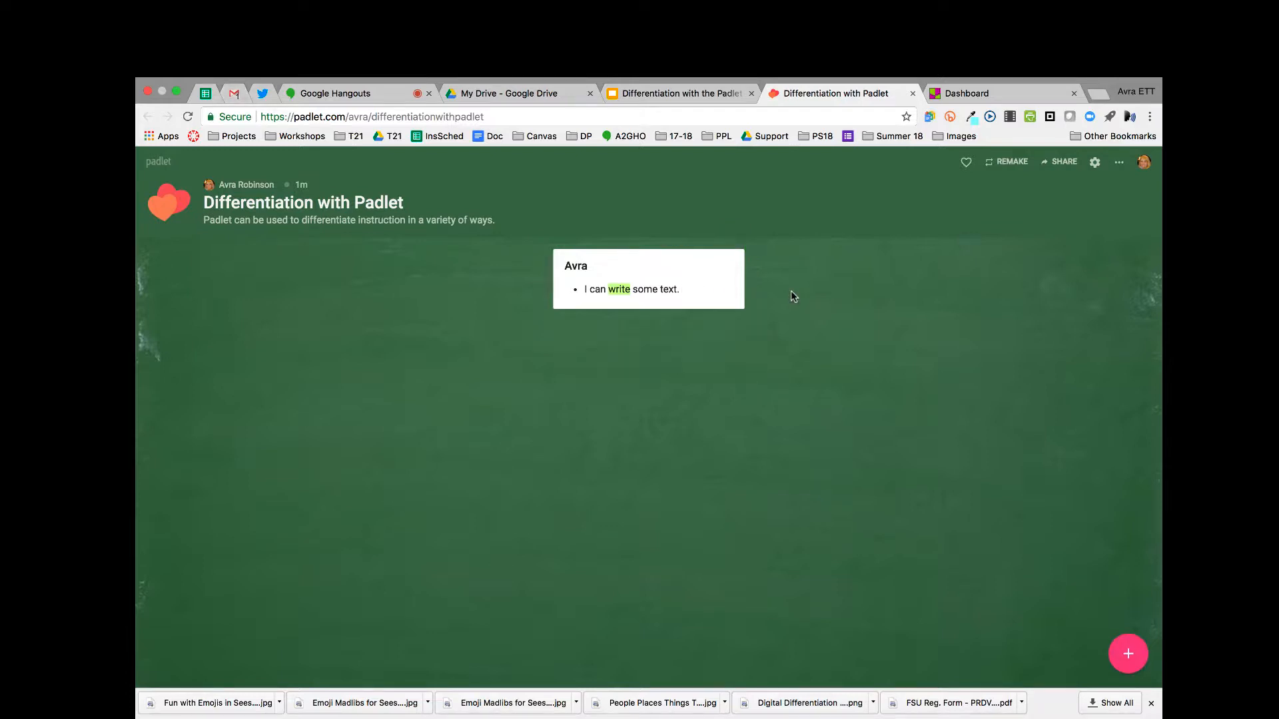
mouse_move(725, 260)
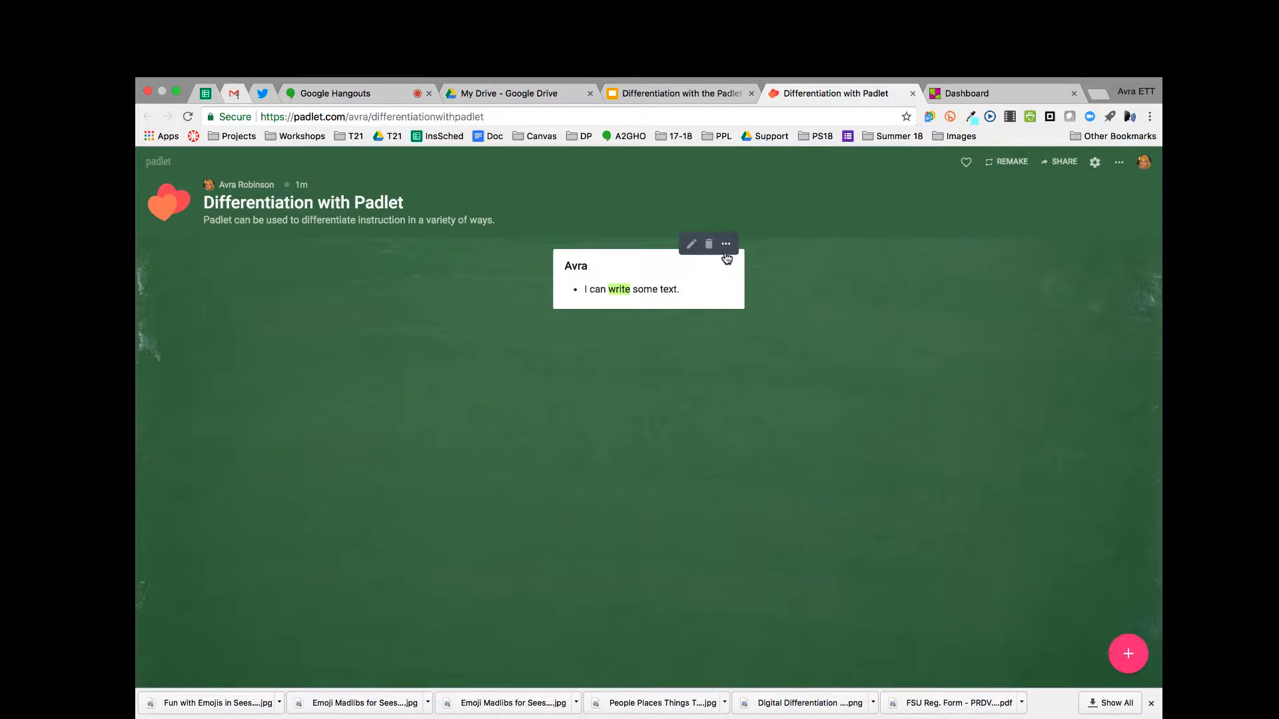
mouse_move(815, 285)
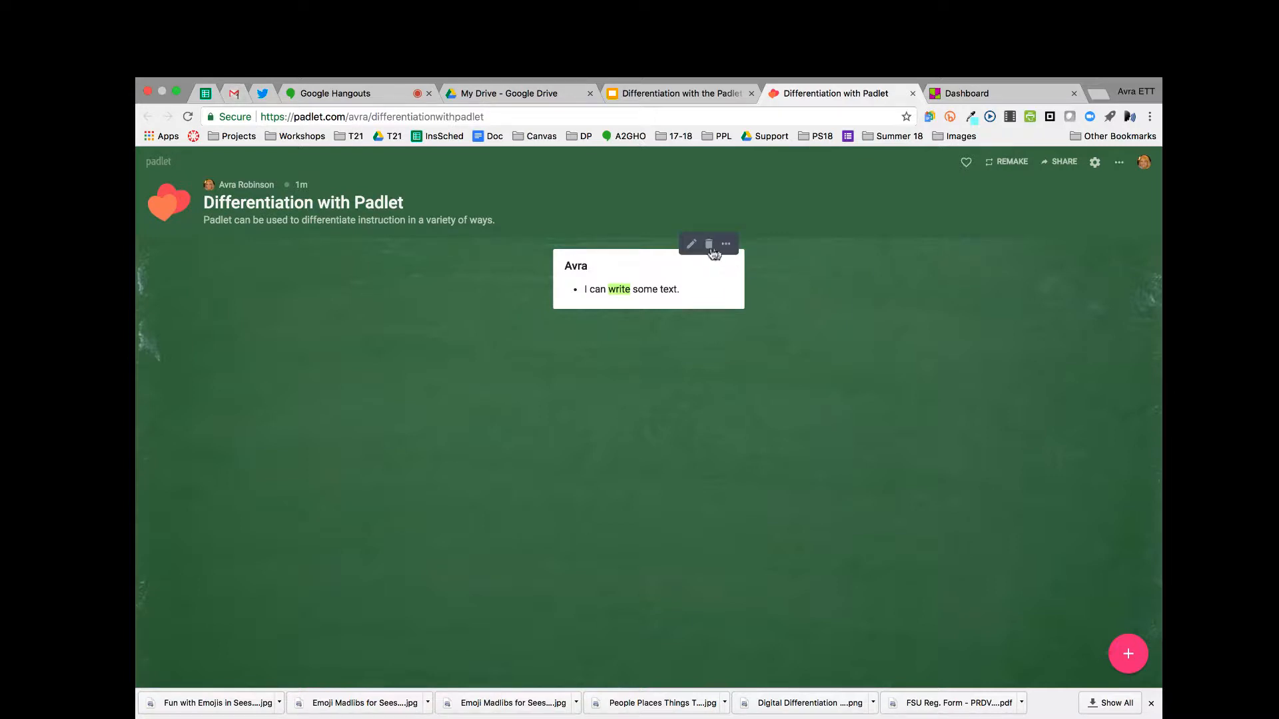
mouse_move(725, 246)
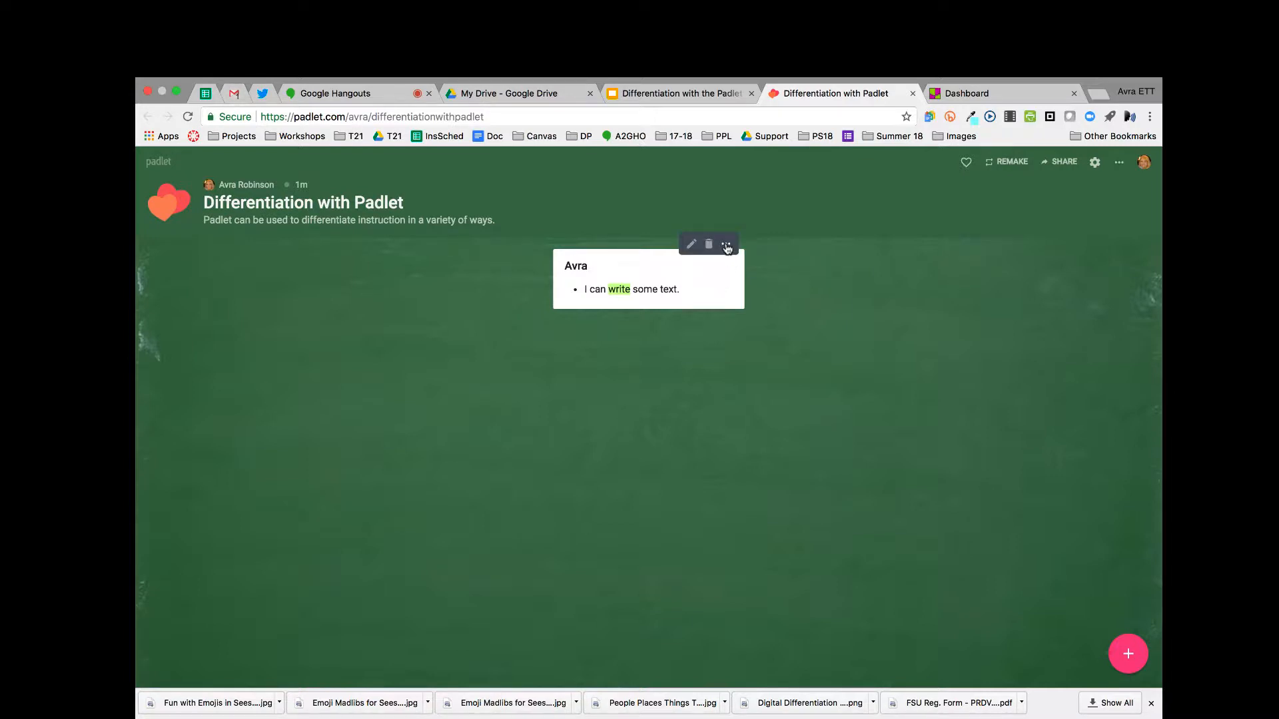
mouse_move(709, 243)
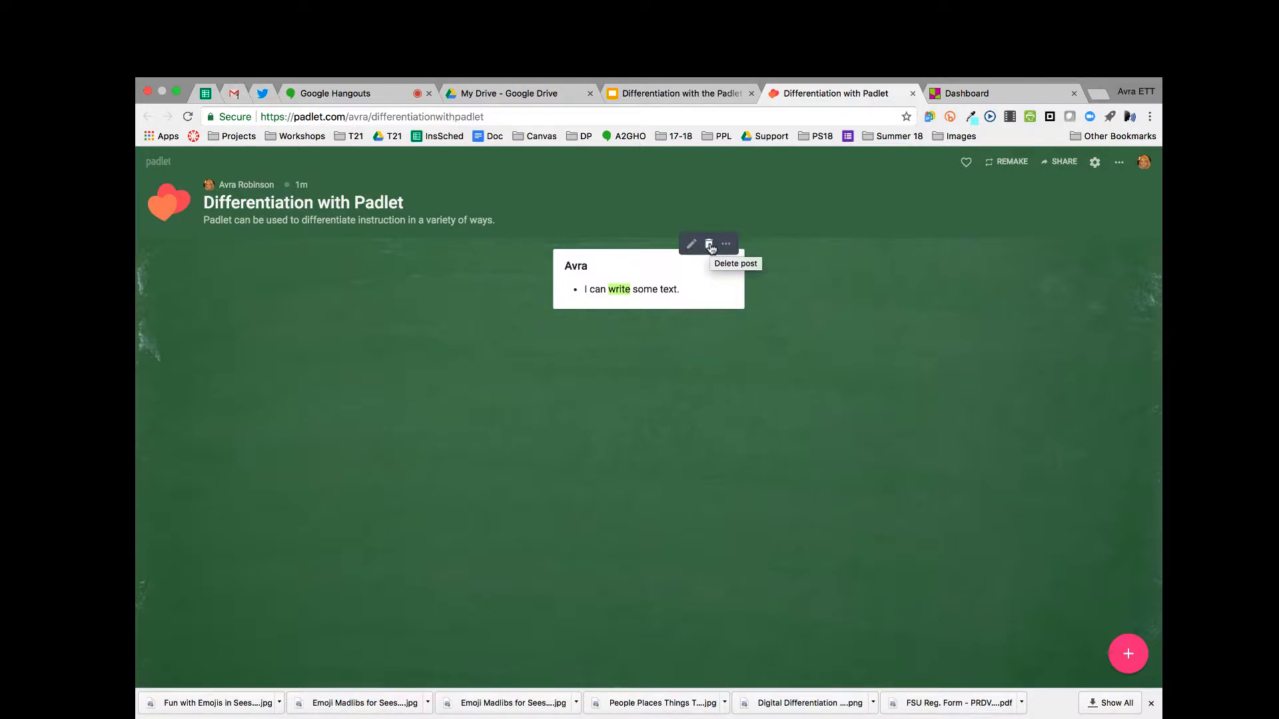
Give the Avra note a purple background from its post options.
left_click(725, 243)
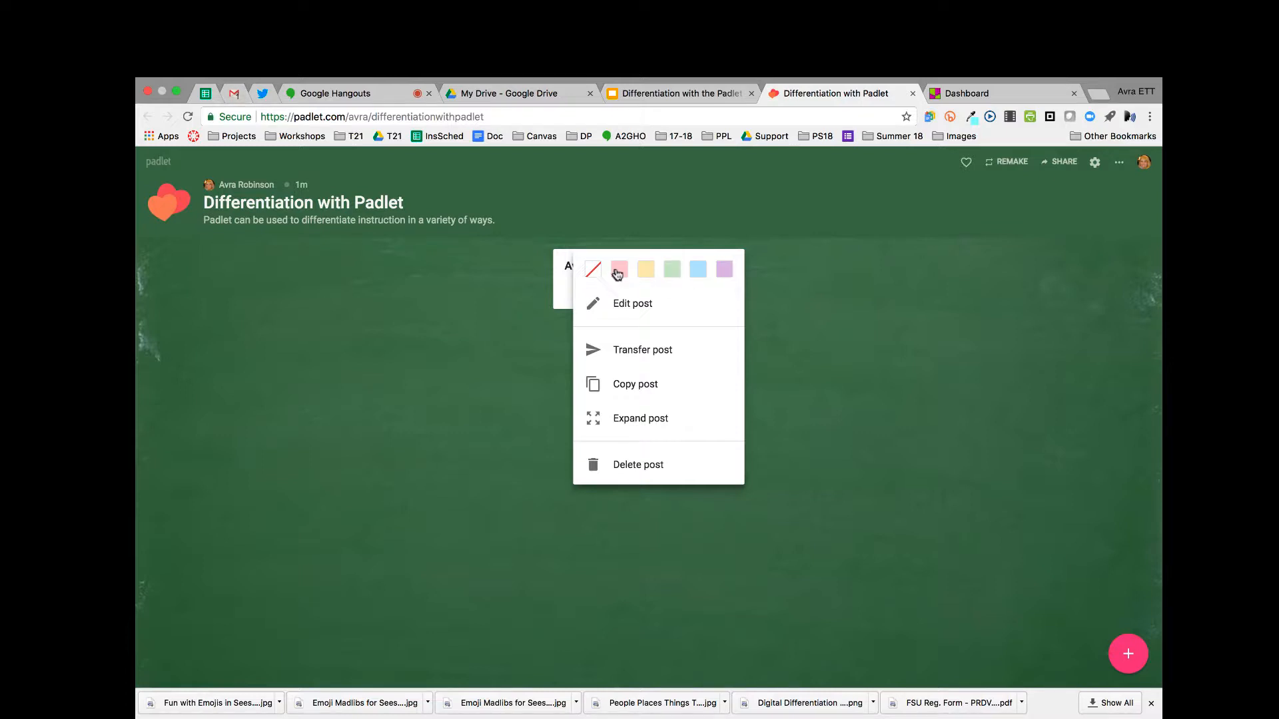
left_click(618, 269)
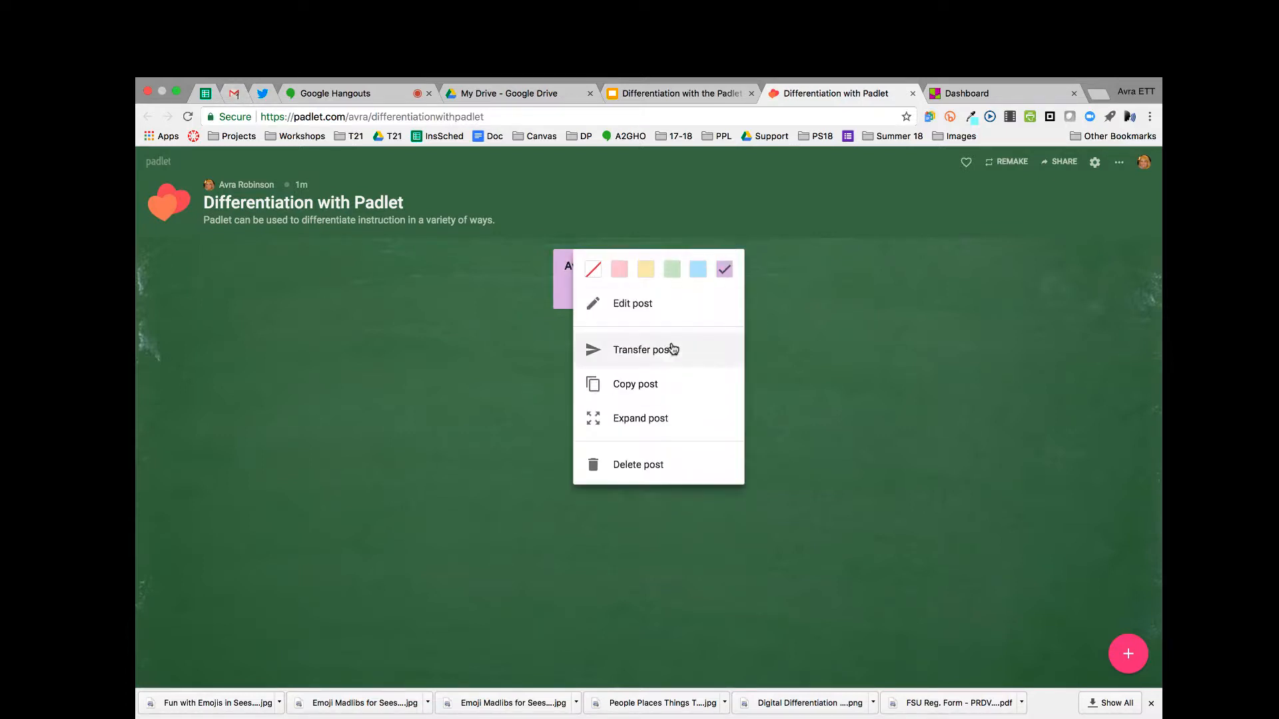
mouse_move(674, 441)
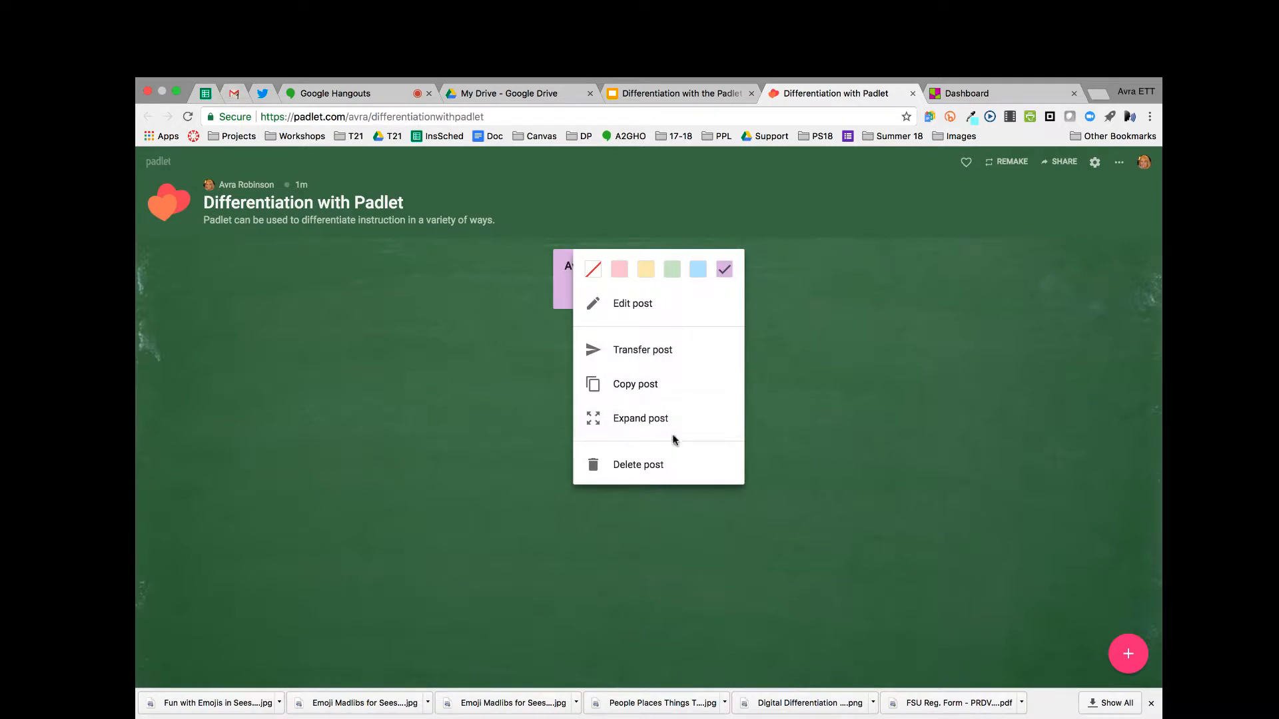
mouse_move(675, 351)
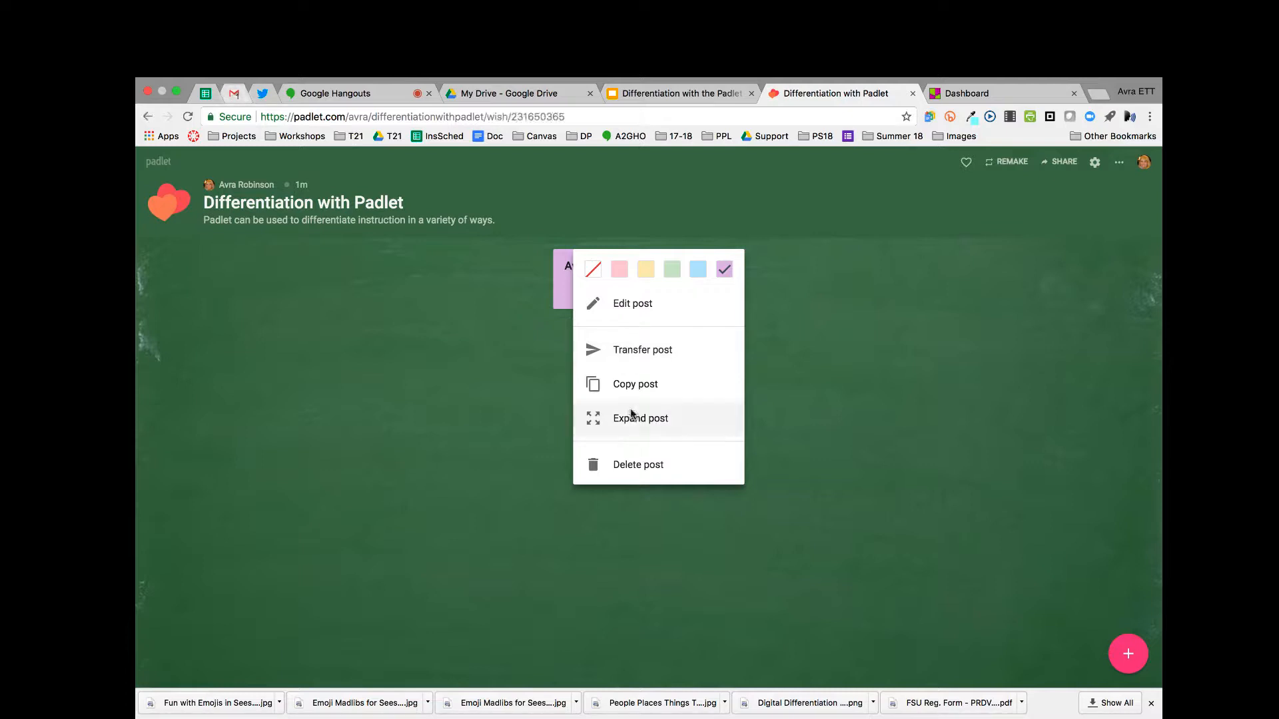
Expand the Avra note, then leave it for the Color Coding Notes slide.
left_click(639, 416)
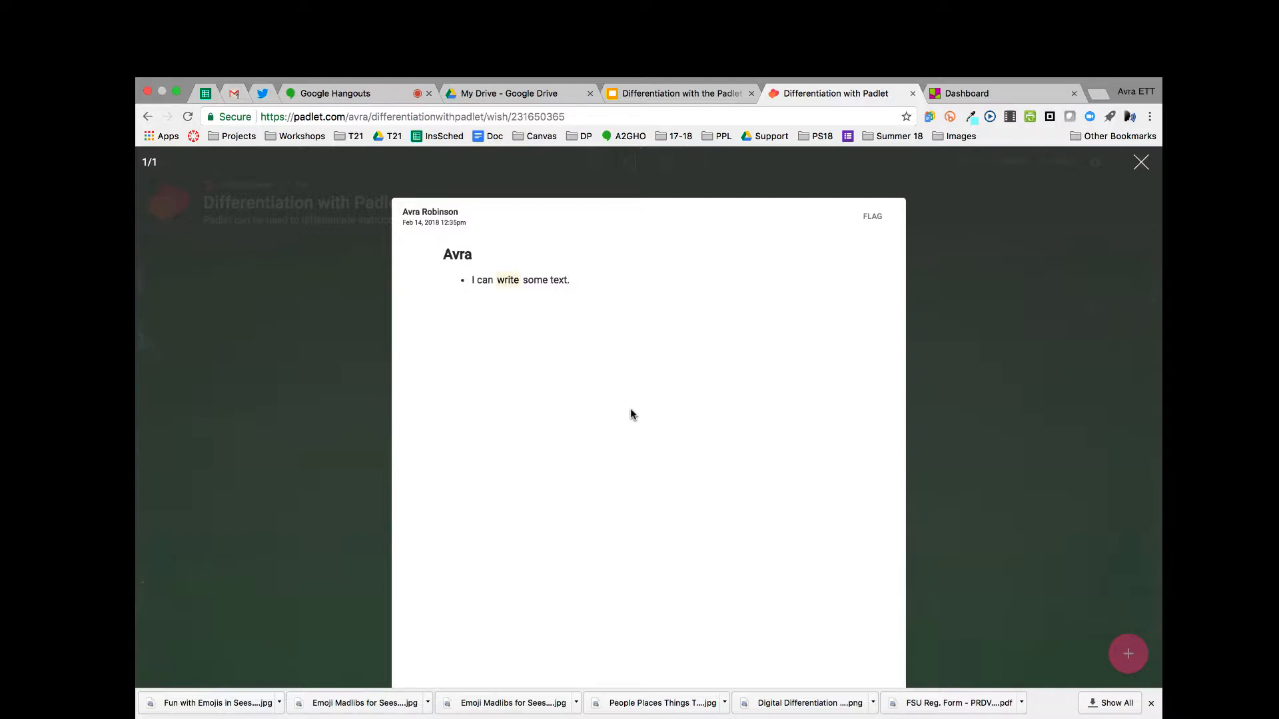
mouse_move(951, 355)
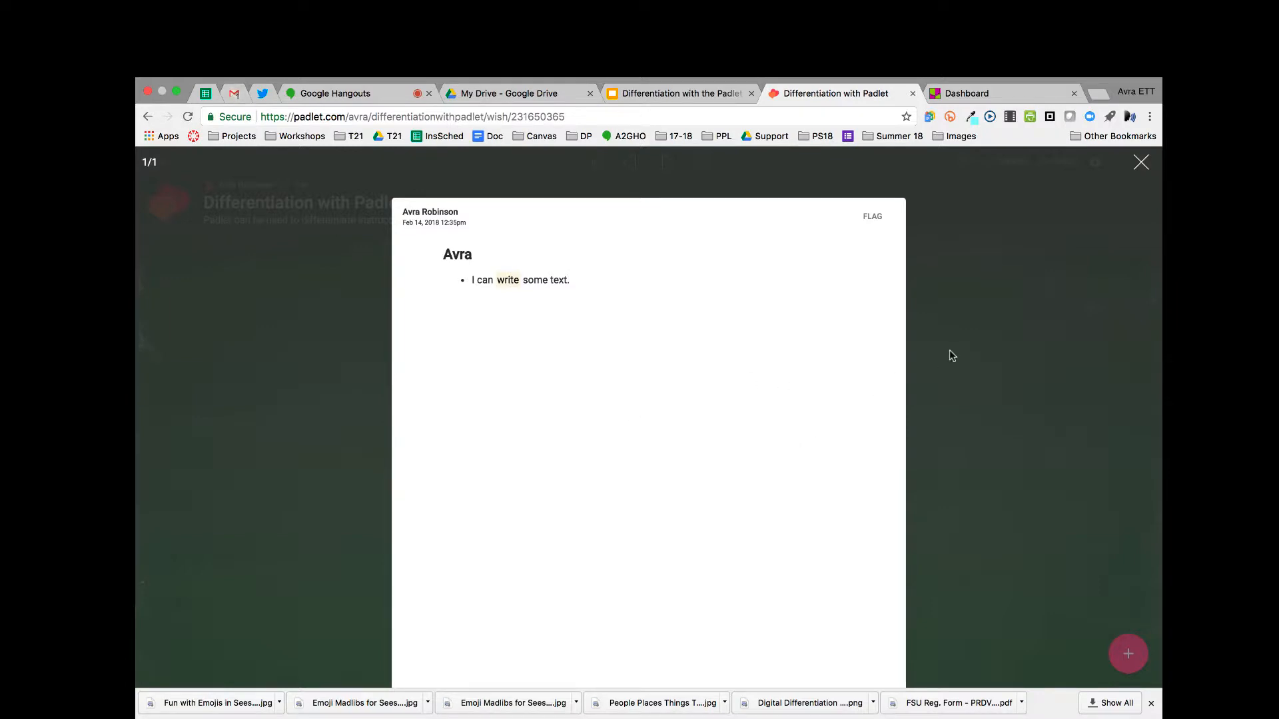
left_click(678, 93)
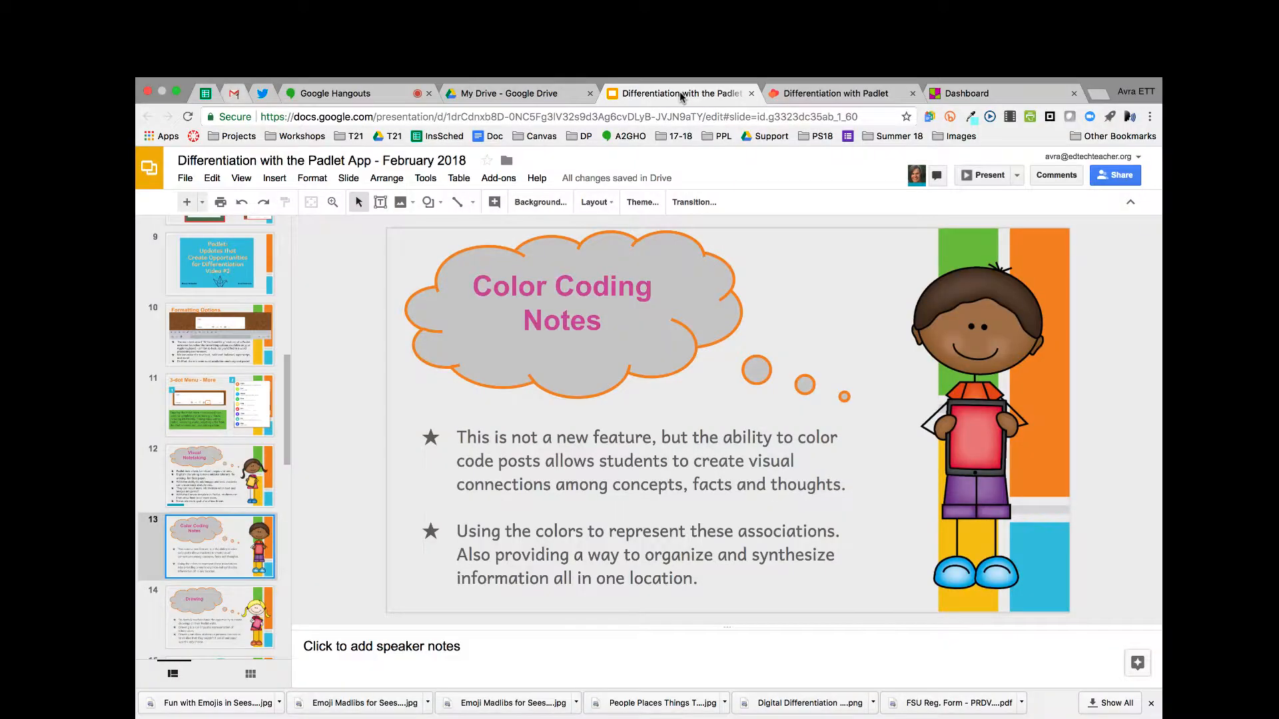
left_click(220, 608)
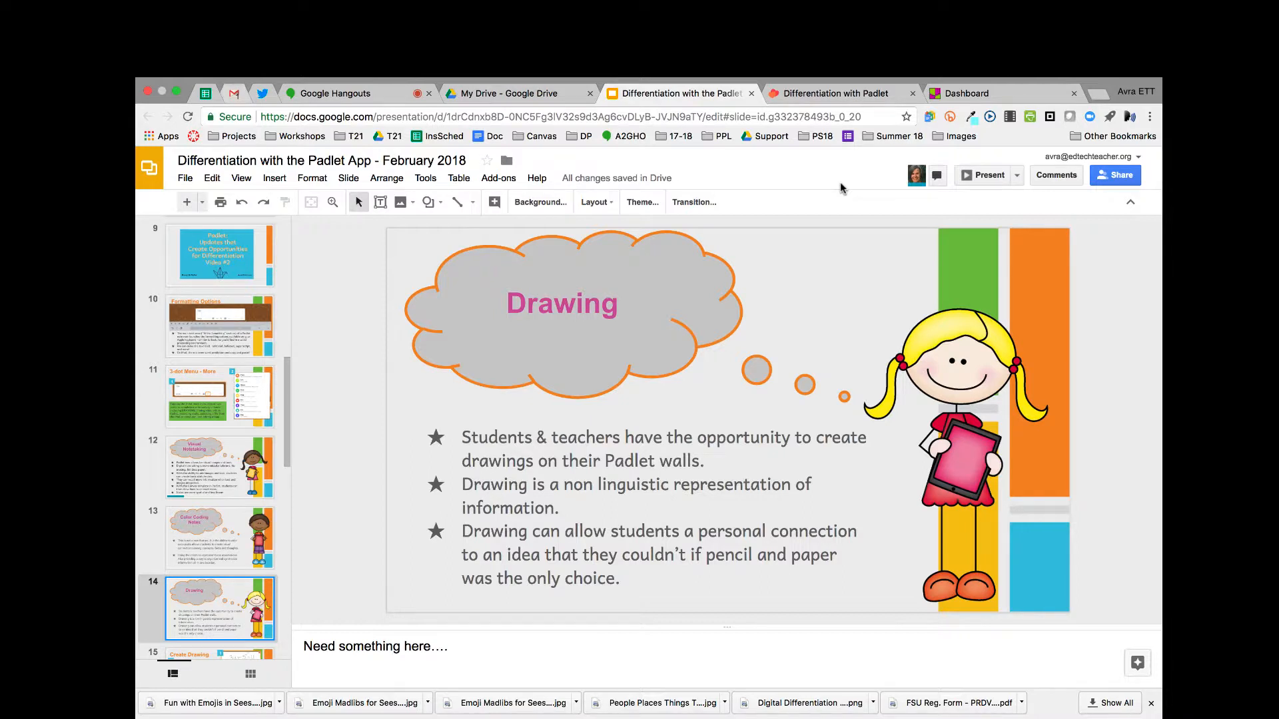
mouse_move(842, 95)
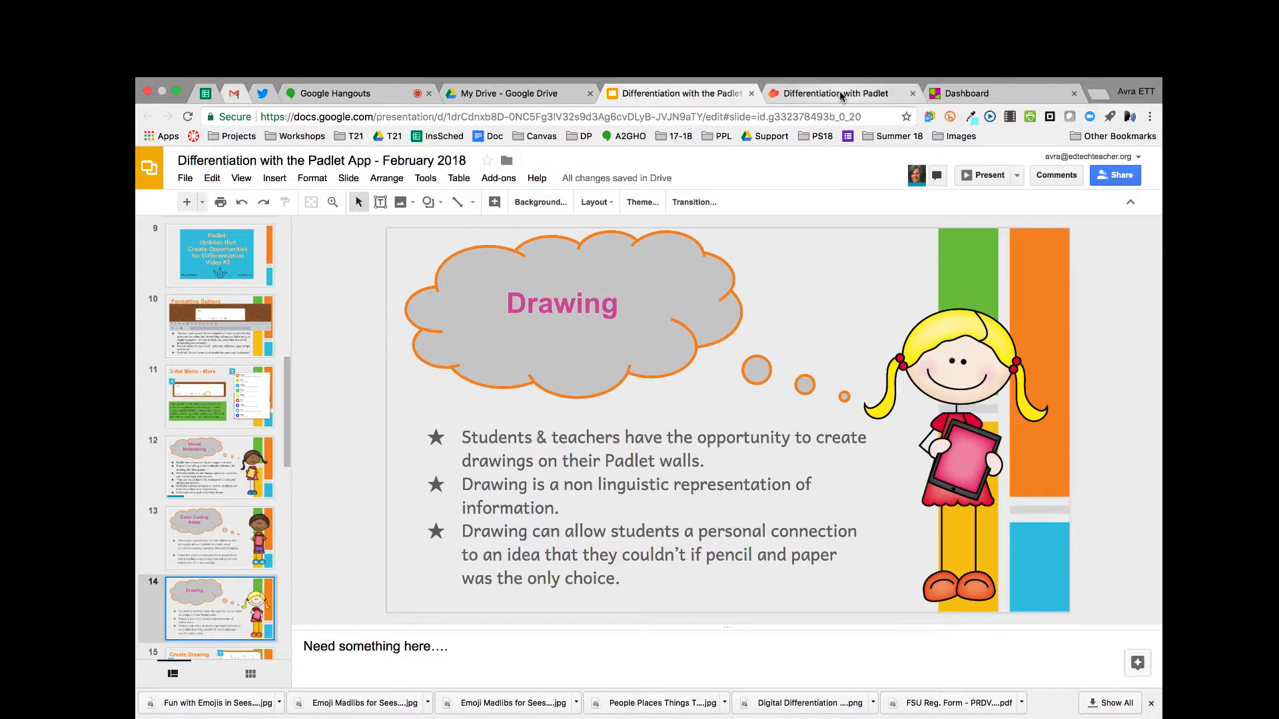
mouse_move(838, 94)
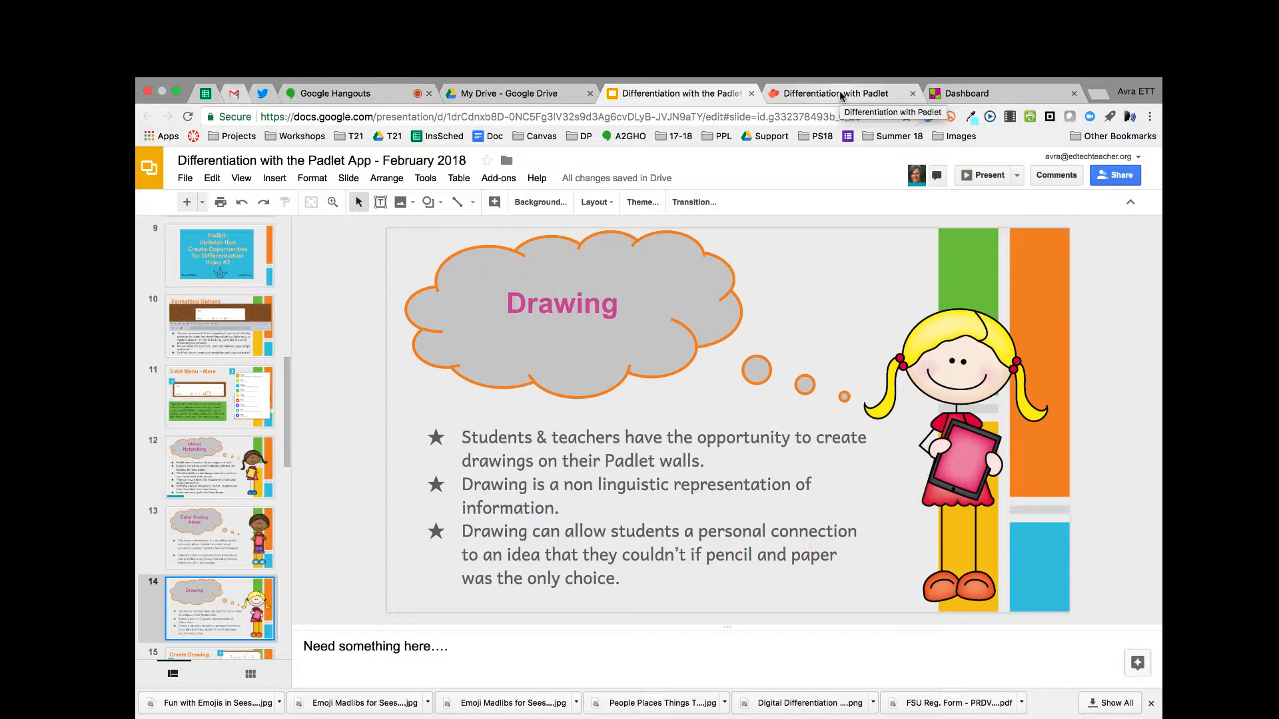
Start a new Padlet post and launch its blank drawing canvas from the attachment options.
left_click(833, 93)
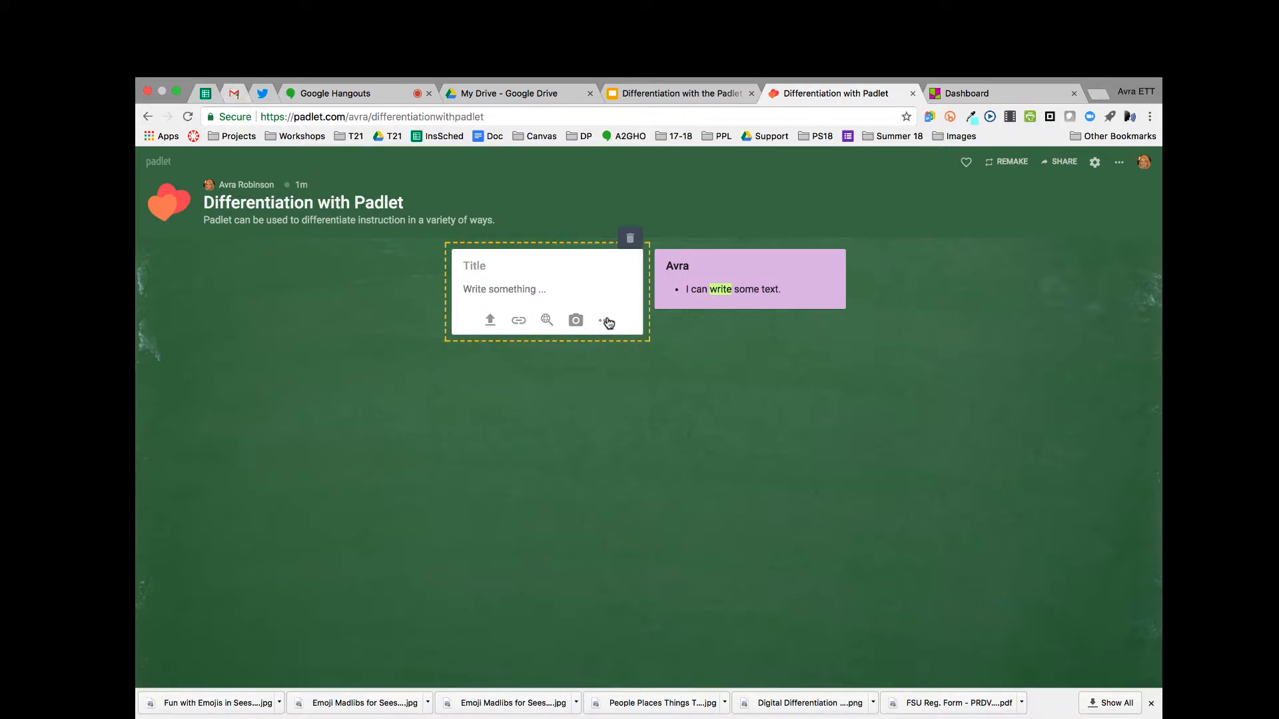
left_click(602, 319)
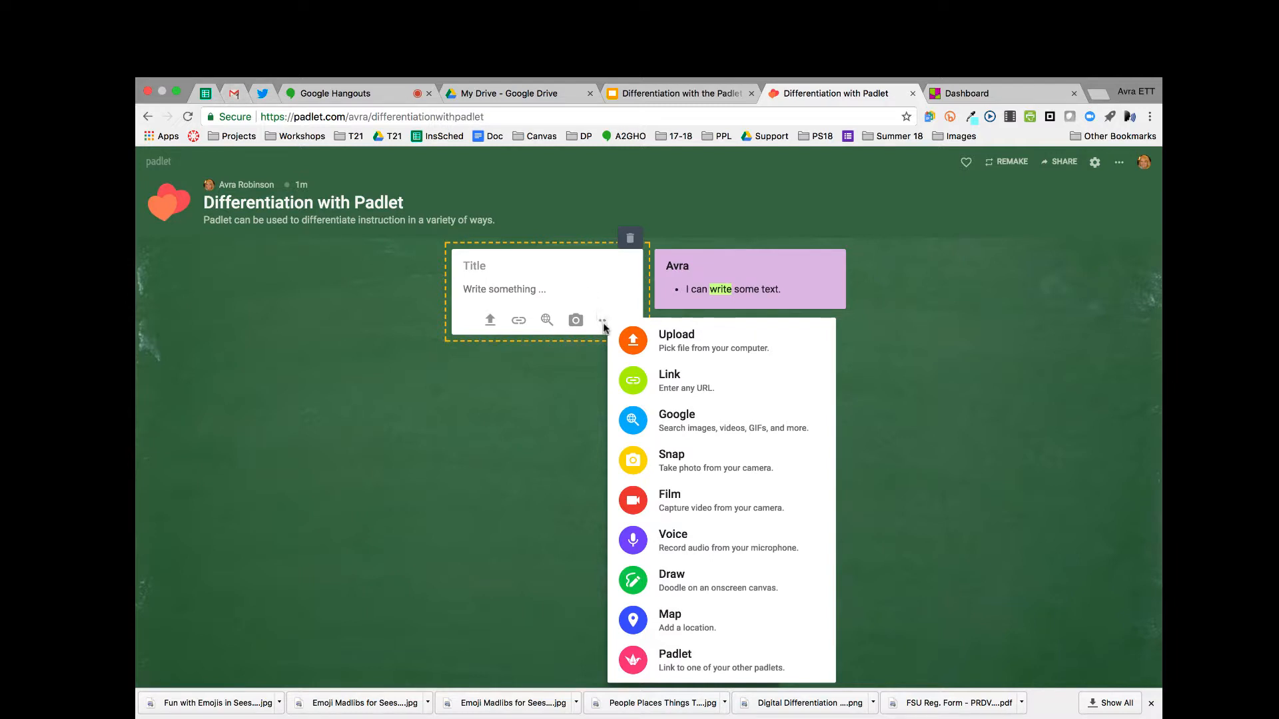
mouse_move(667, 460)
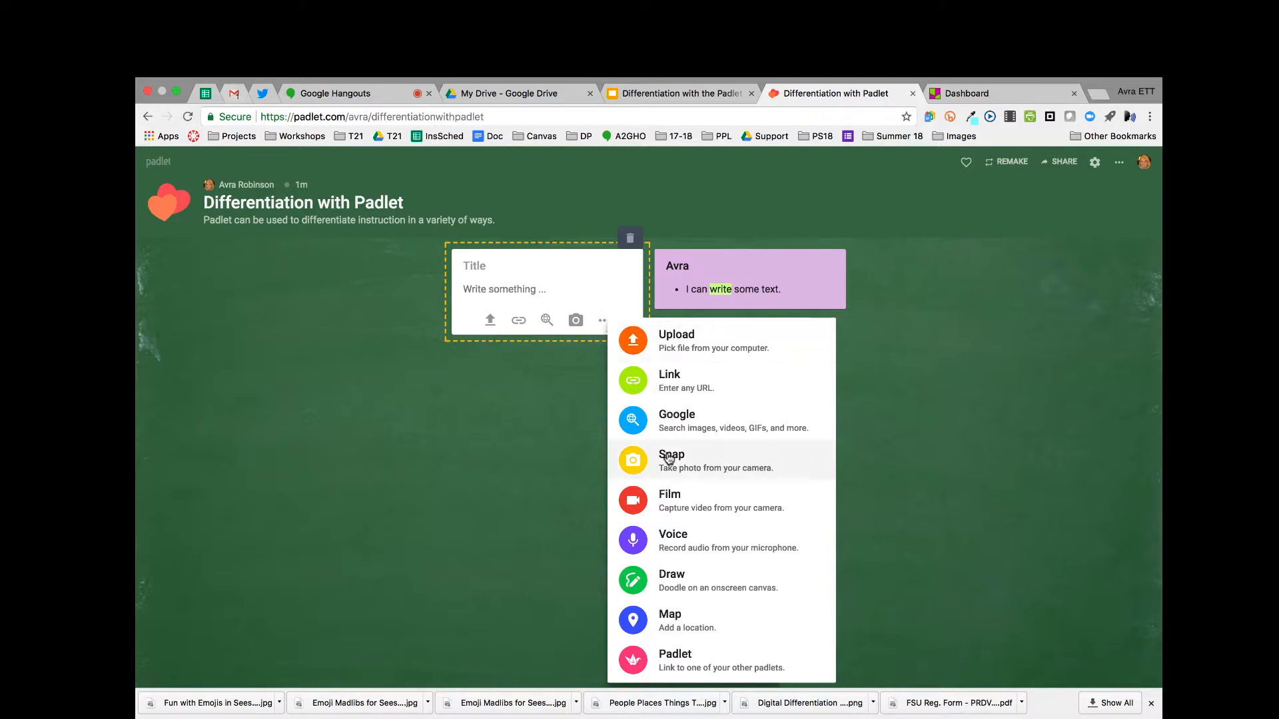
left_click(671, 580)
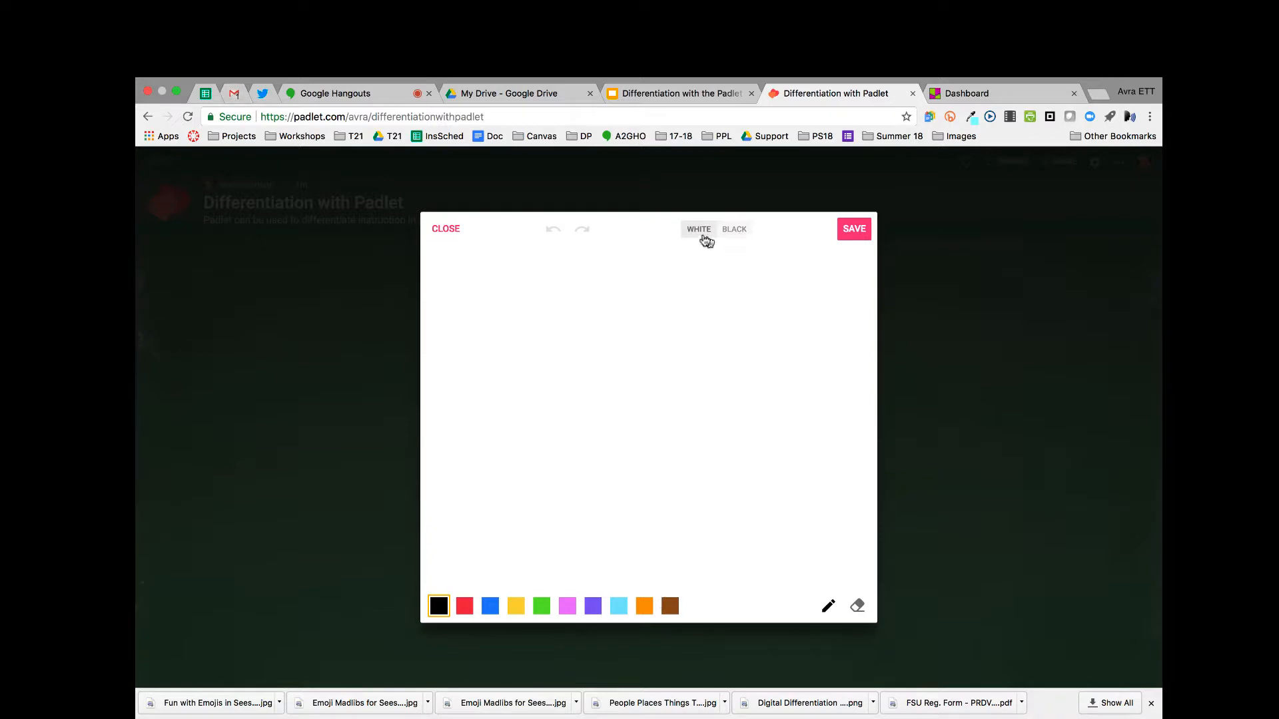
Sketch 2x+3=9 on a white background, trying yellow strokes and undoing them.
left_click(733, 229)
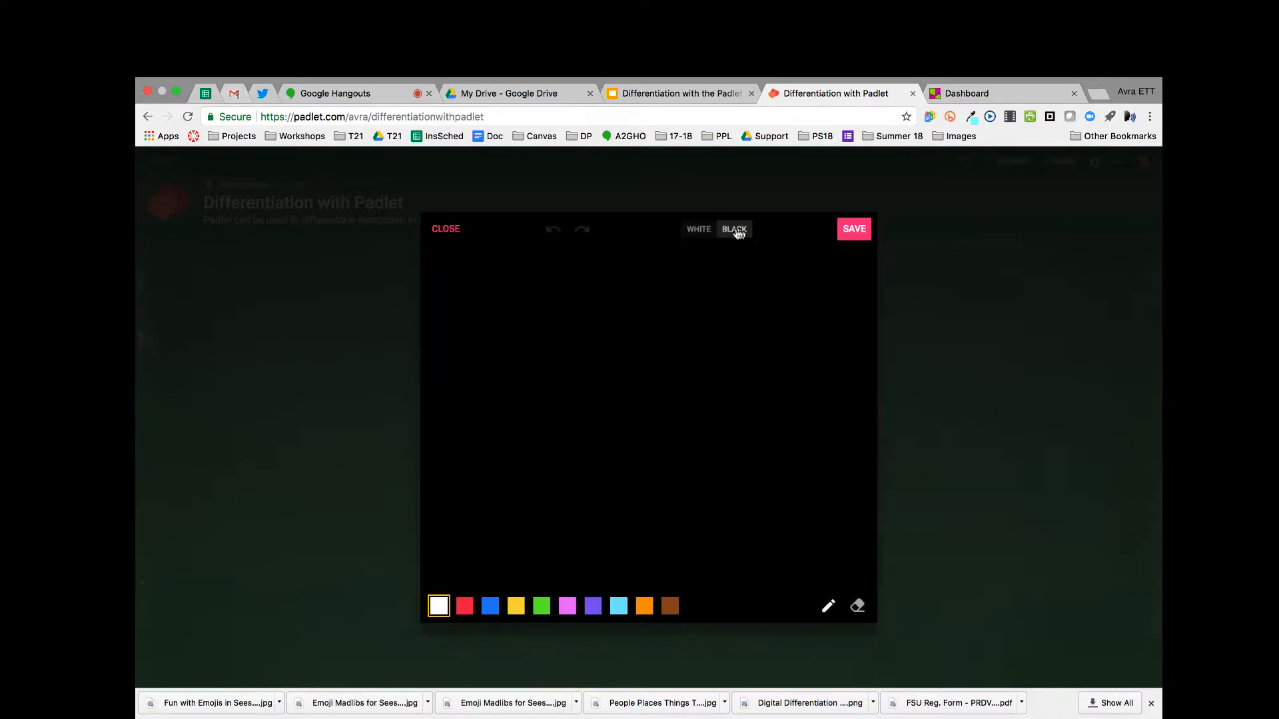
left_click(698, 229)
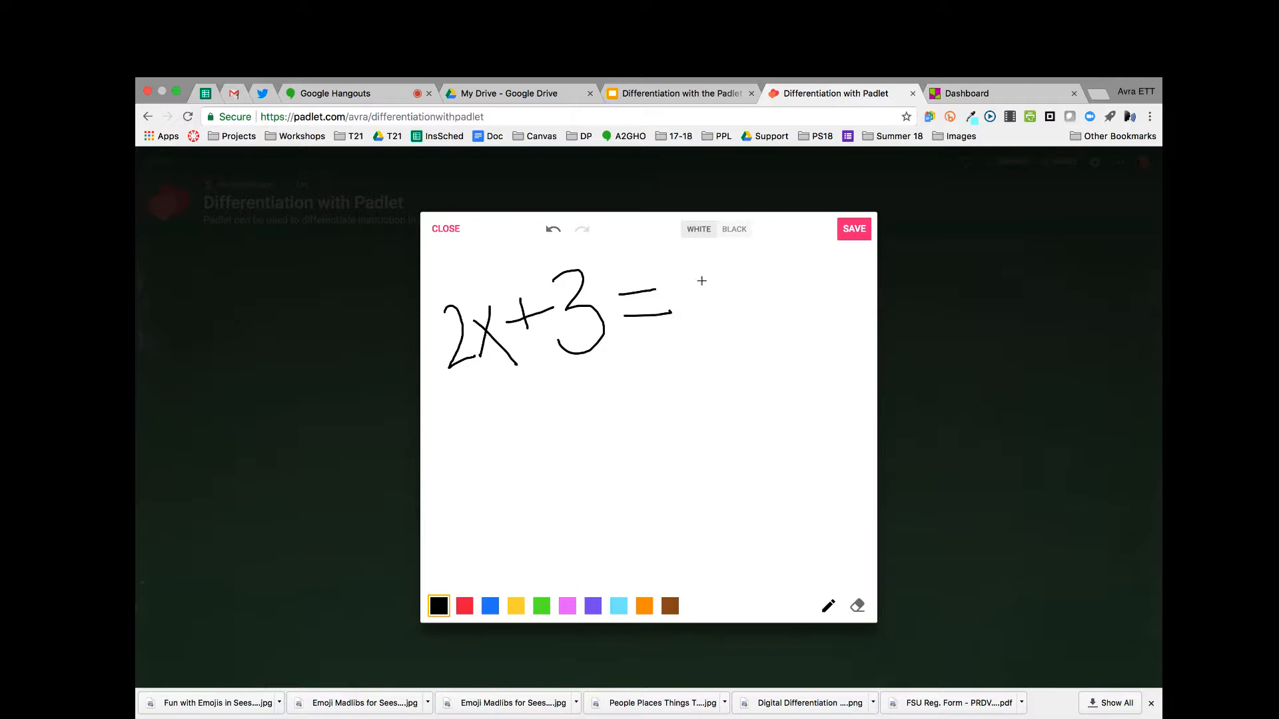
mouse_move(708, 260)
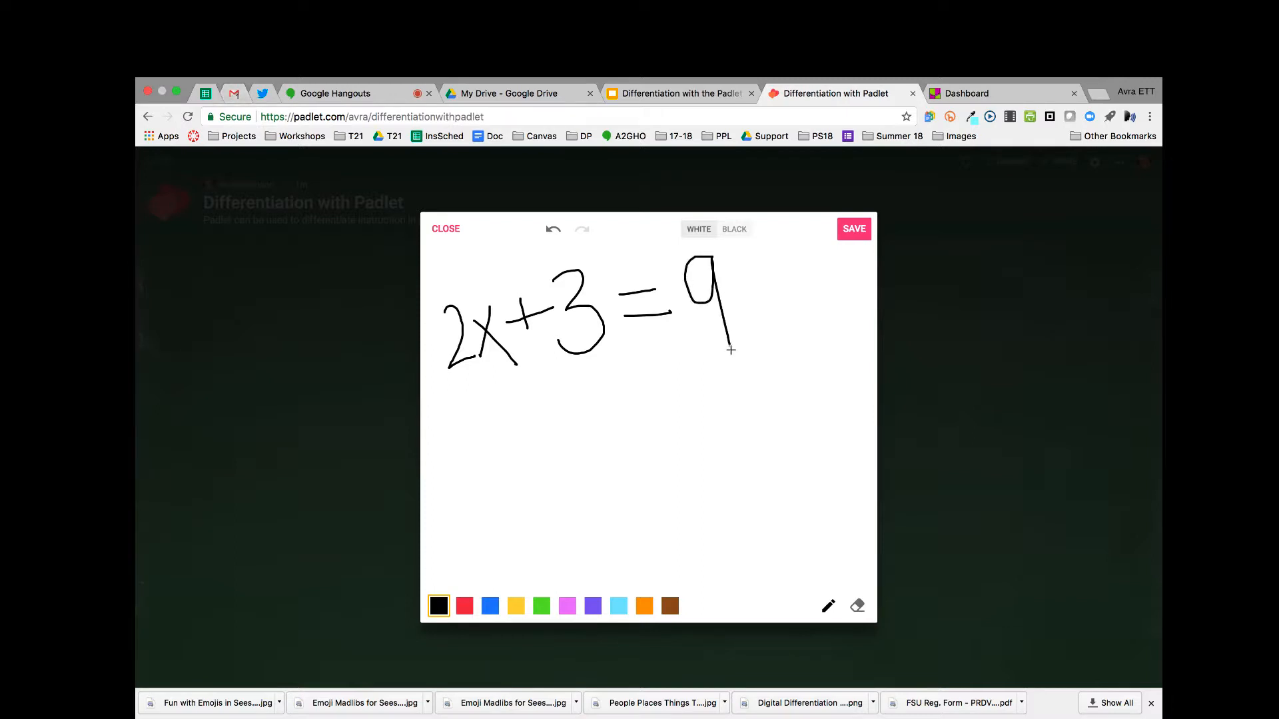
left_click(515, 606)
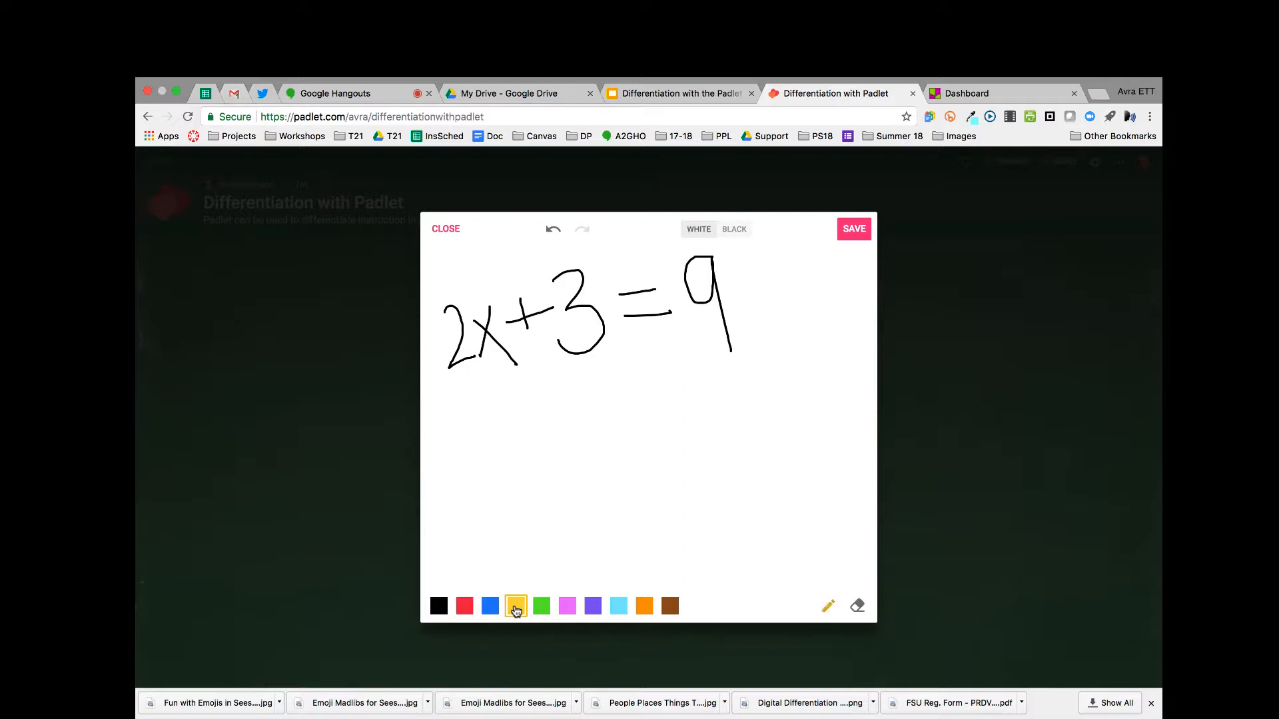
left_click(516, 605)
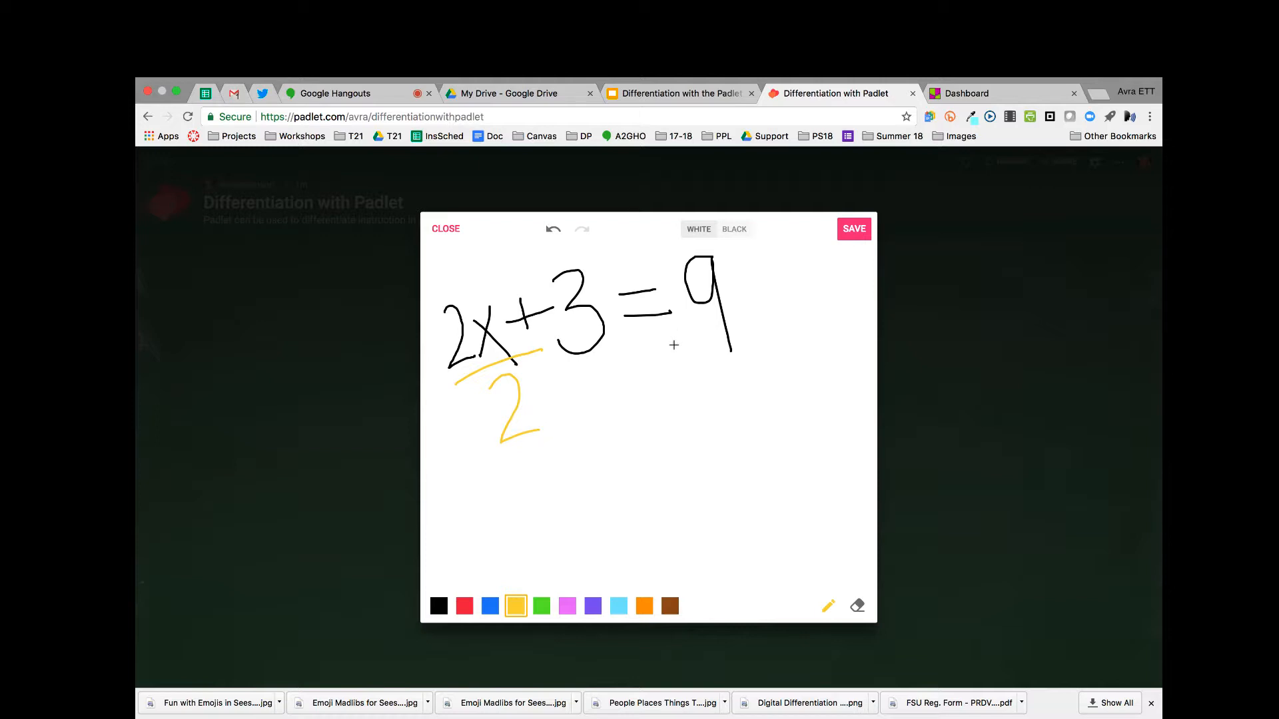
left_click(553, 229)
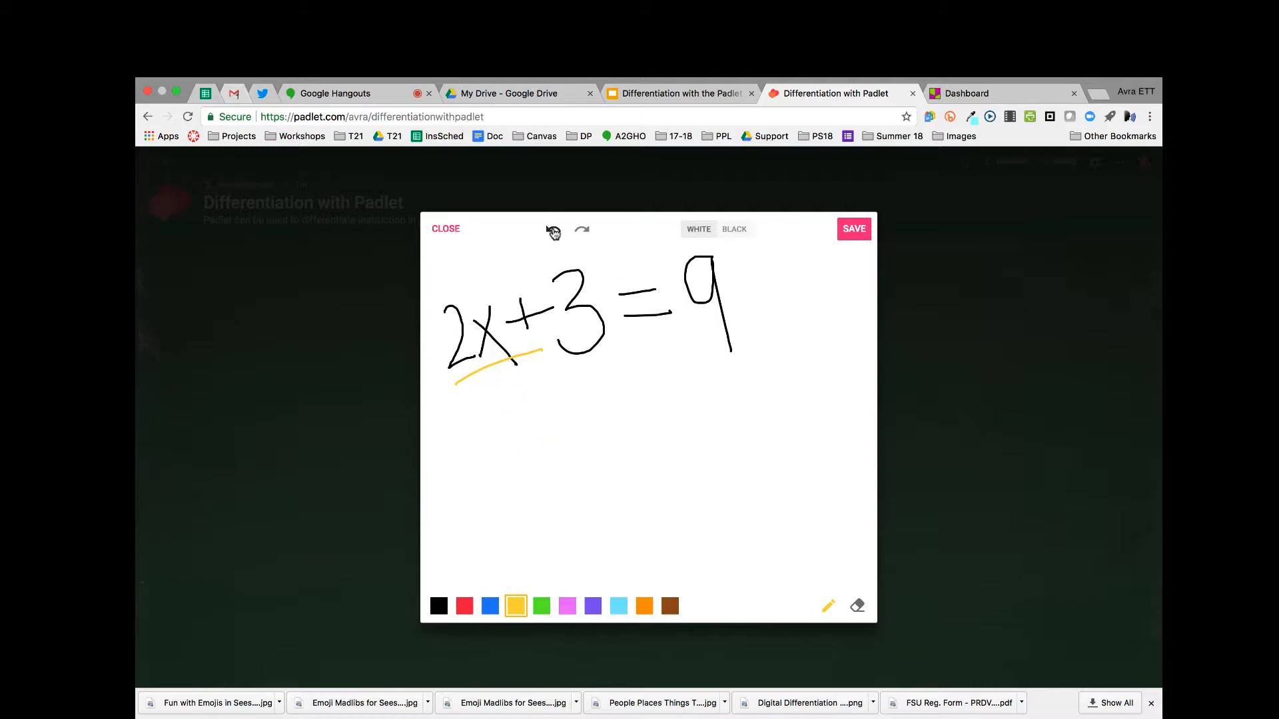
left_click(552, 229)
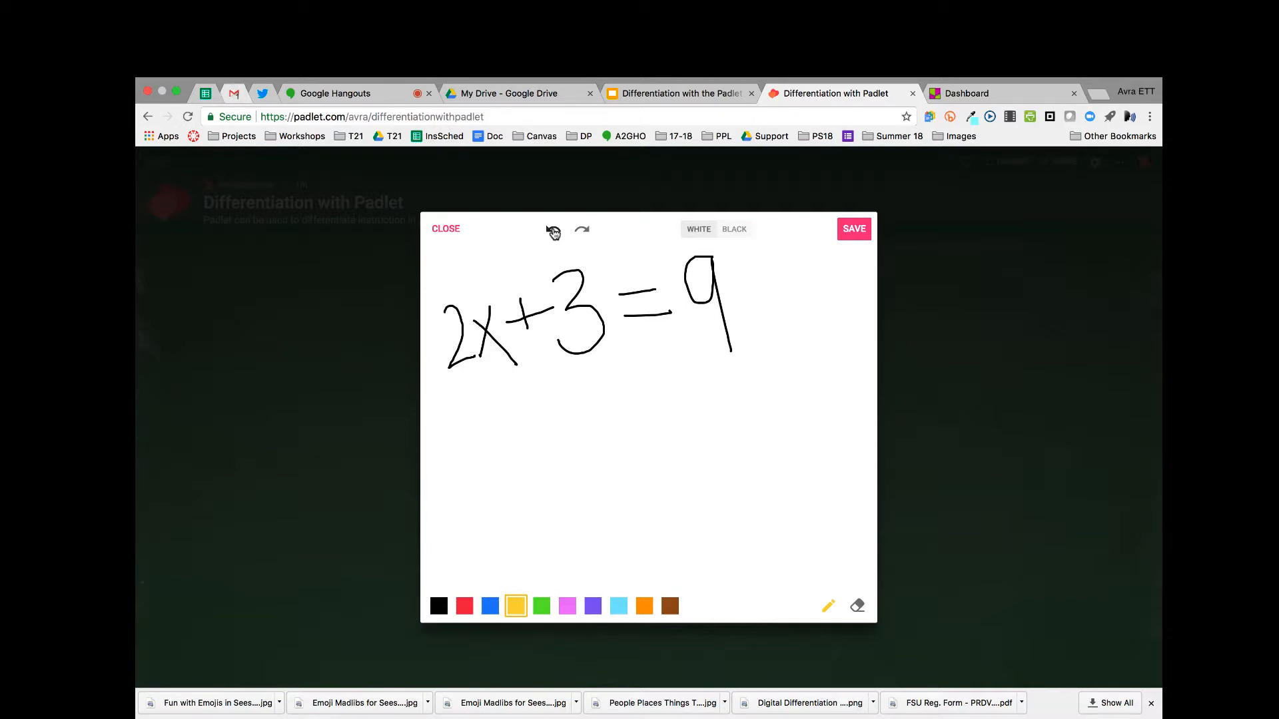
Glance at the Drawing slide, then save the handwritten equation into the post.
left_click(676, 93)
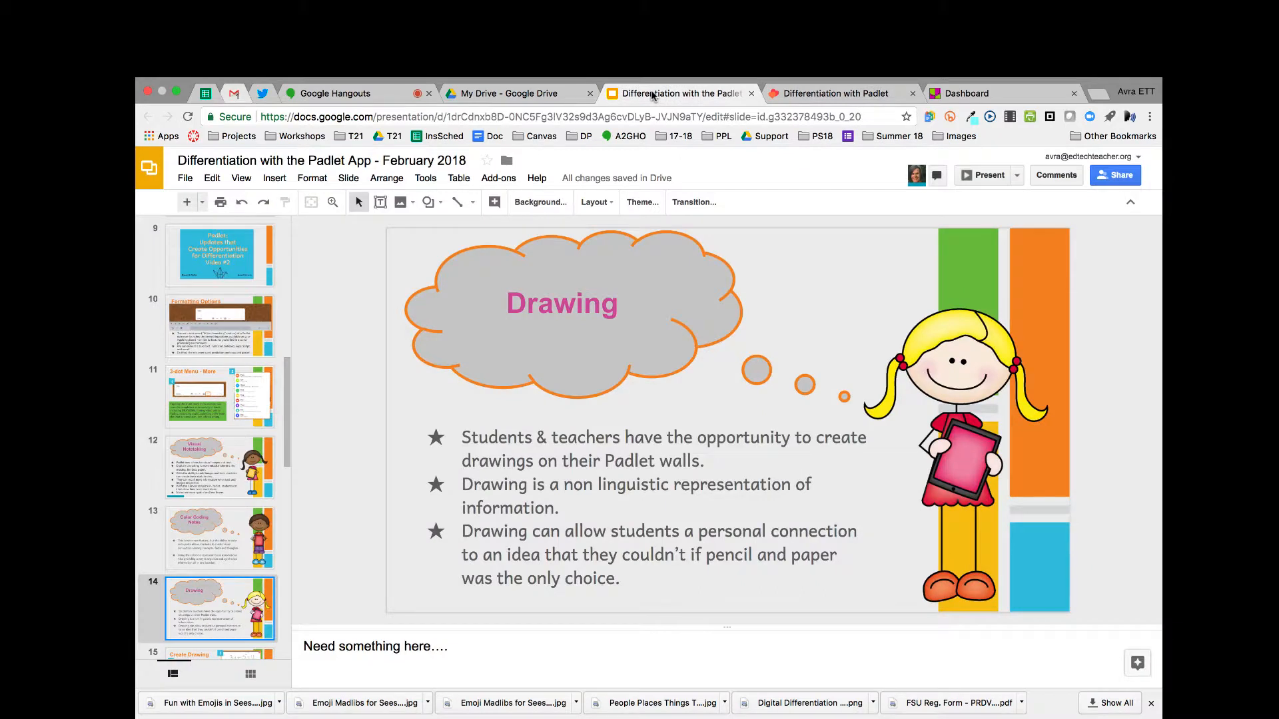
left_click(840, 93)
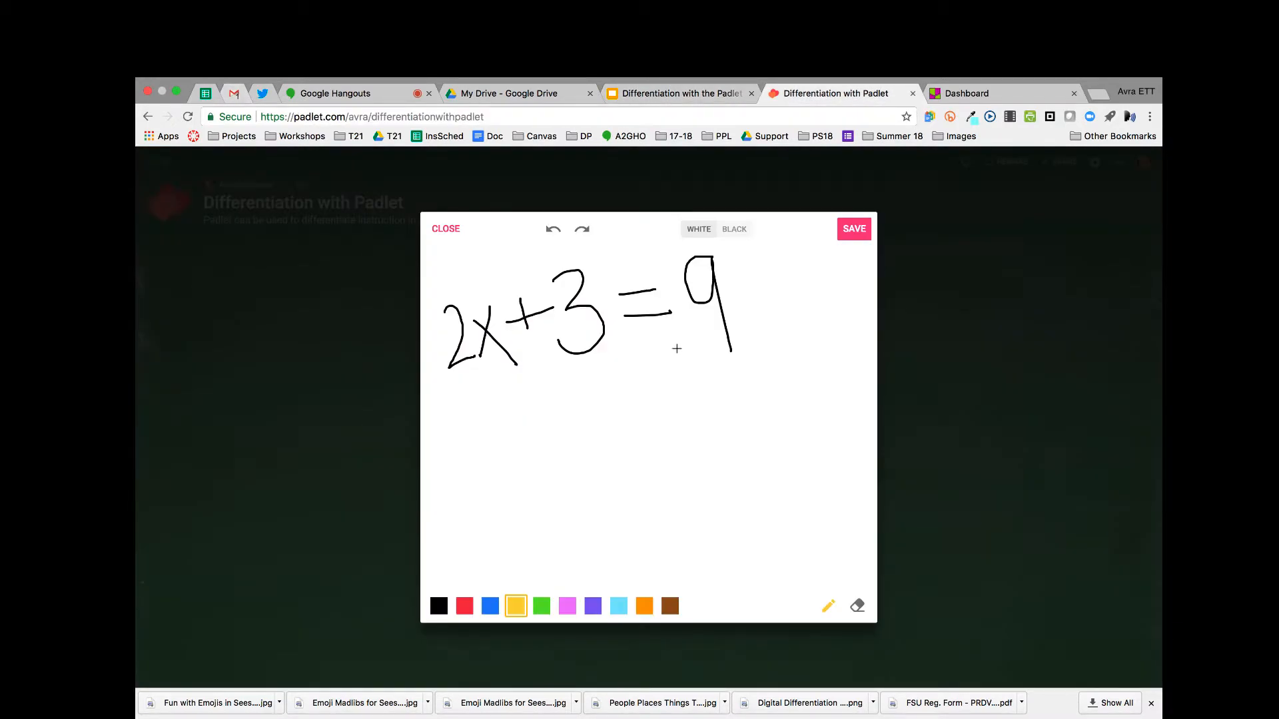
mouse_move(676, 130)
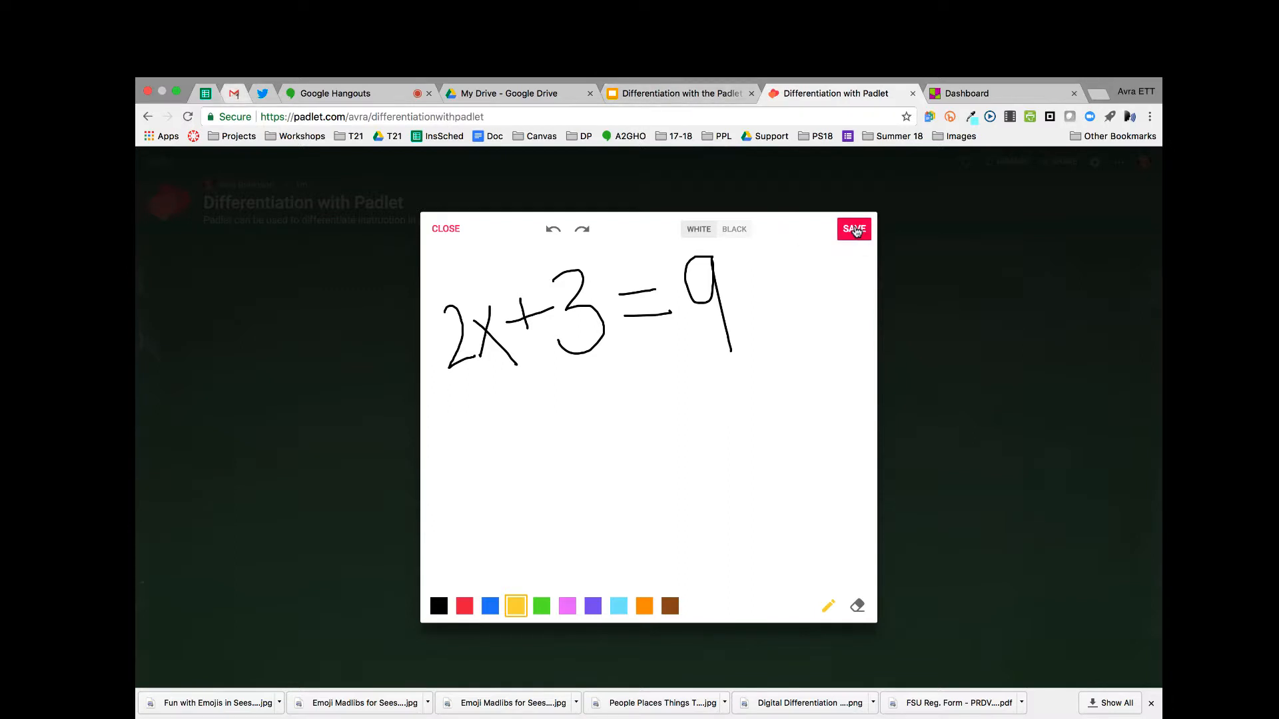
left_click(852, 228)
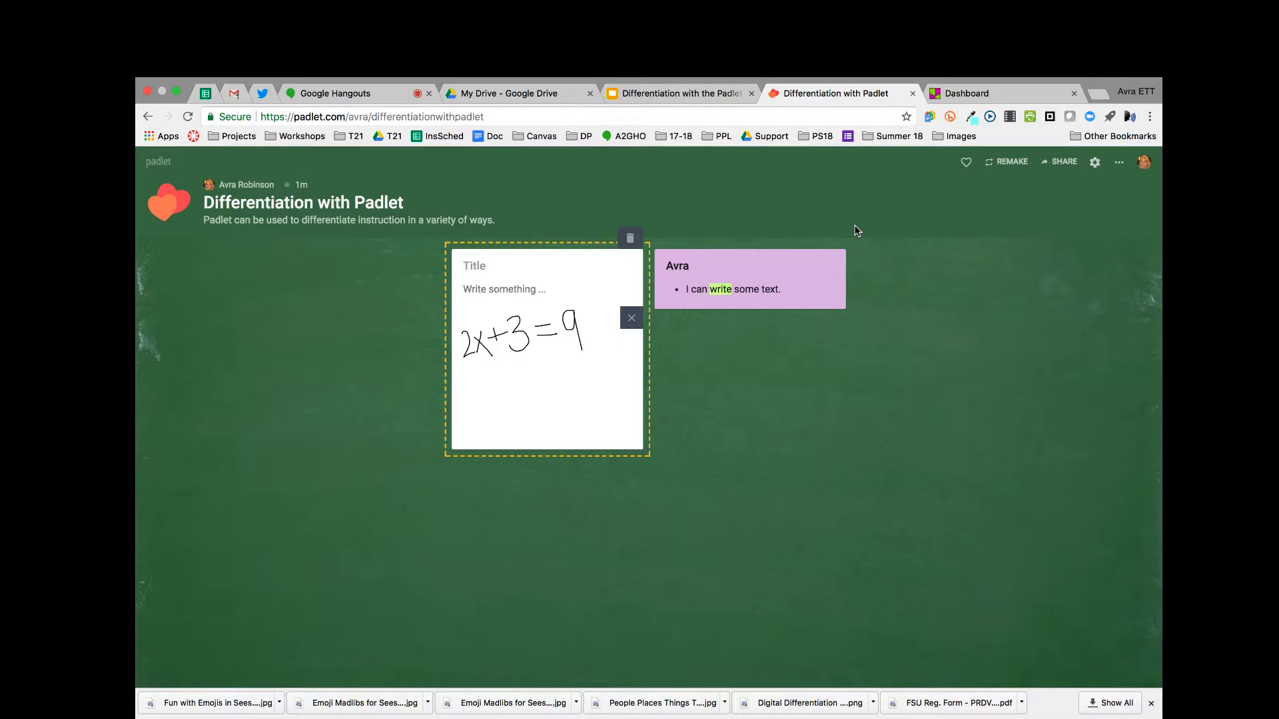
Title the drawing post 'Avra', explain 'I knew that I needed to get the X by itself, so I began by subtracting 3 from each side.', and publish it.
left_click(474, 265)
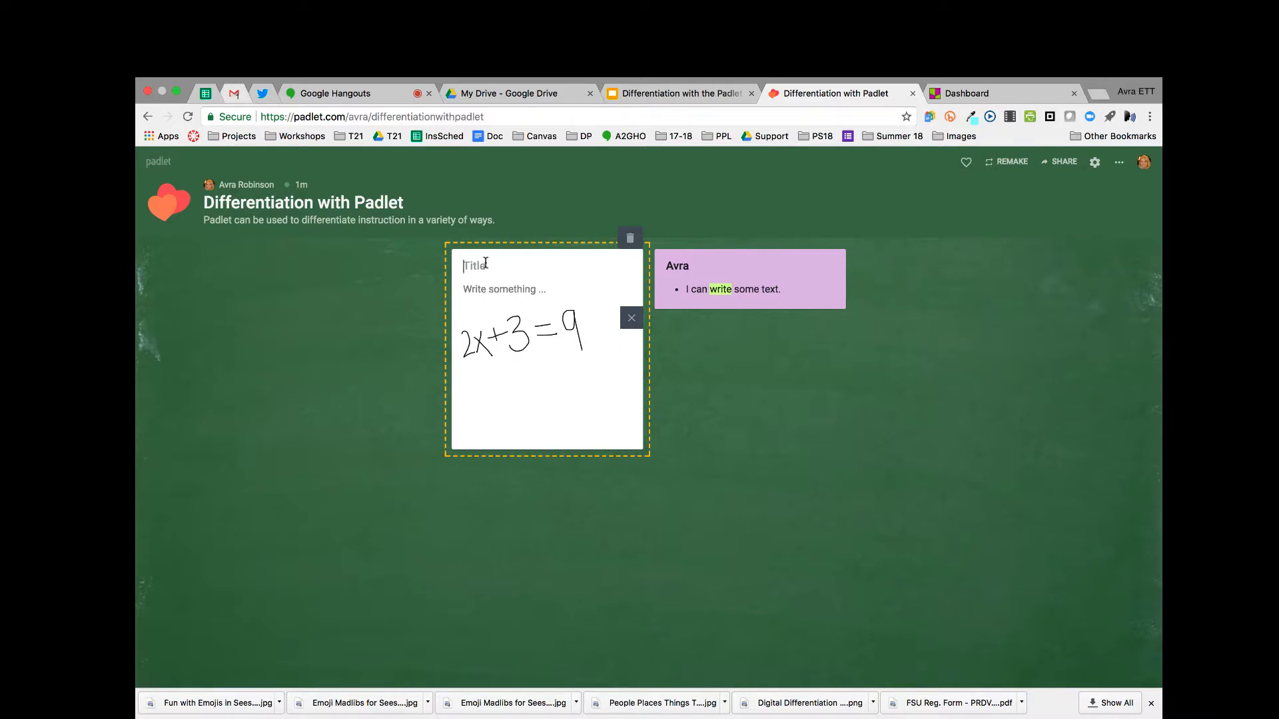
type("Avra")
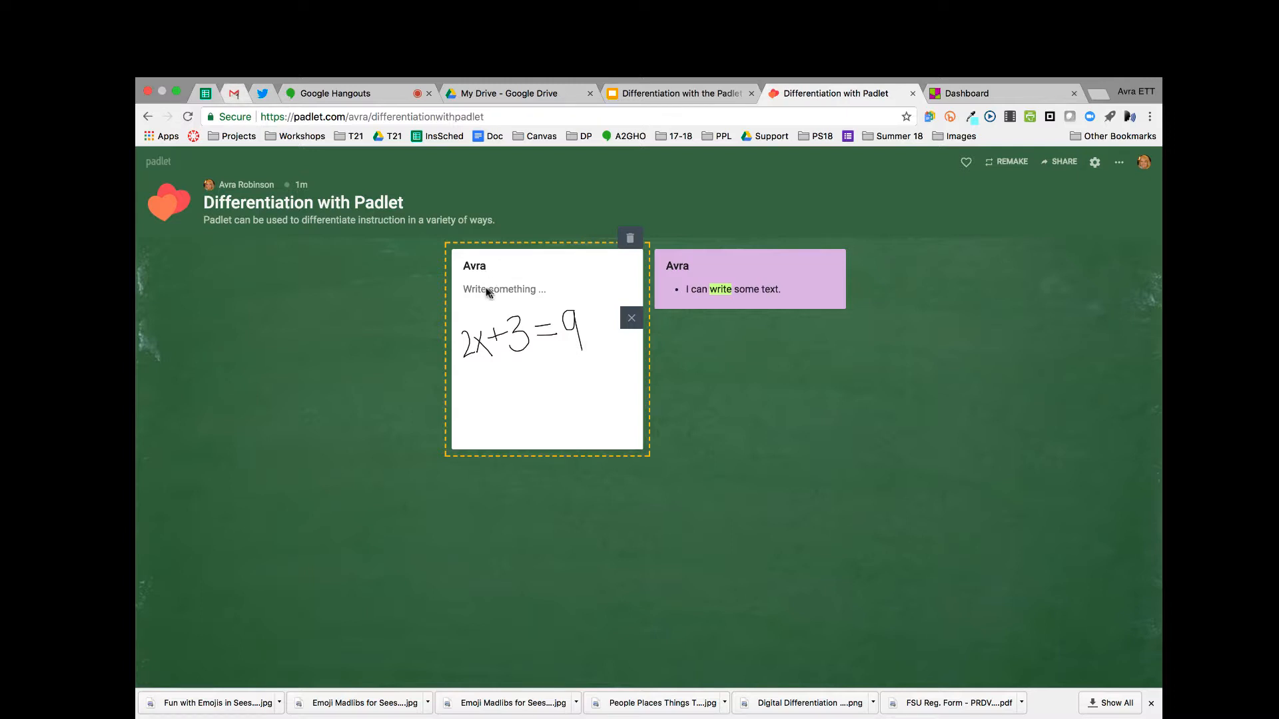
type("I k")
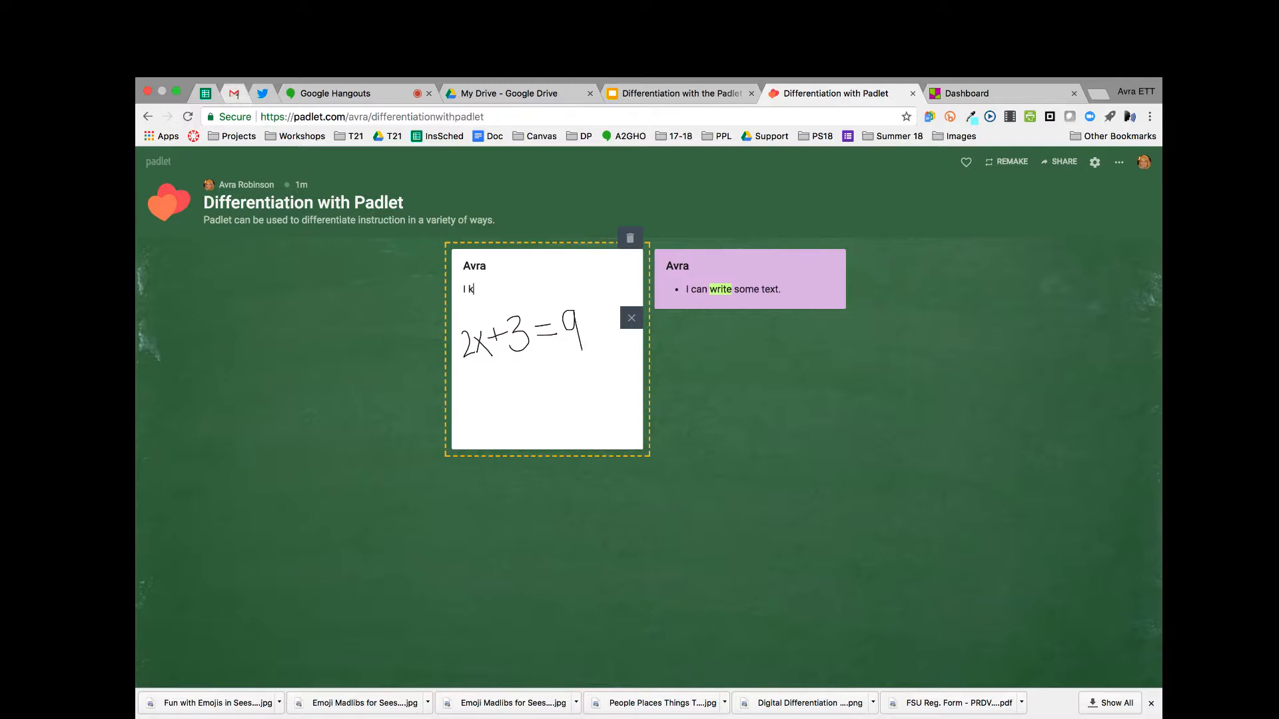
type("new that I needed to")
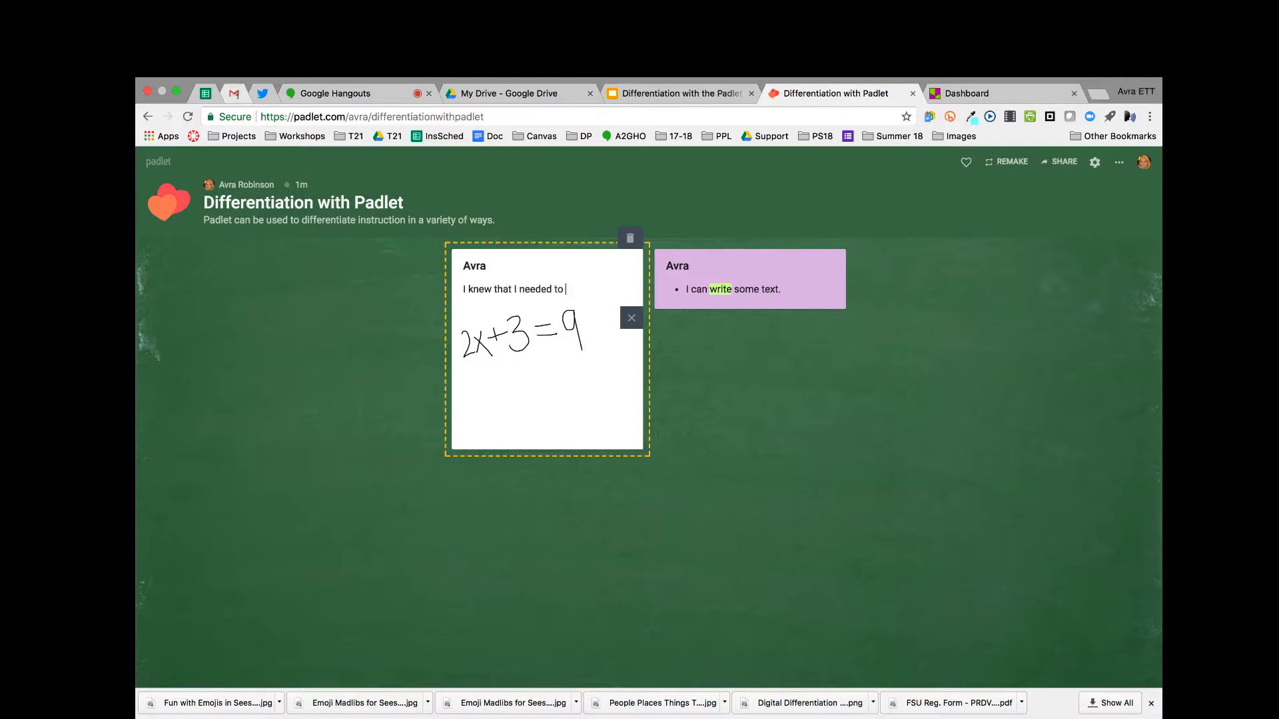
type("get the X by")
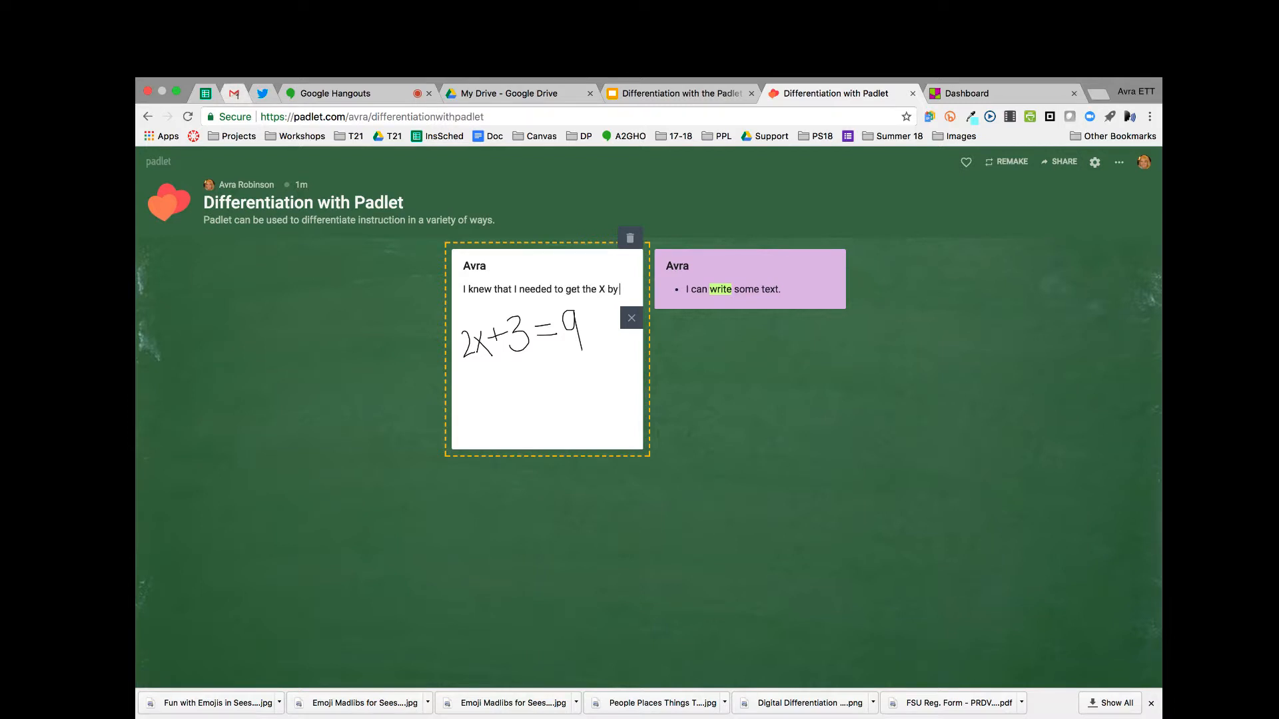
type("itself, so")
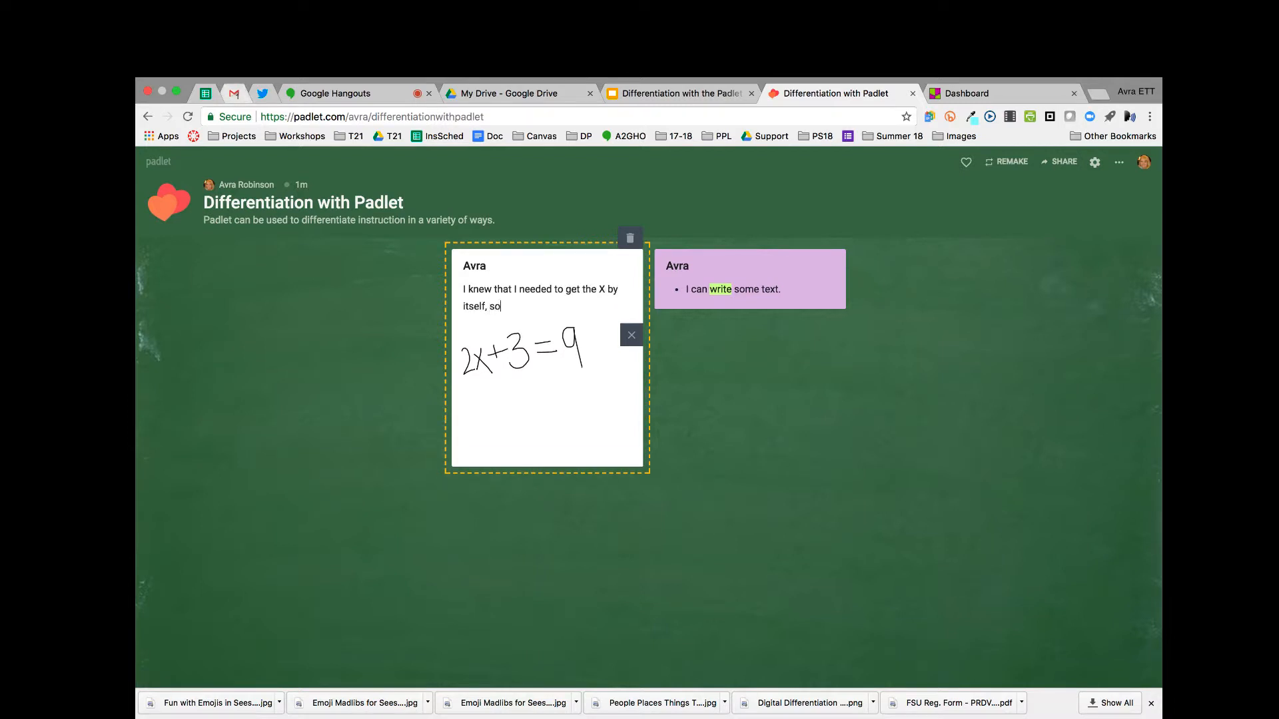
type("I began by")
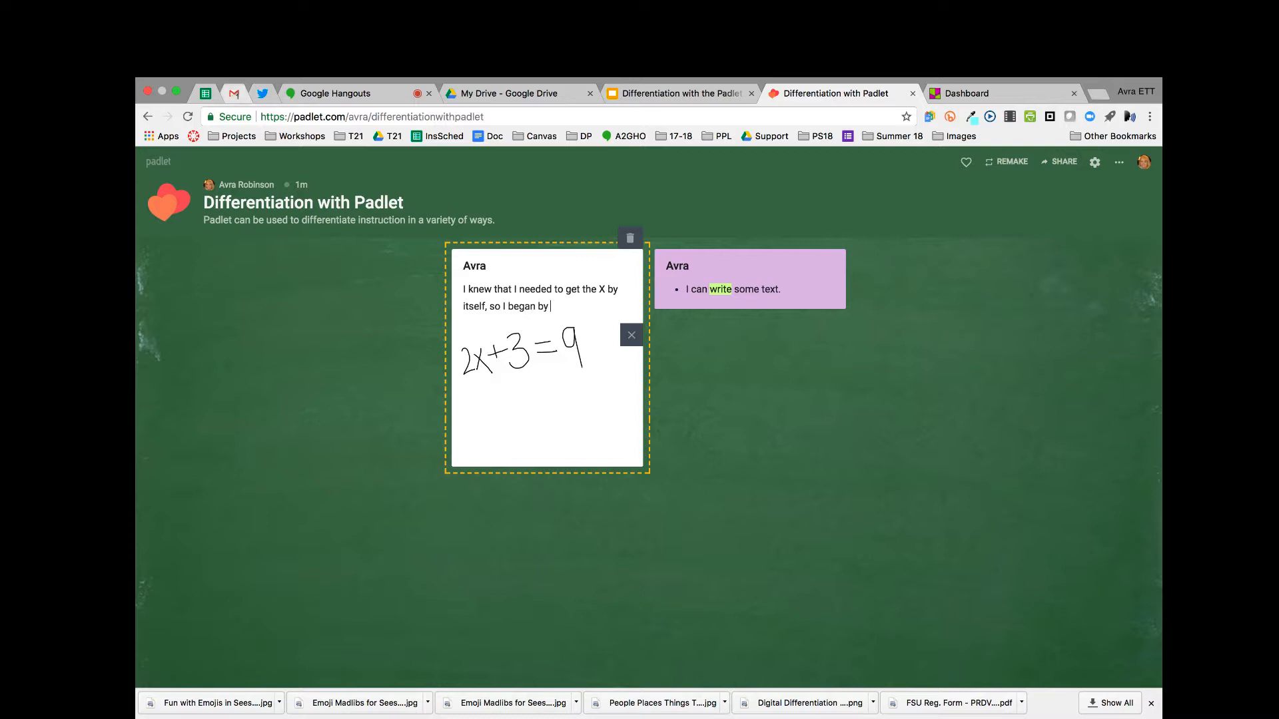
type("subtracg")
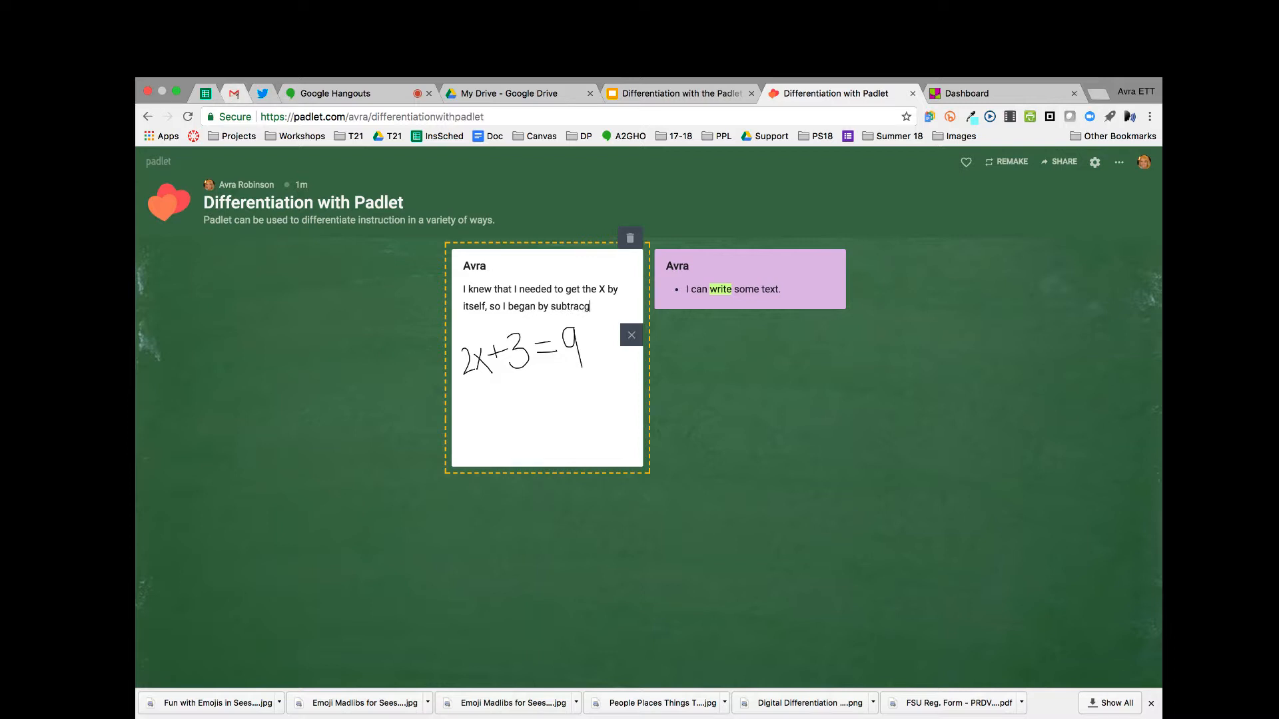
type("ing 3 fr")
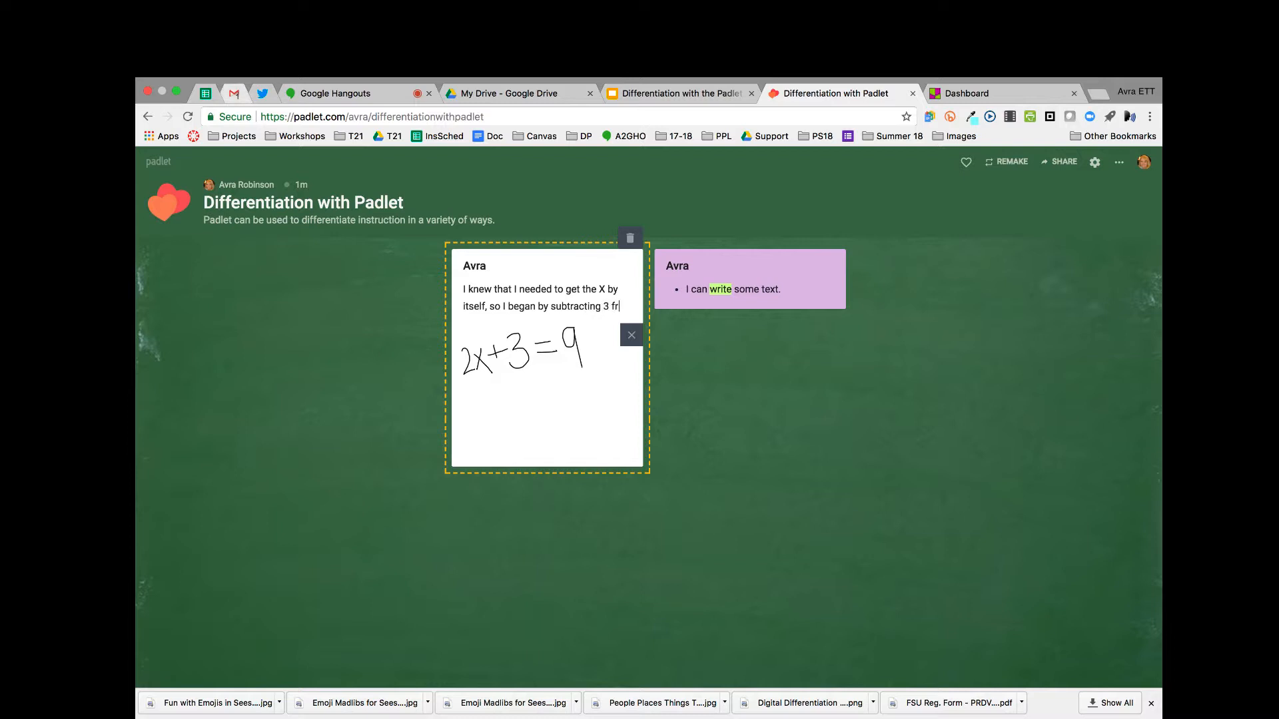
type("om each side.")
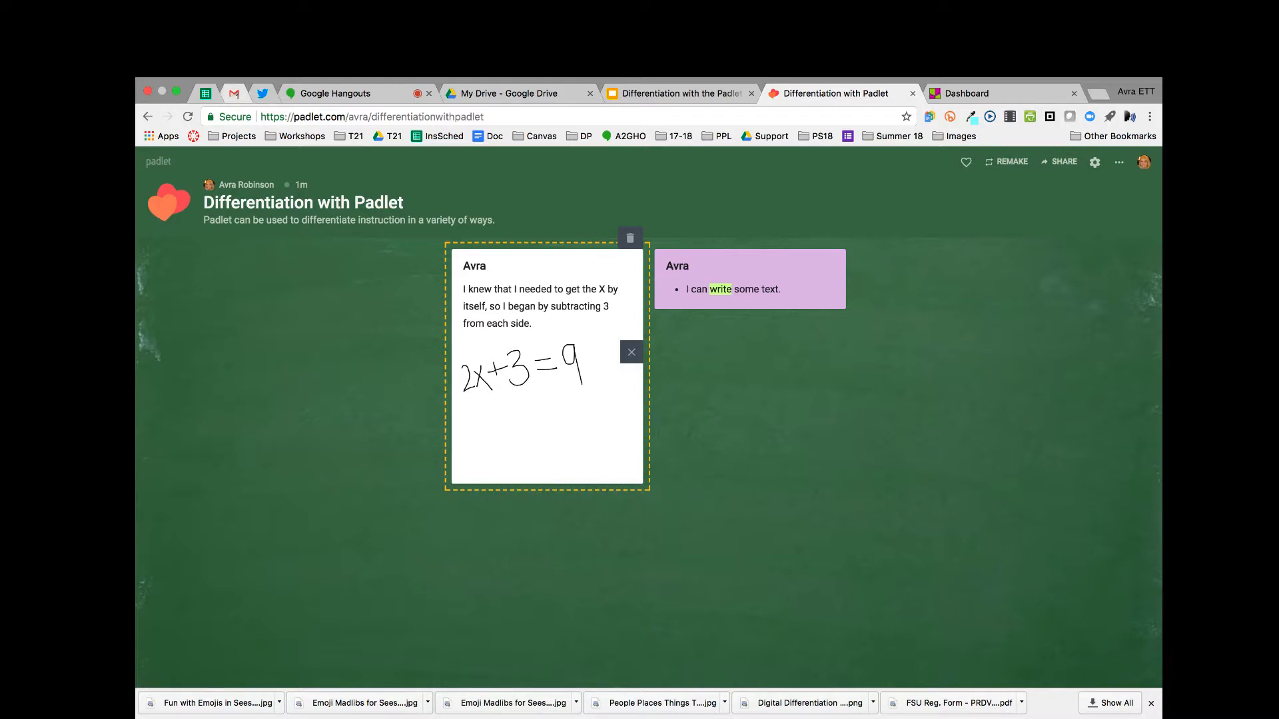
left_click(533, 322)
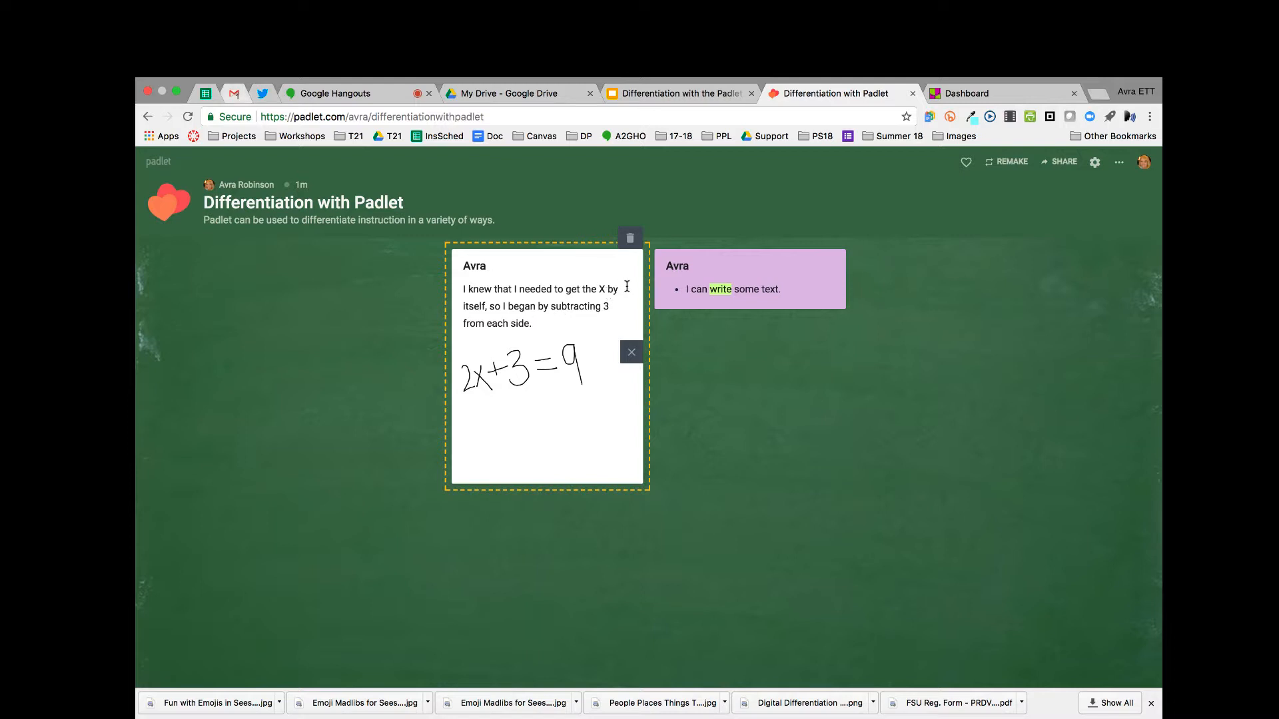
left_click(668, 346)
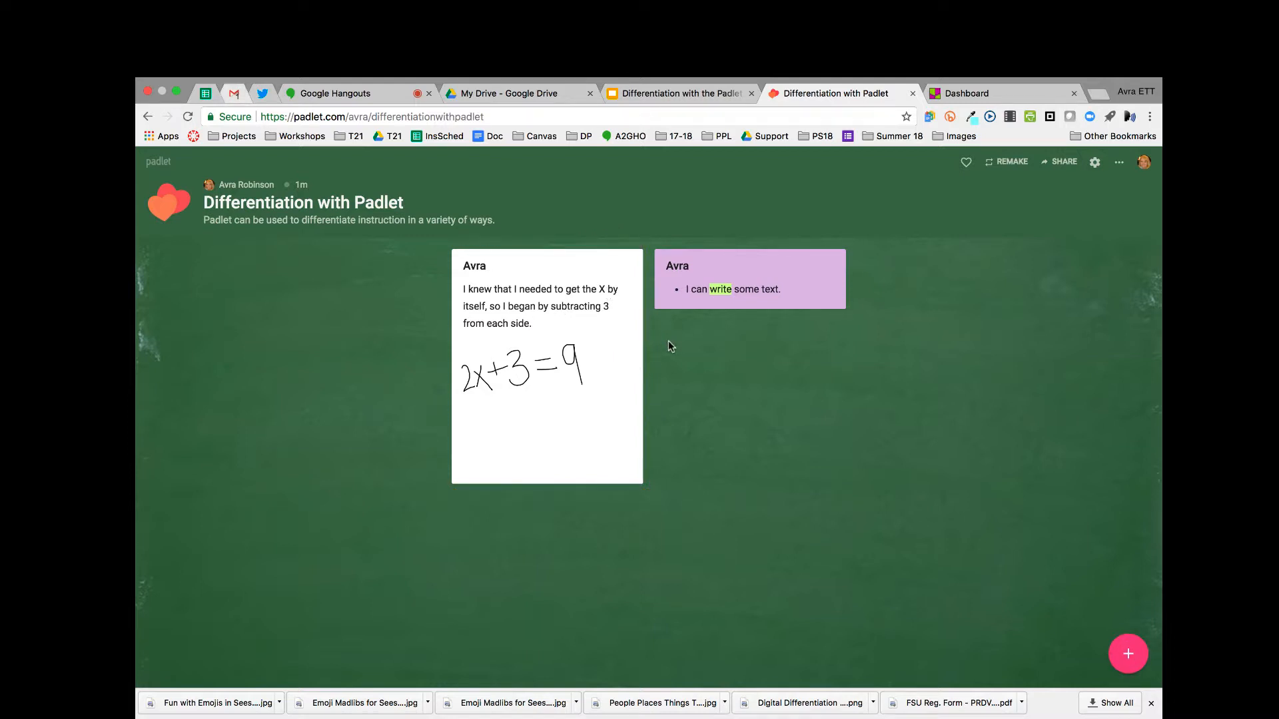
mouse_move(725, 255)
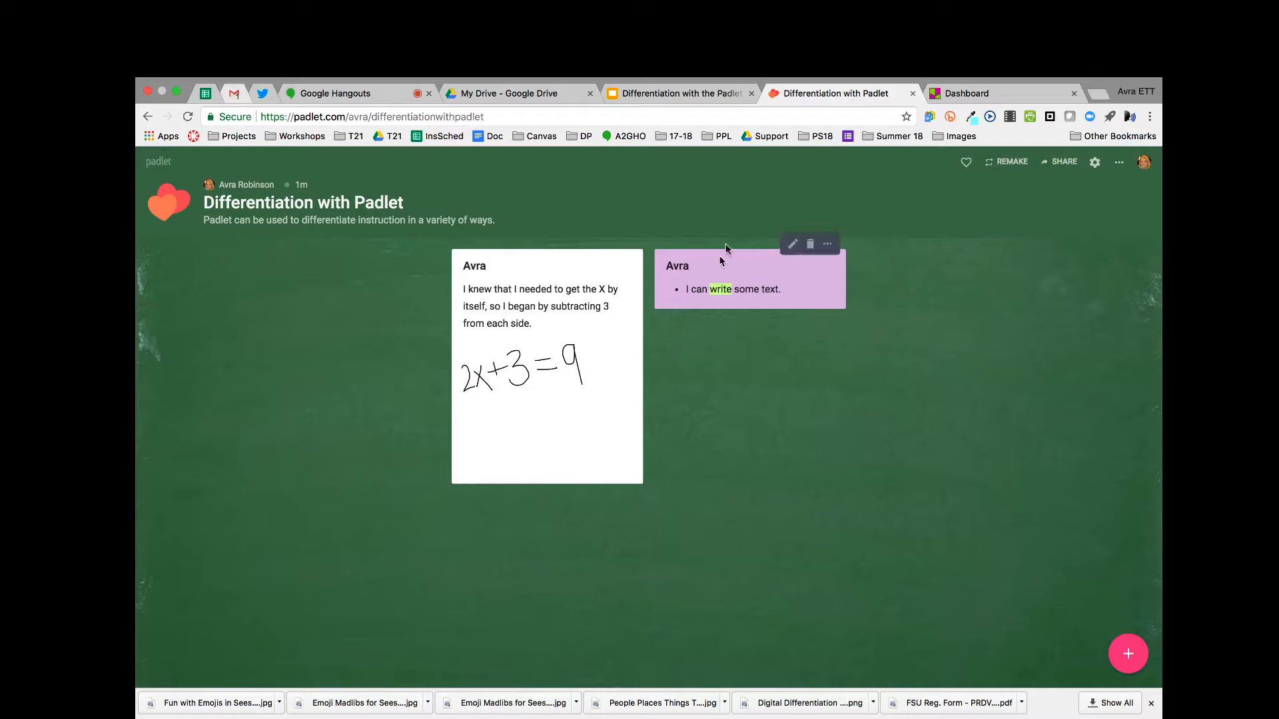
mouse_move(706, 165)
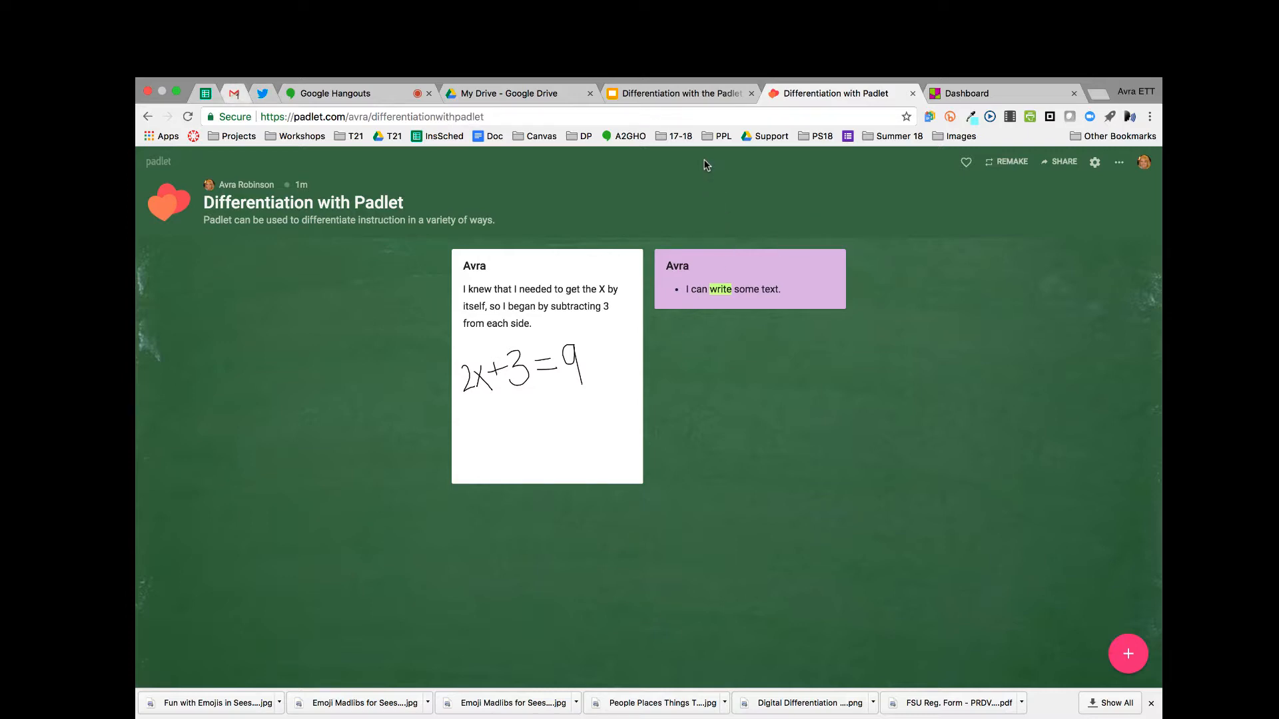
Return to the slide deck showing the Create Drawing slide.
left_click(680, 93)
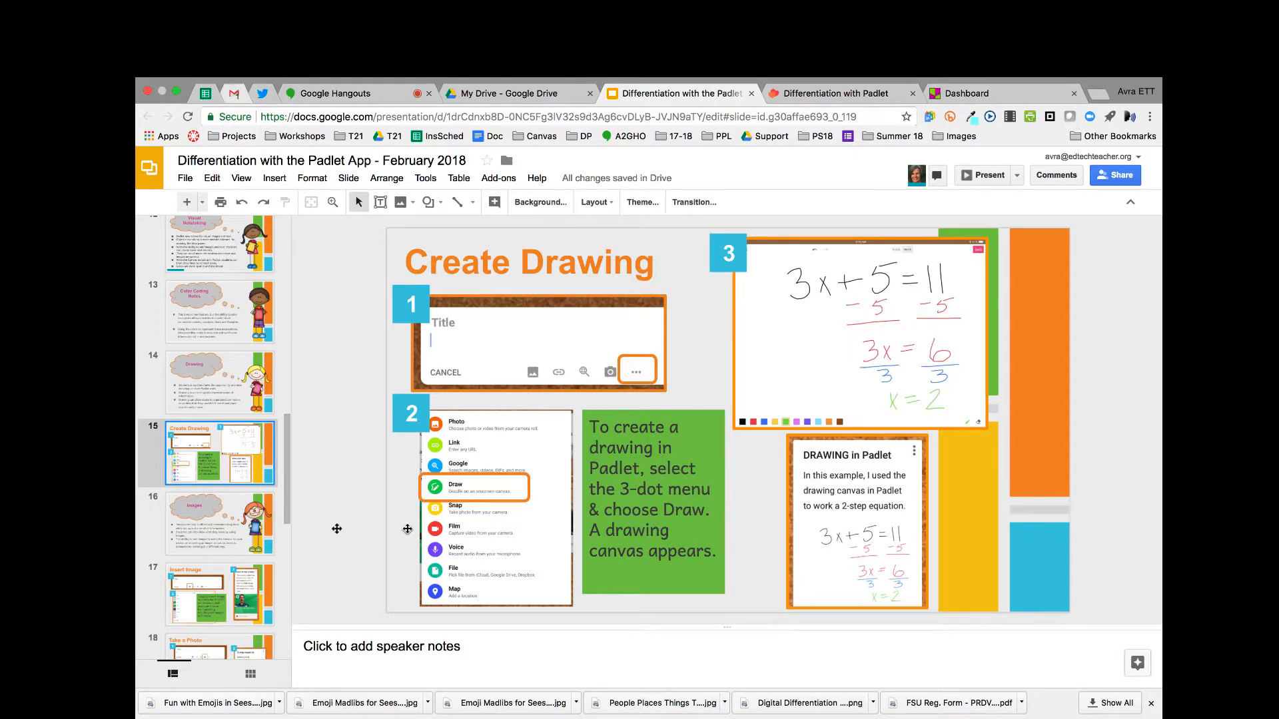
mouse_move(233, 518)
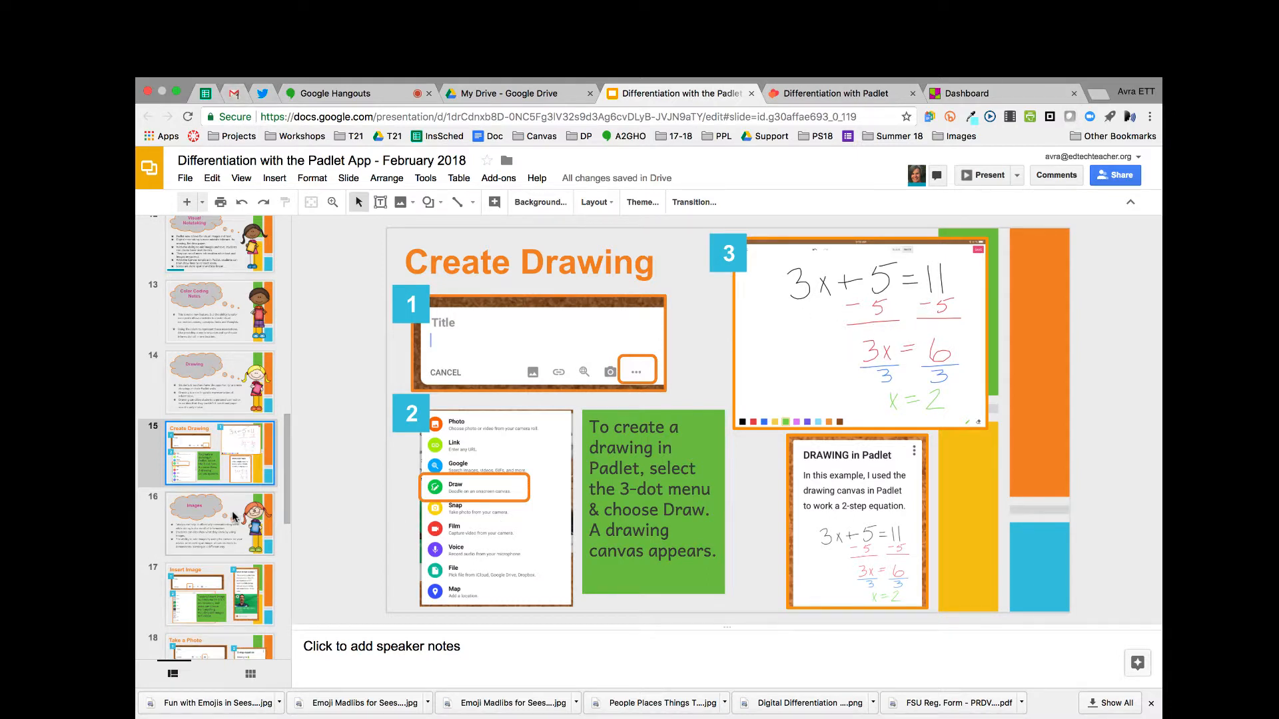
Show slide 16 'Images' in the walkthrough deck.
left_click(219, 522)
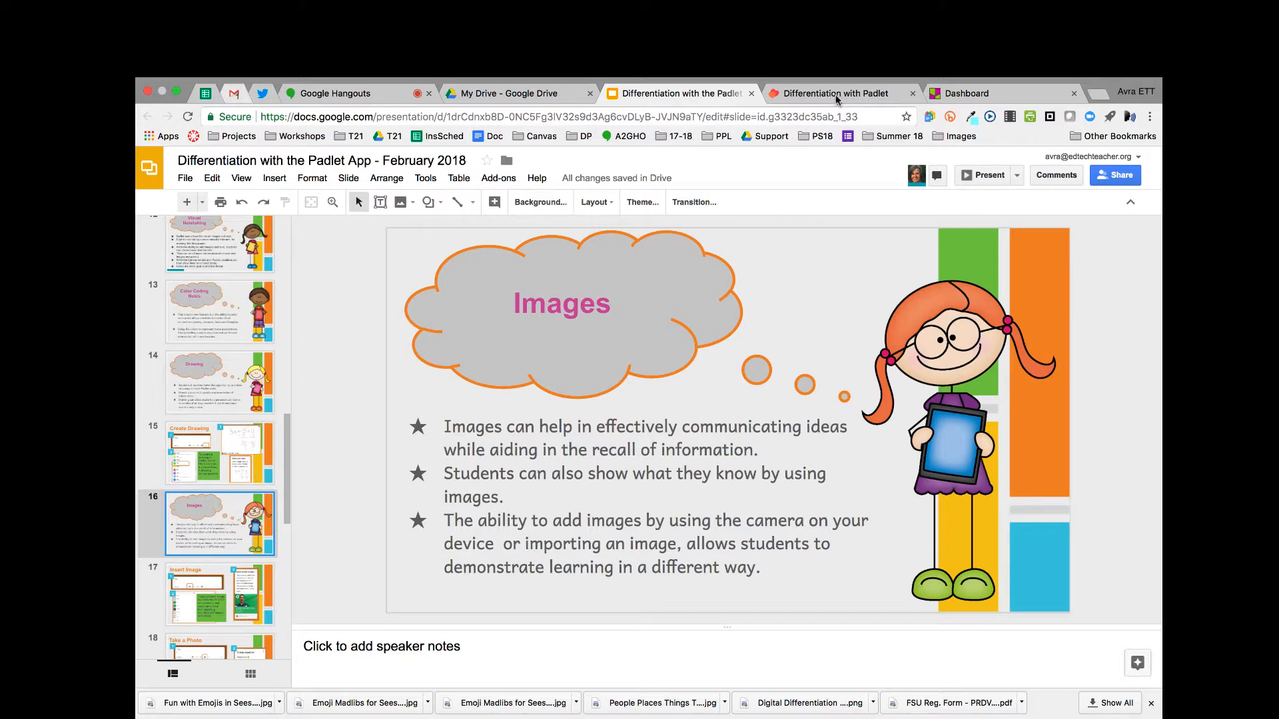
Start a New Note on the Padlet board and upload US Map.png from the computer into it.
left_click(838, 94)
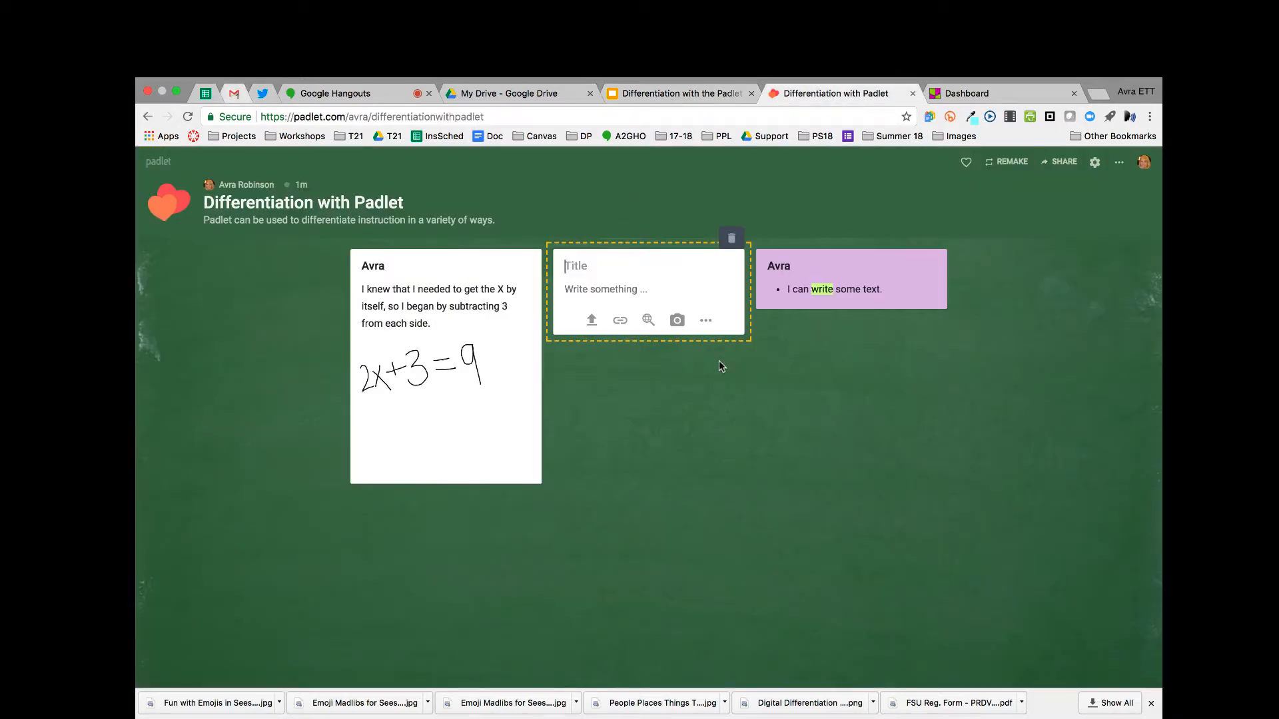
mouse_move(616, 257)
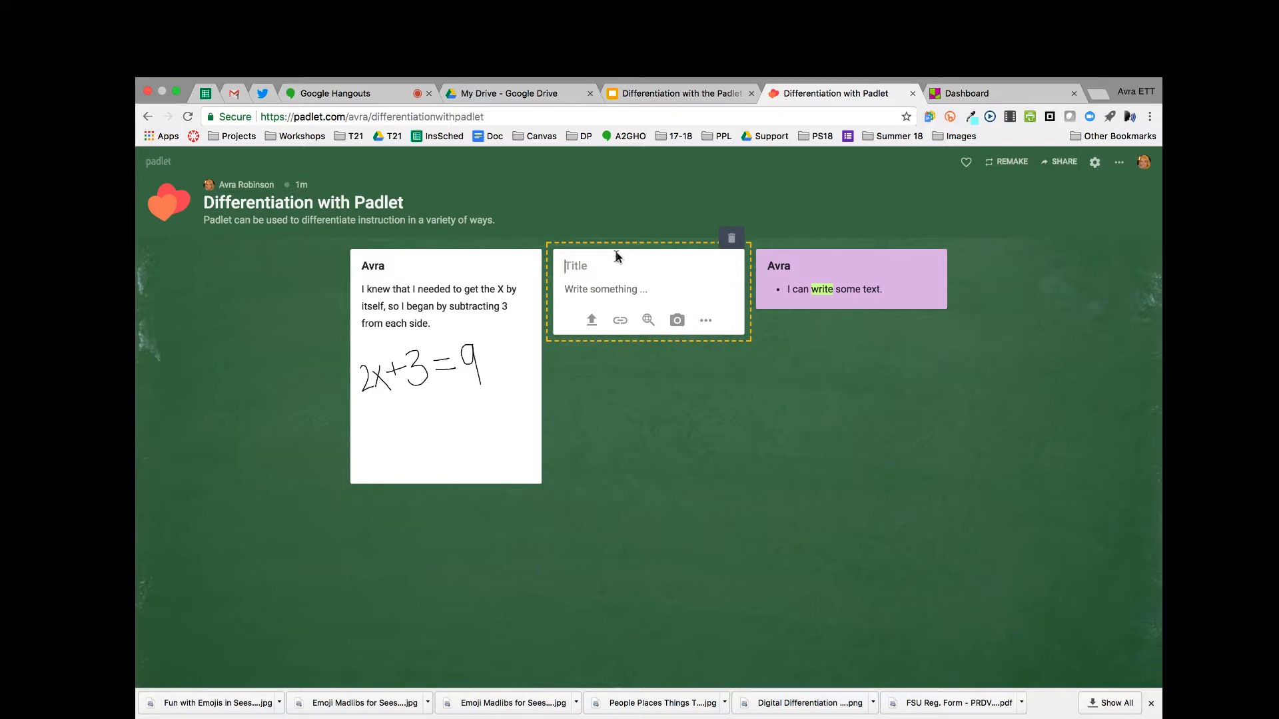
type("New Note")
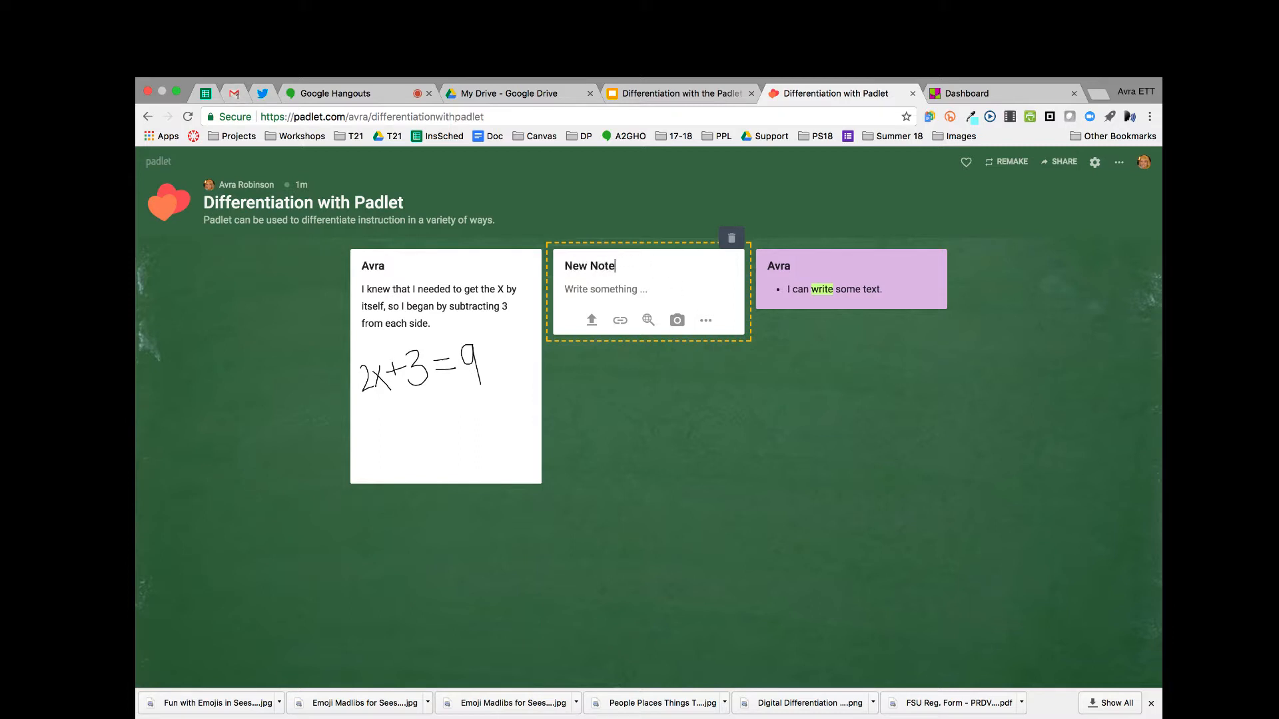
mouse_move(591, 324)
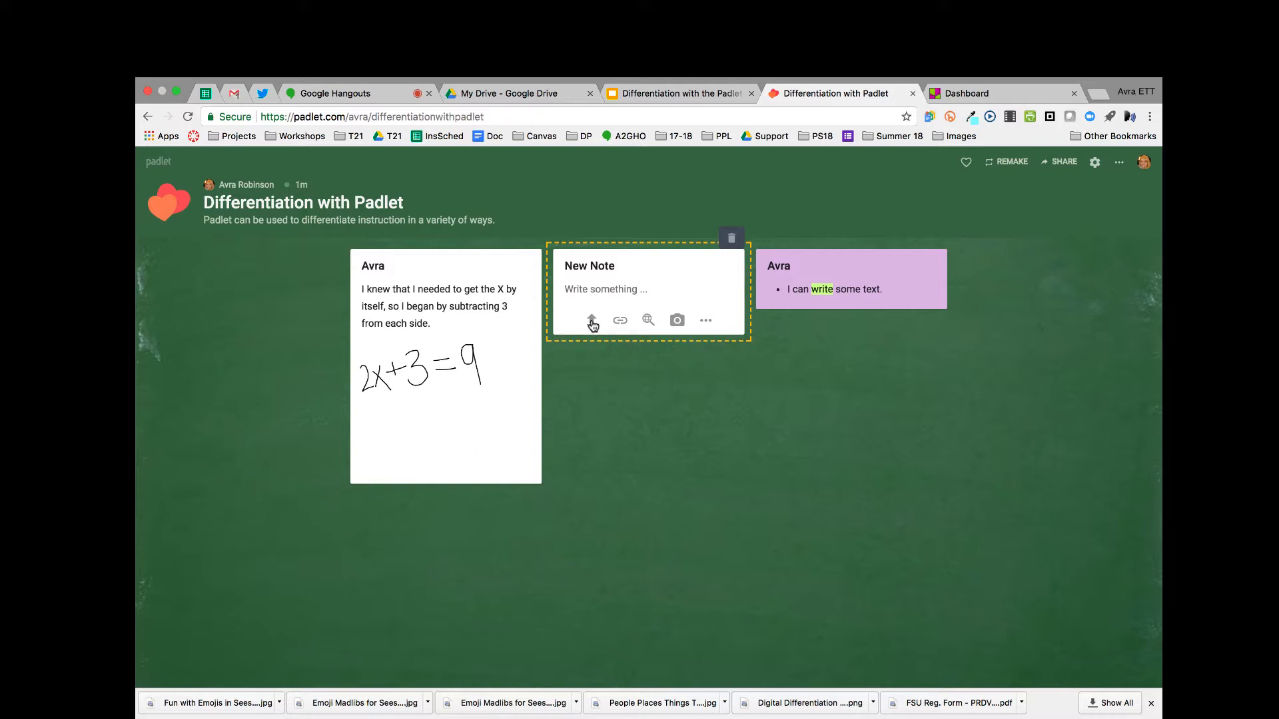
left_click(592, 320)
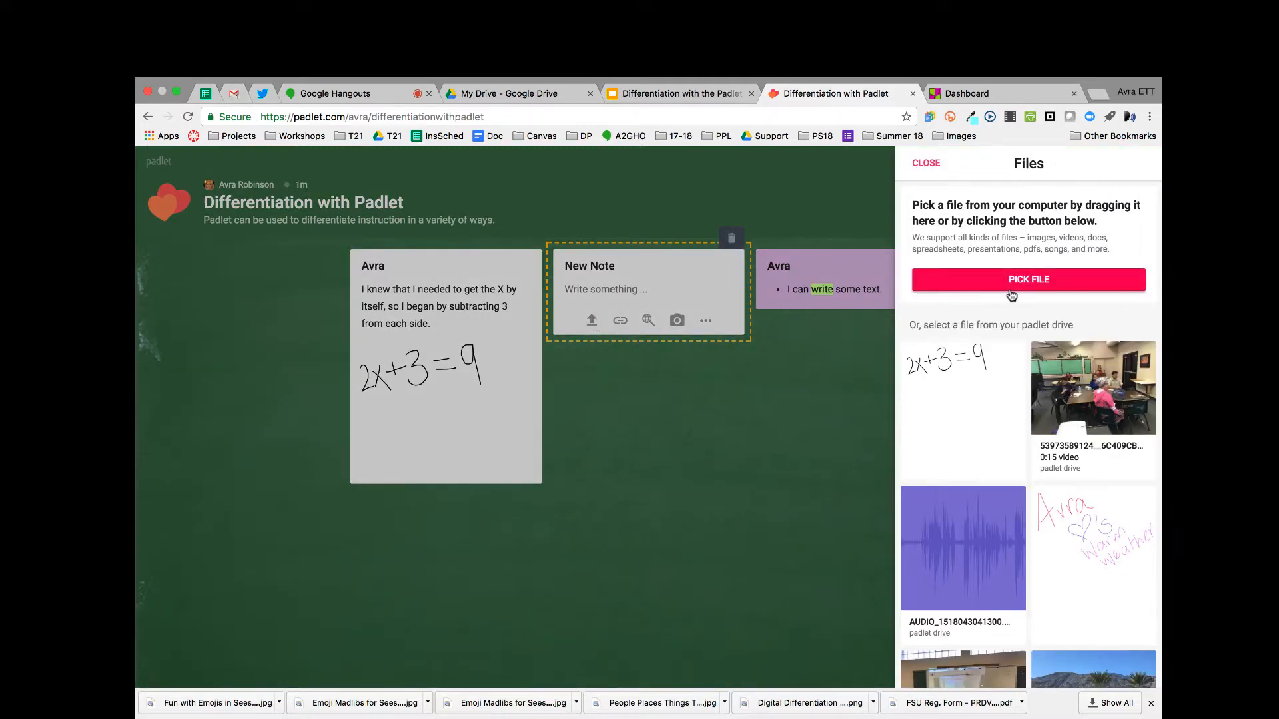
mouse_move(1019, 267)
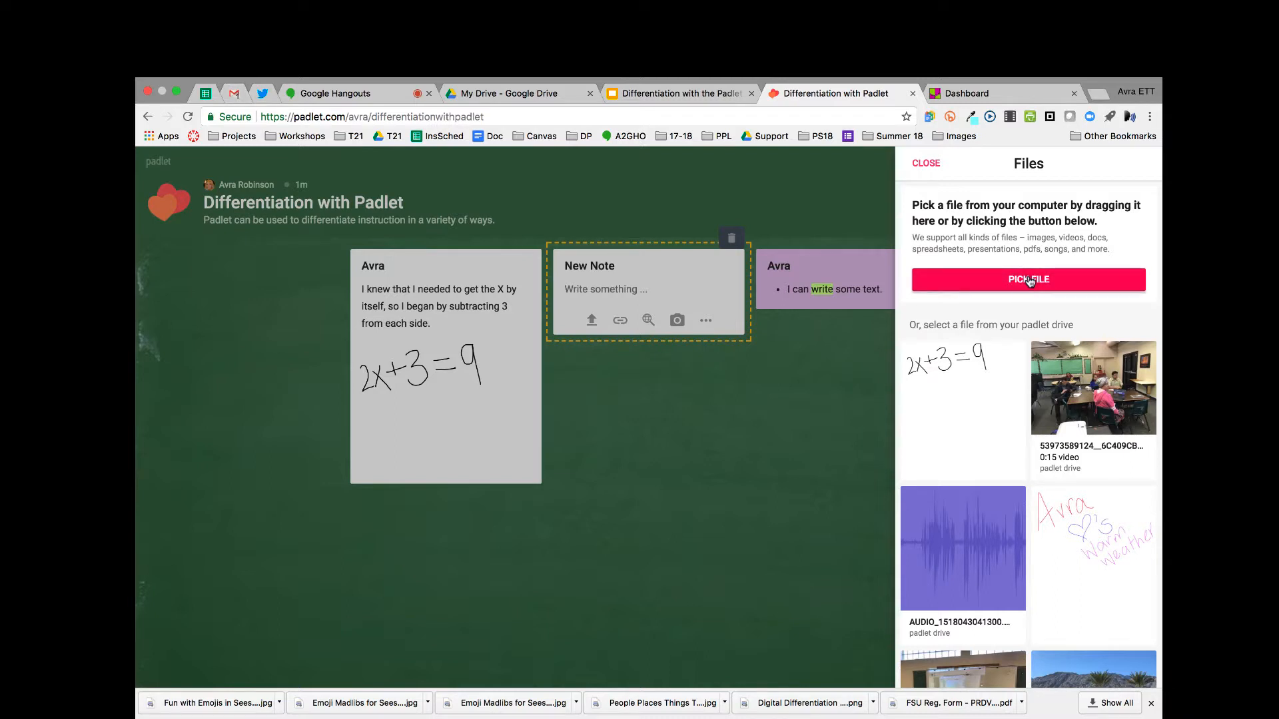
mouse_move(1026, 418)
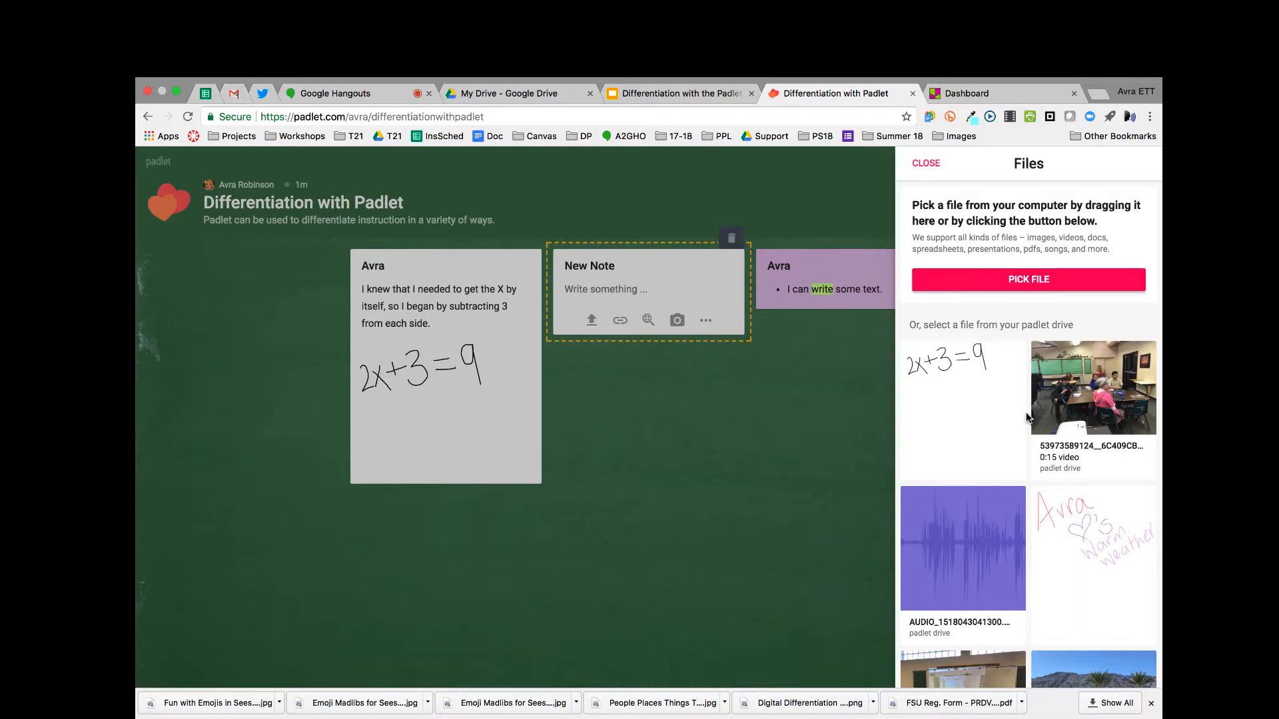
scroll("down", 3)
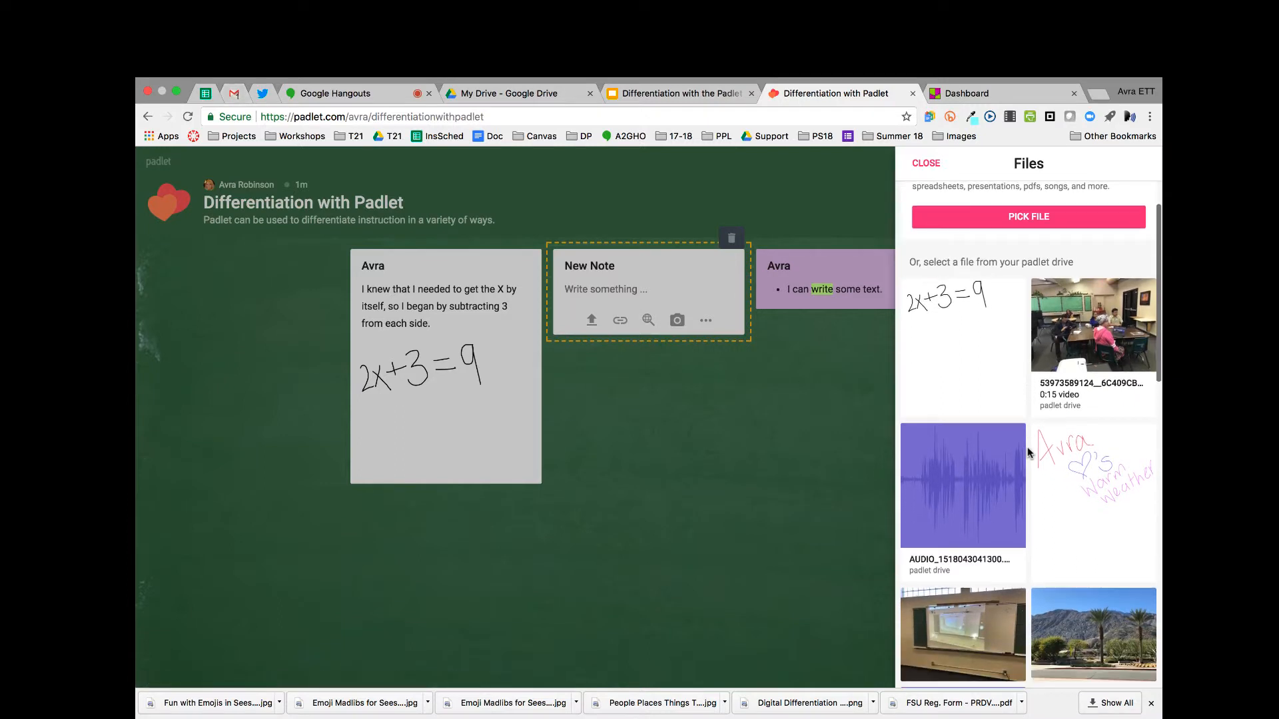
scroll("down", 3)
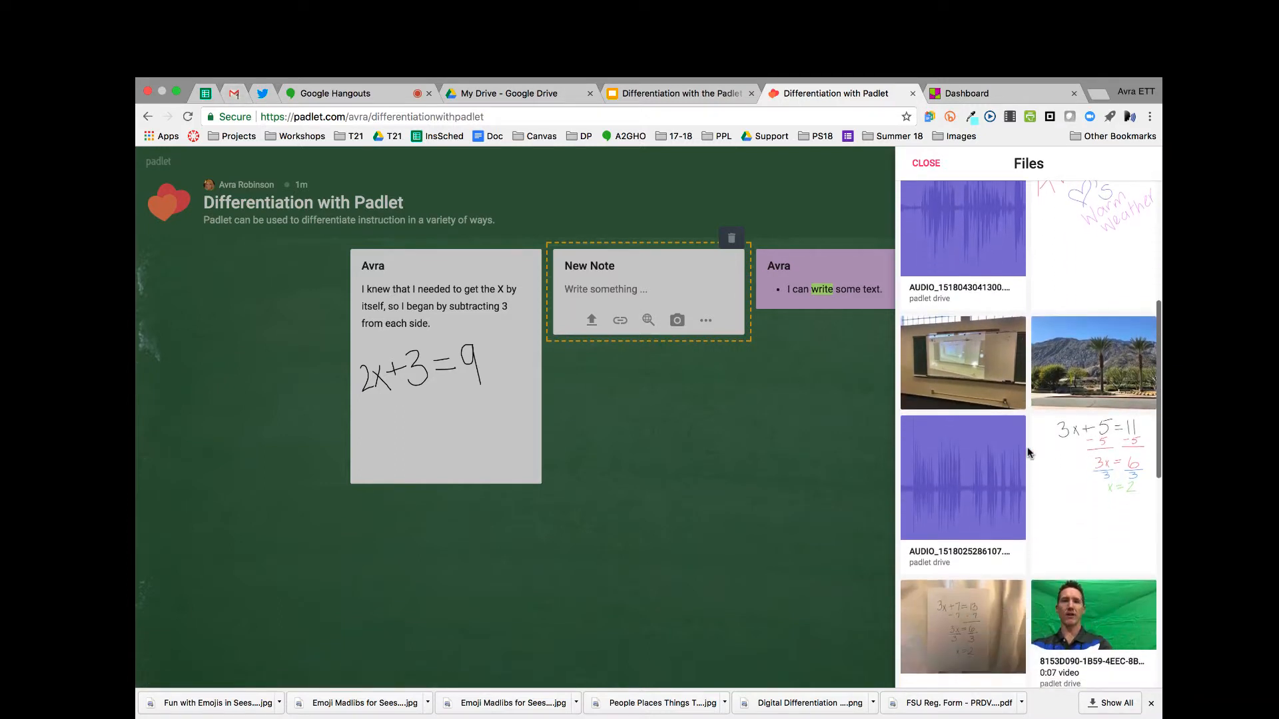
scroll("down", 3)
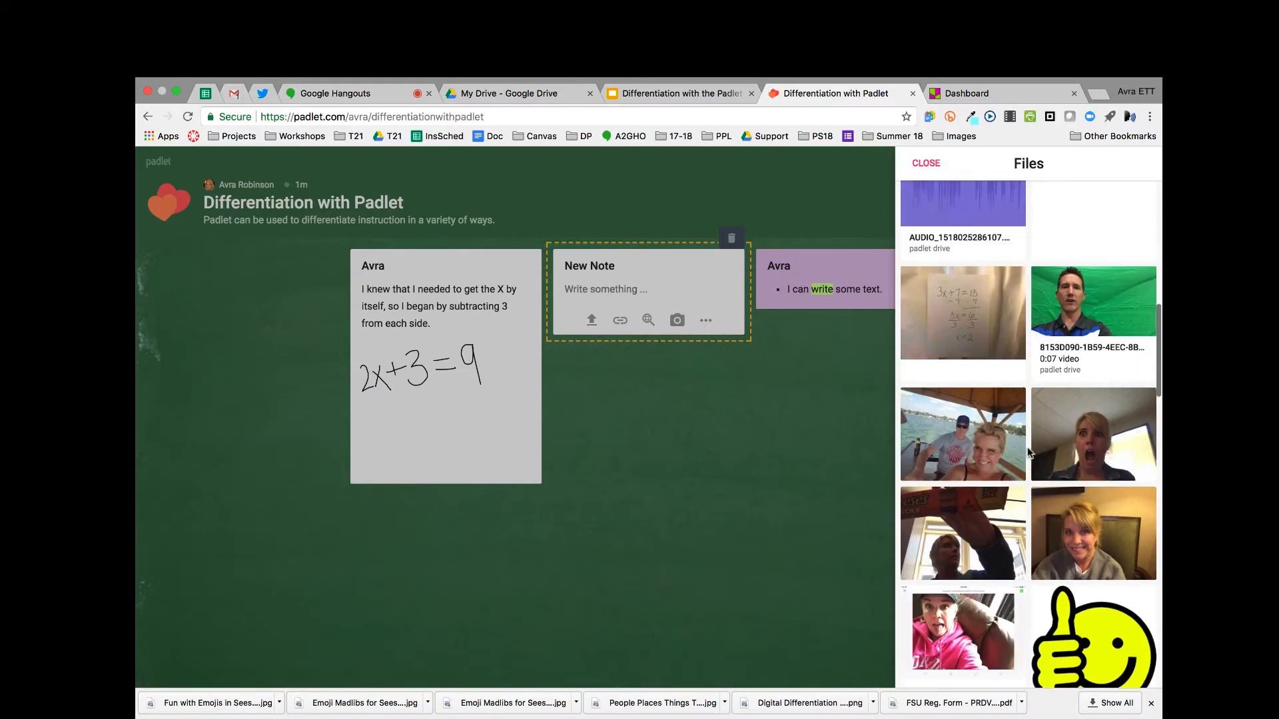
scroll("up", 3)
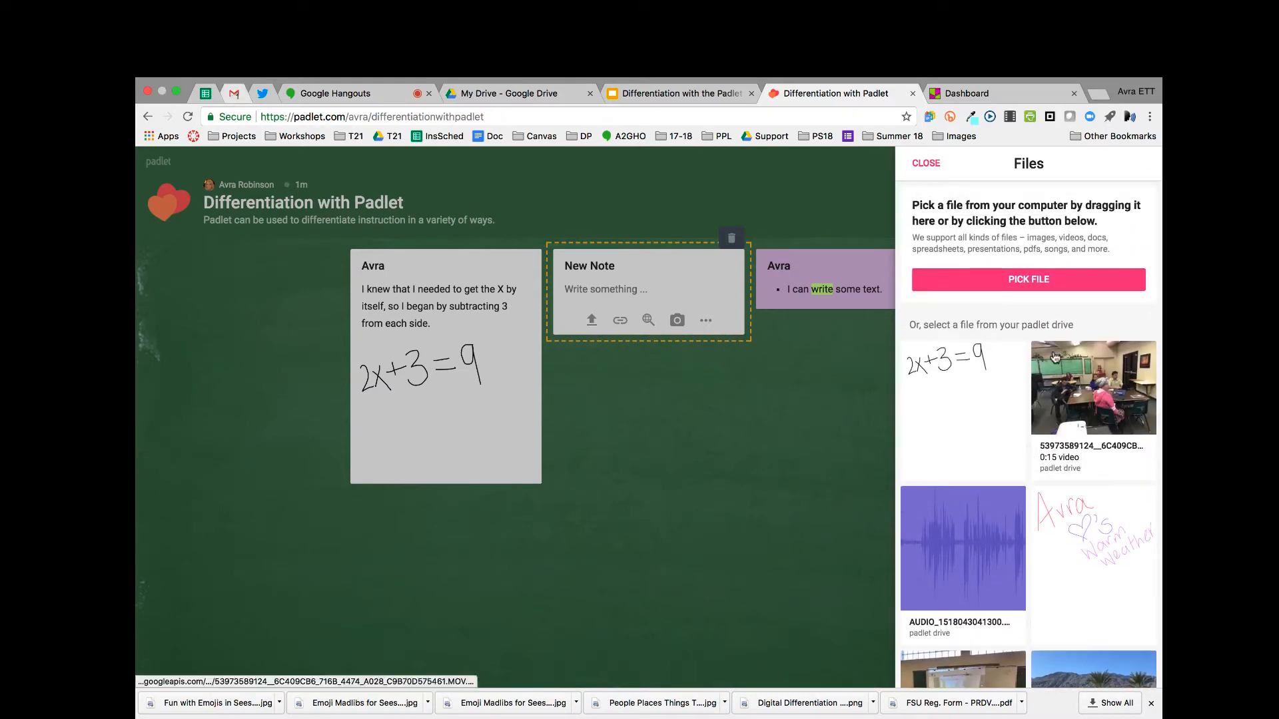
left_click(1027, 279)
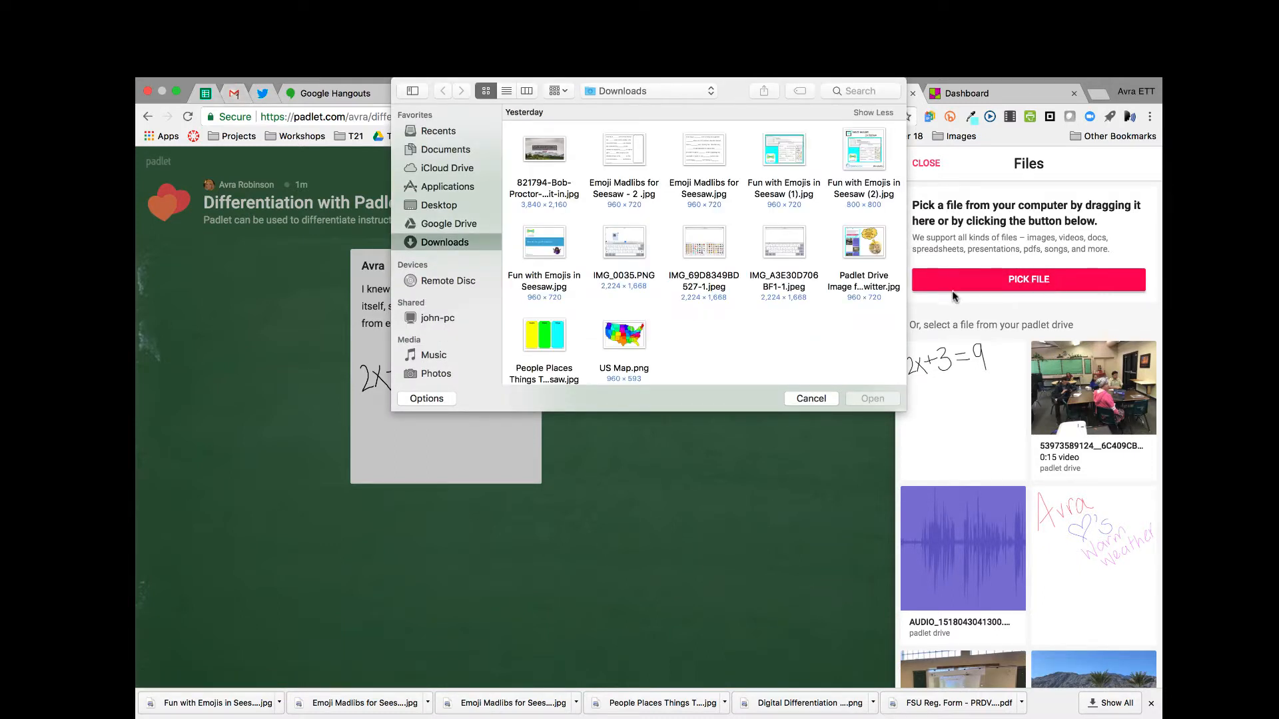
left_click(624, 333)
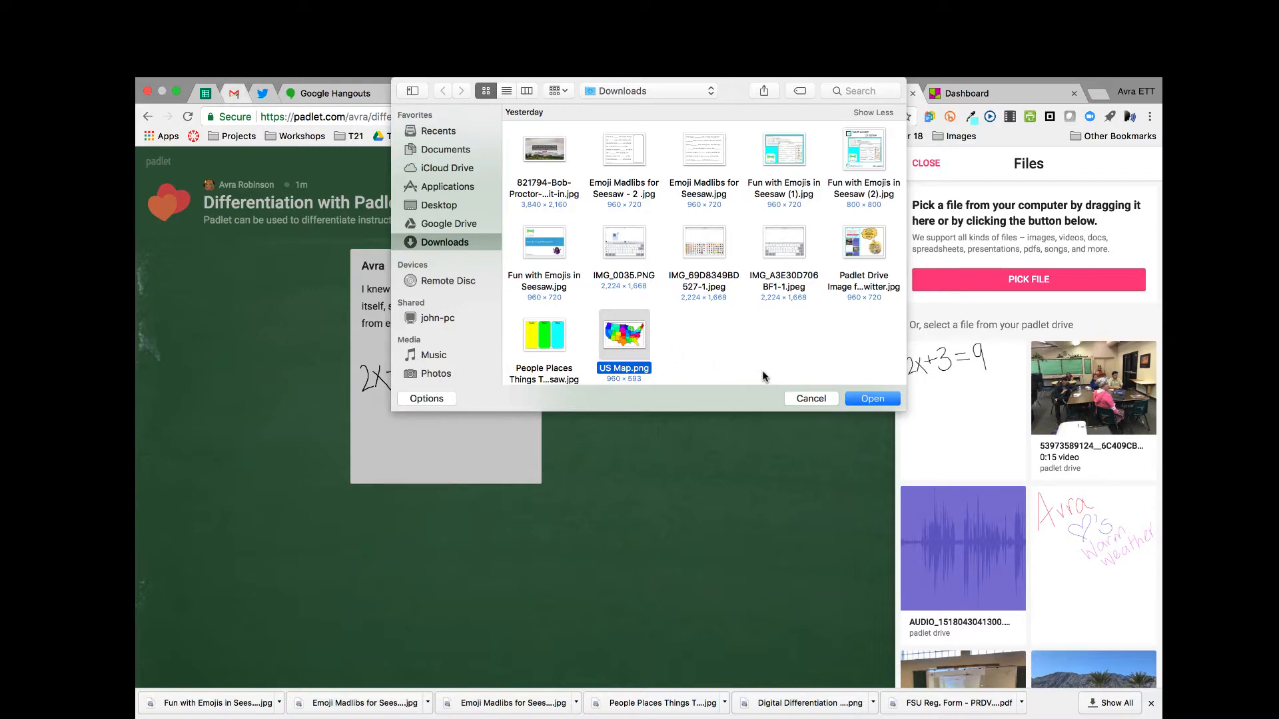
left_click(871, 398)
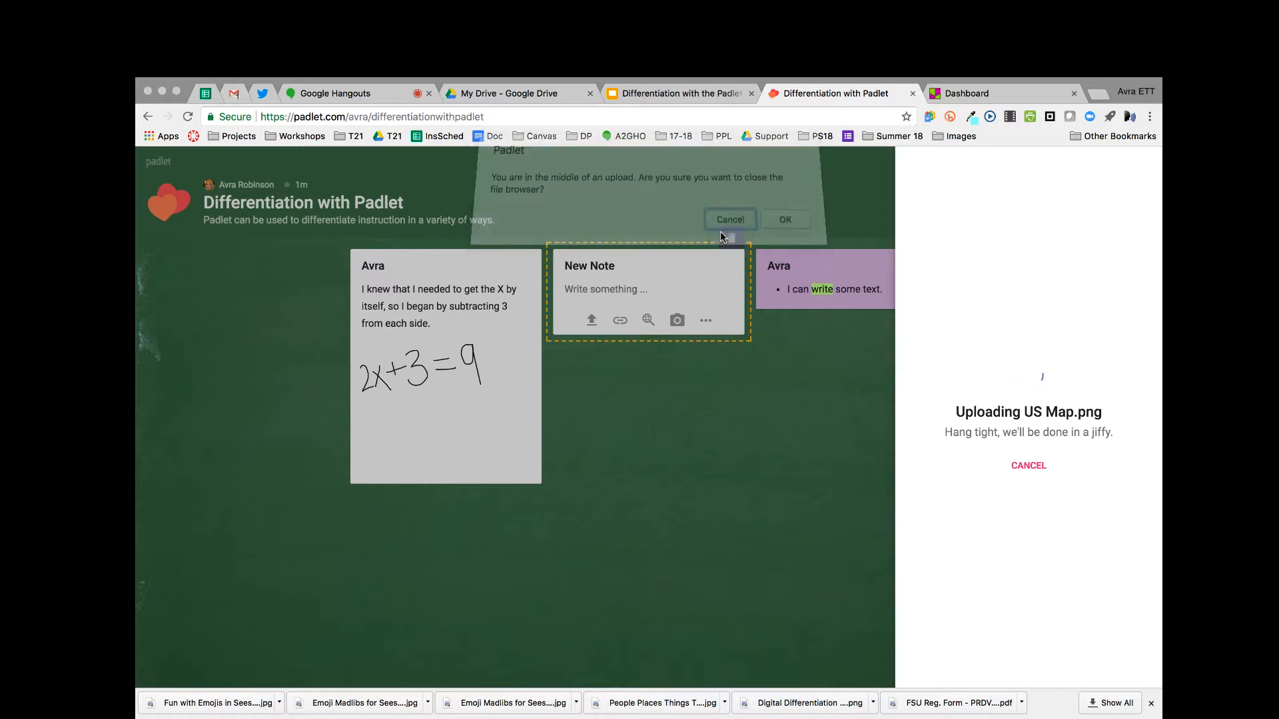
left_click(783, 220)
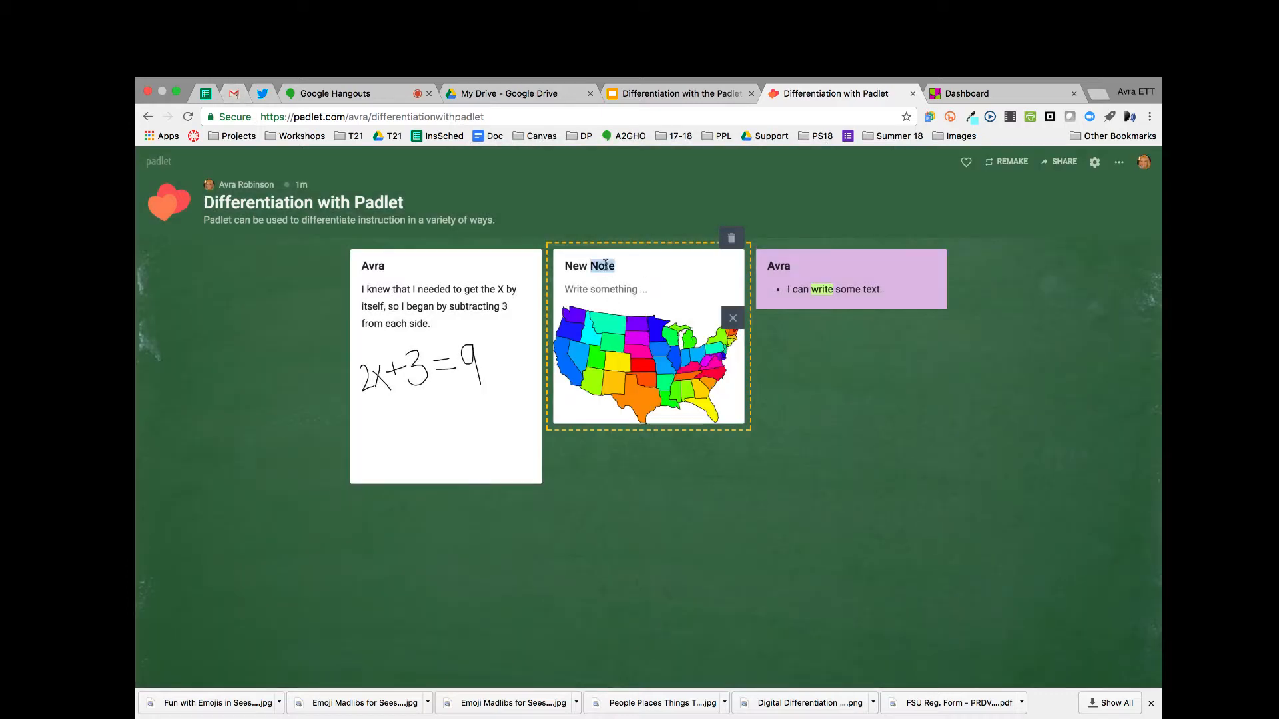
Retitle the note 'US Map' and caption it 'The blue states represent....'.
triple_click(589, 265)
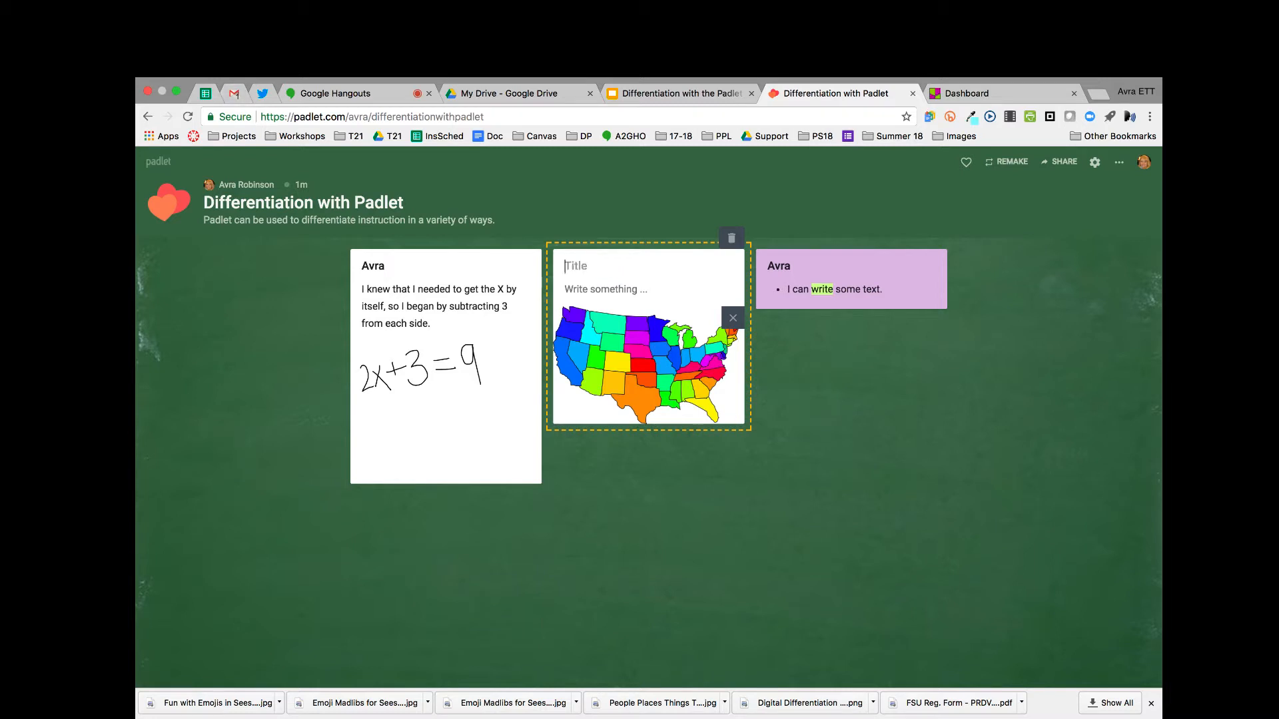
type("US Map")
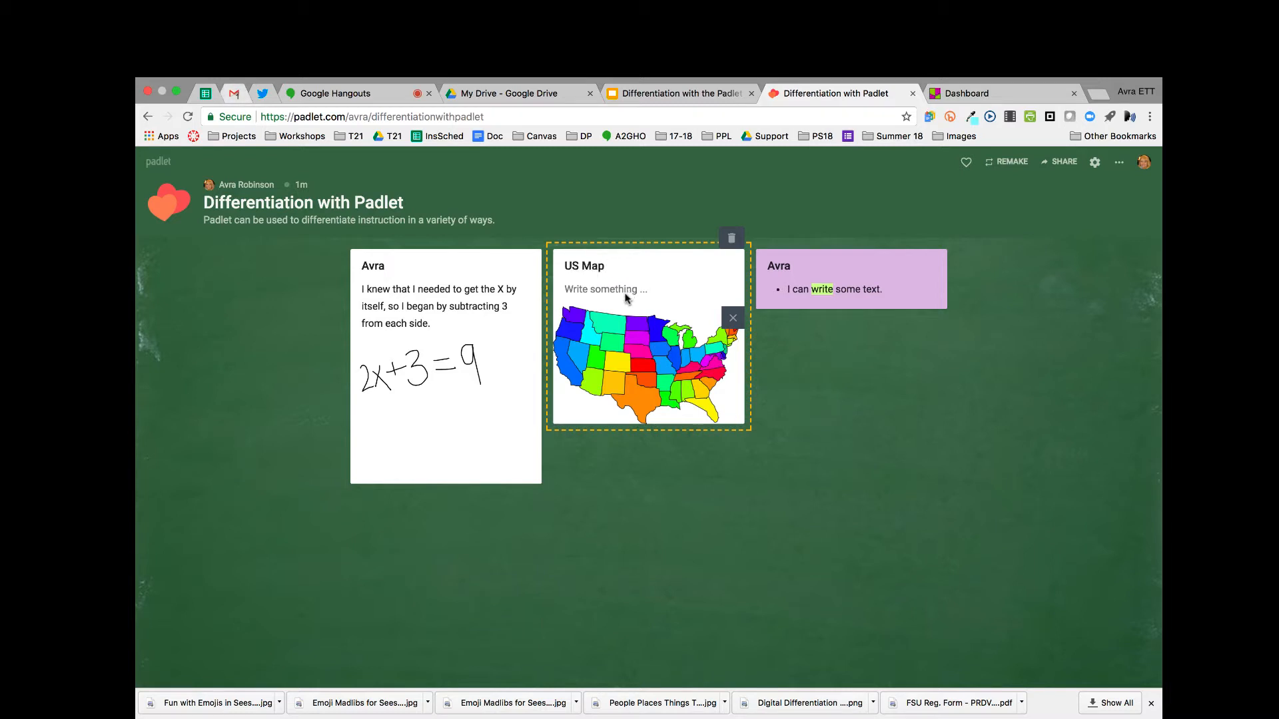
type("The gl")
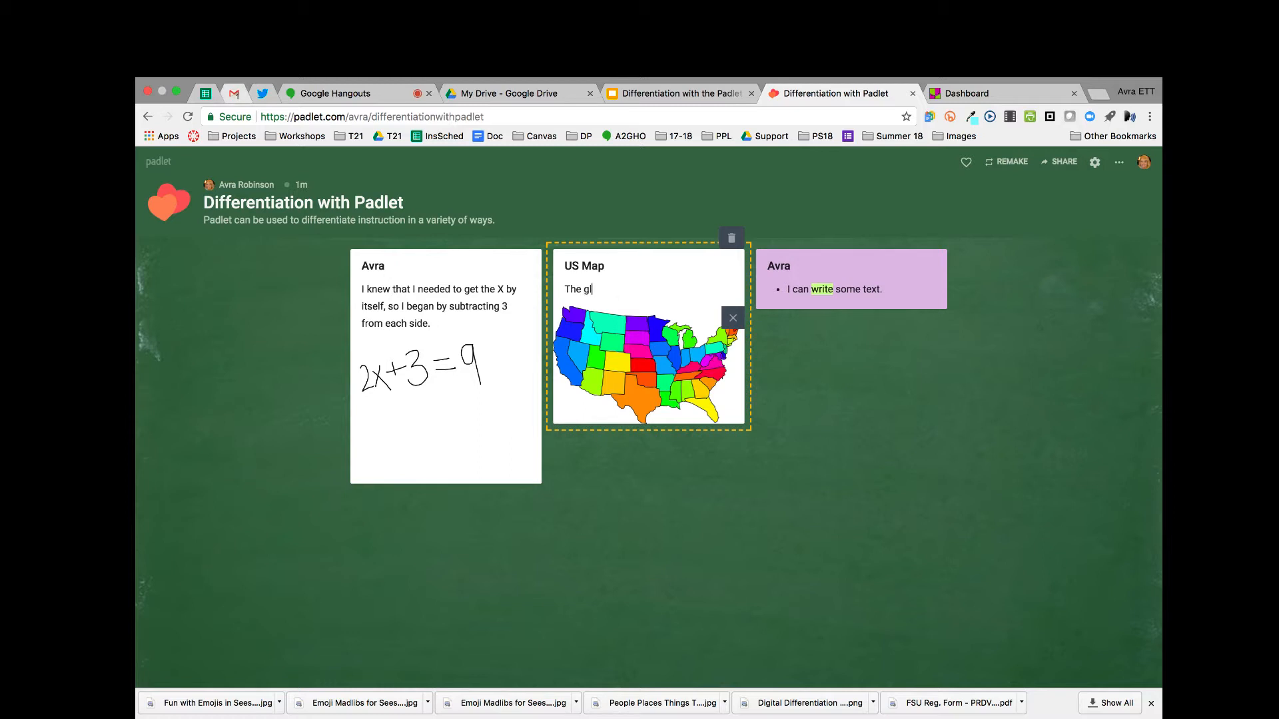
key("Backspace")
type("blue states pr")
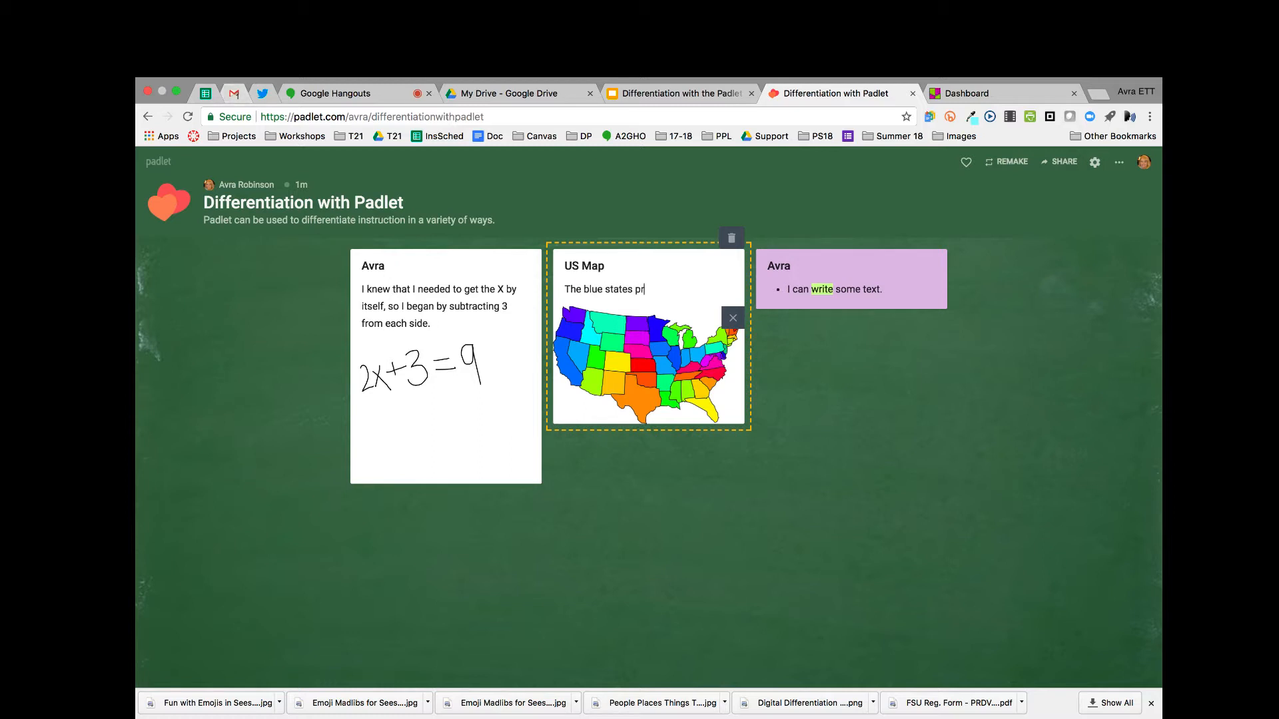
type("esent....")
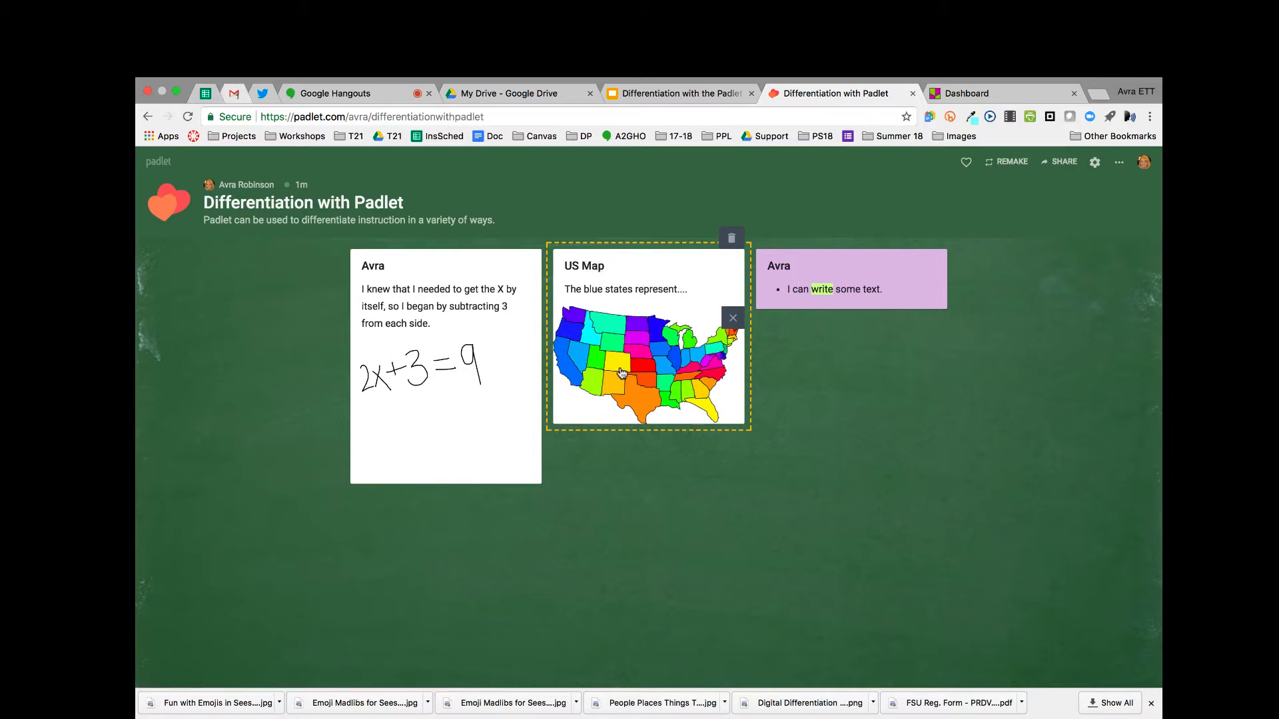
mouse_move(896, 388)
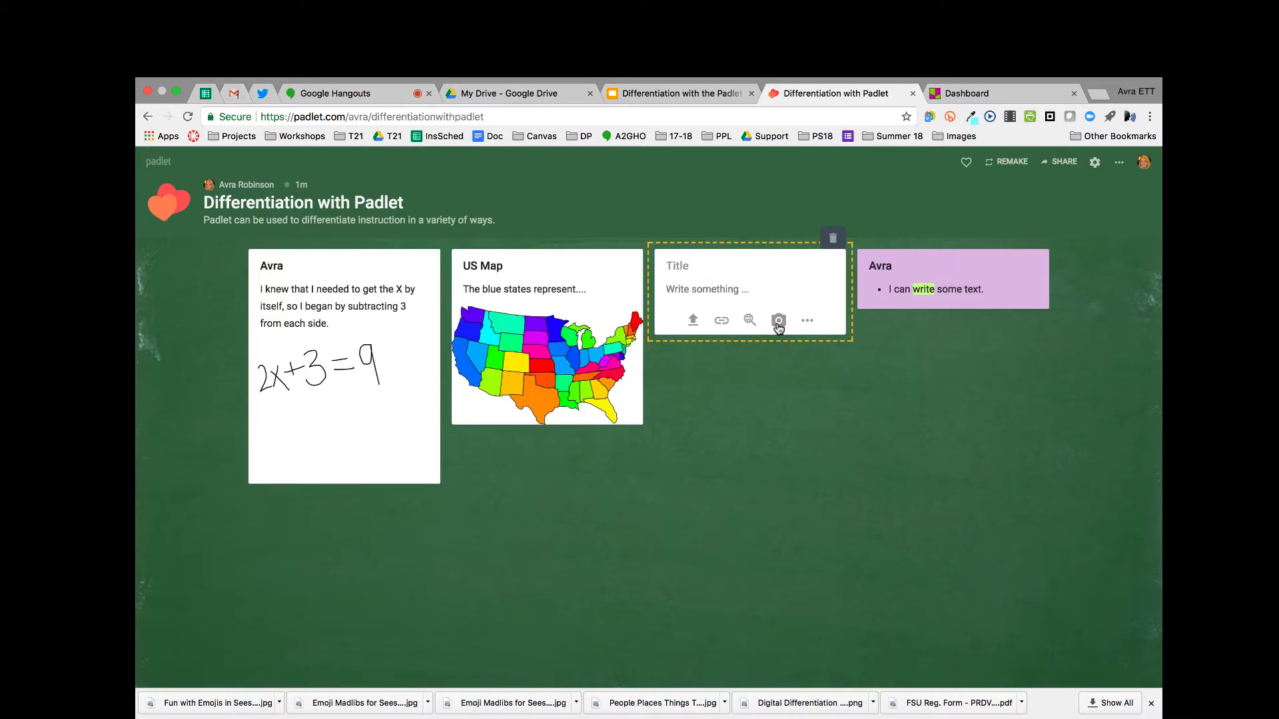
mouse_move(777, 320)
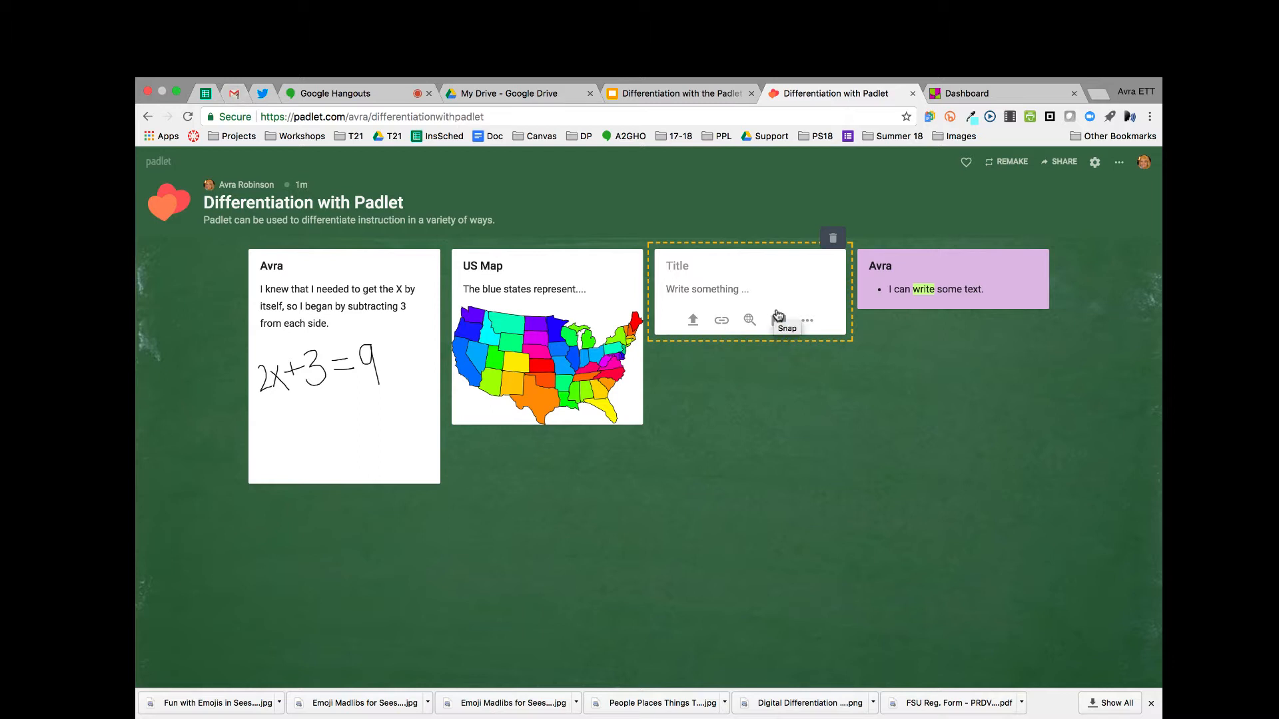
Take a webcam snapshot of the printed page in the photo booth and save it to the new post.
left_click(777, 320)
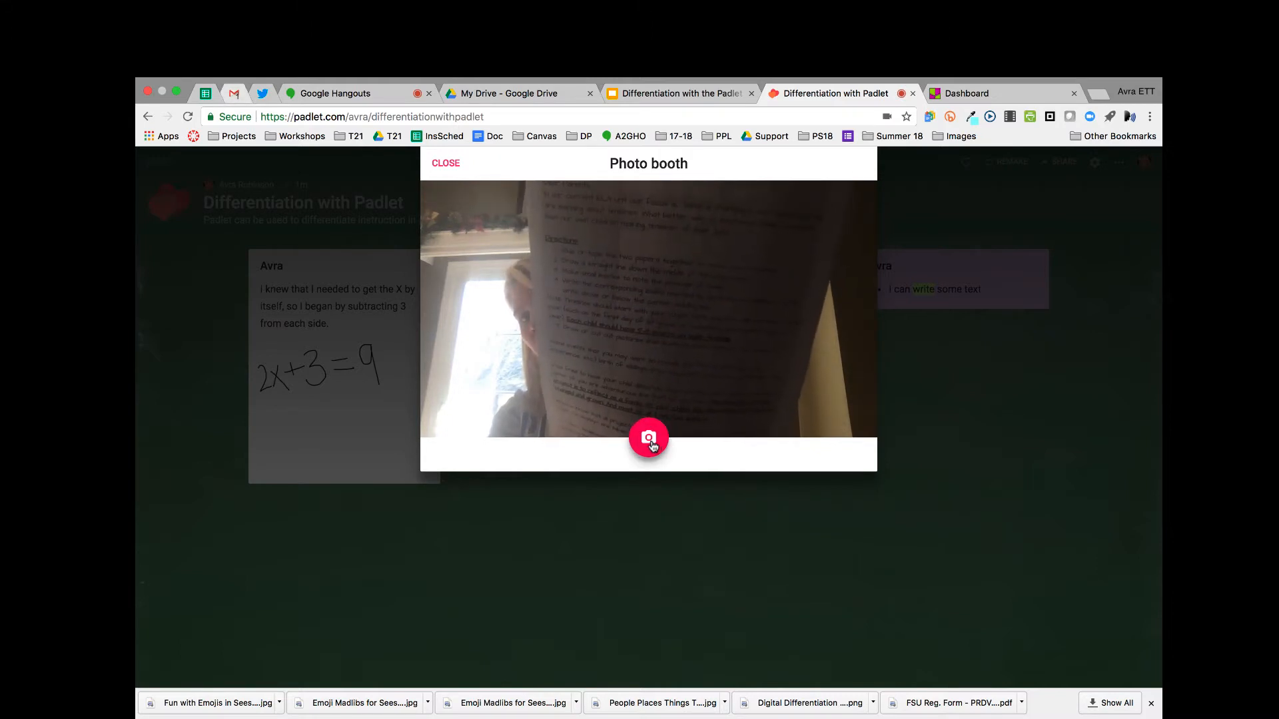
left_click(648, 438)
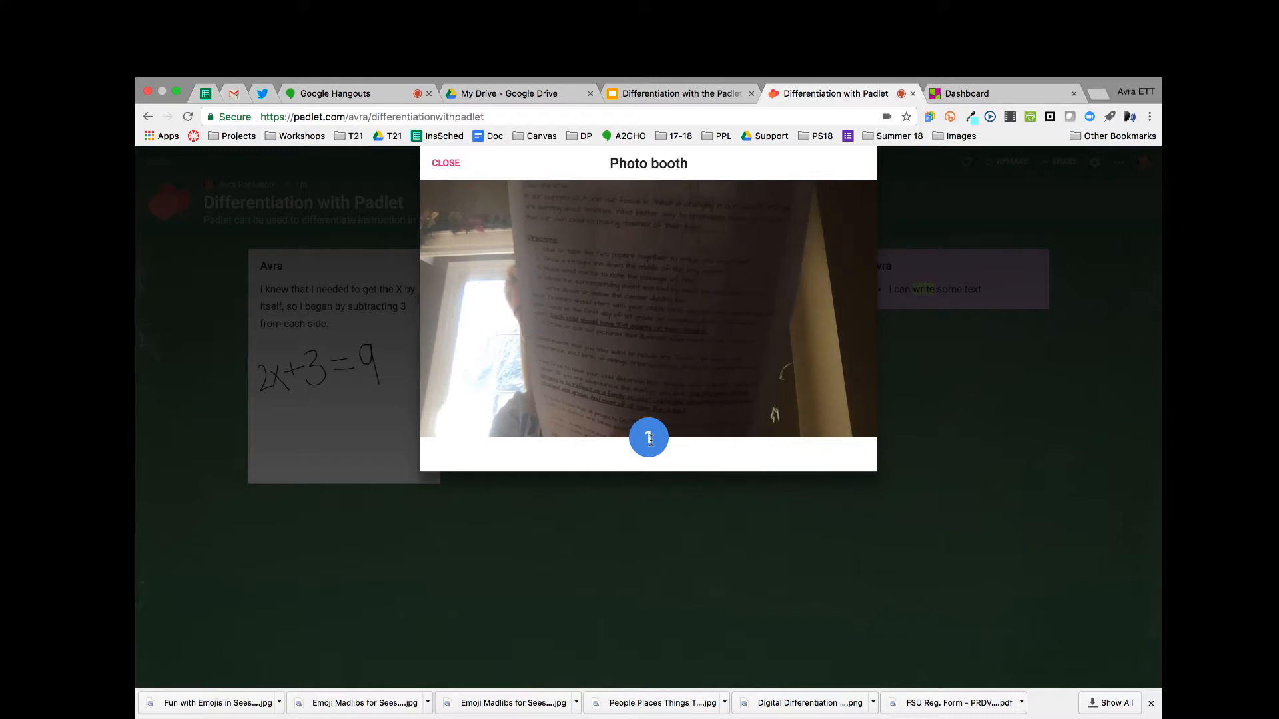
left_click(648, 436)
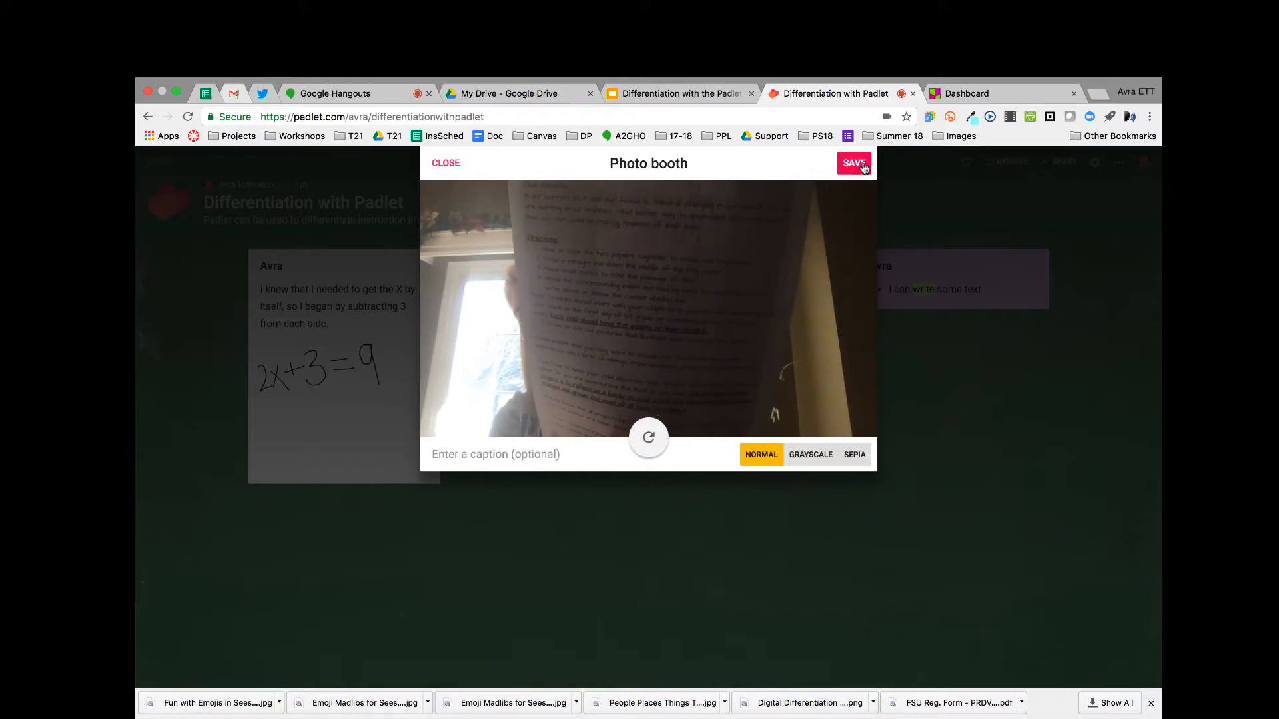
left_click(853, 163)
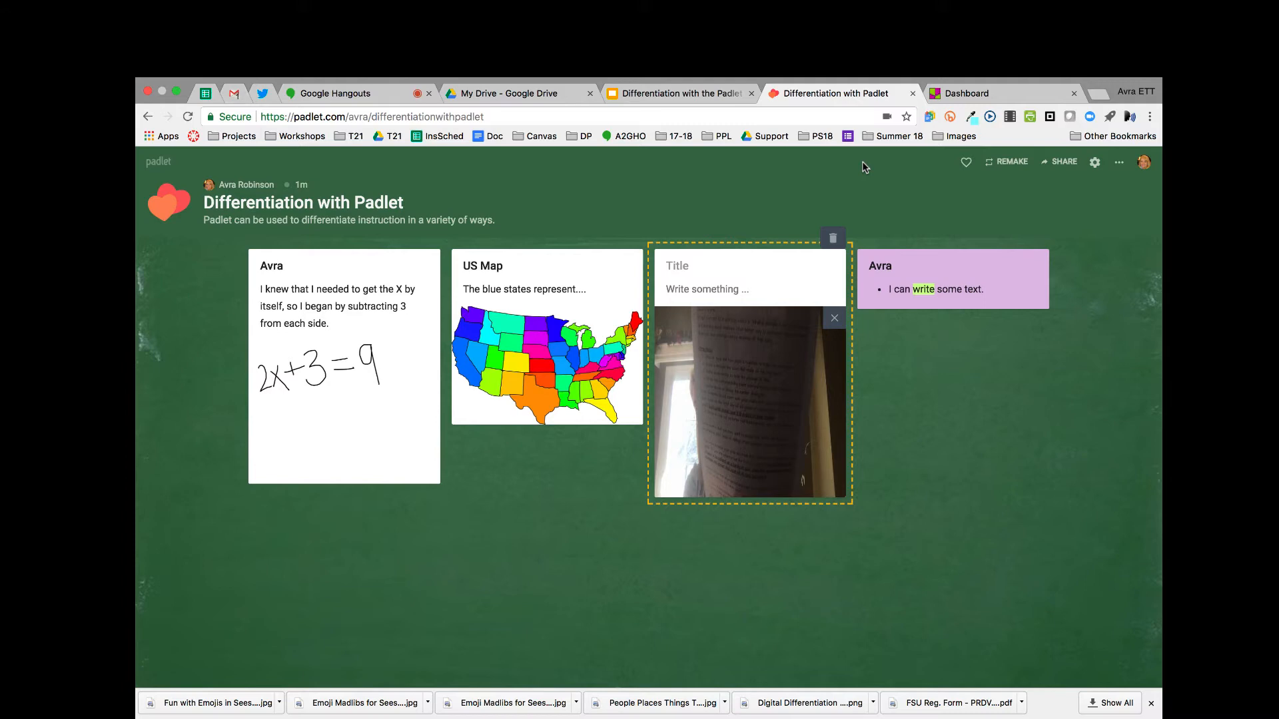
Publish the photo post, start a blank post beside it, and review its full attachment menu.
left_click(833, 318)
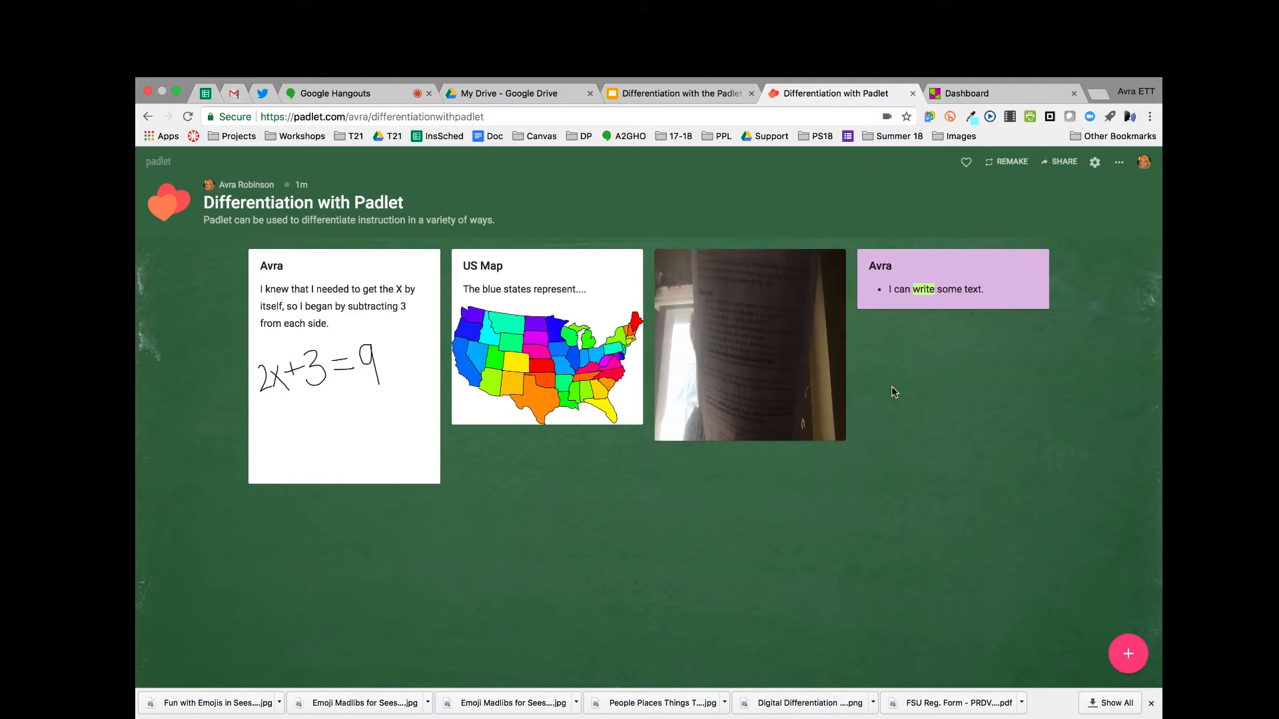
left_click(1128, 653)
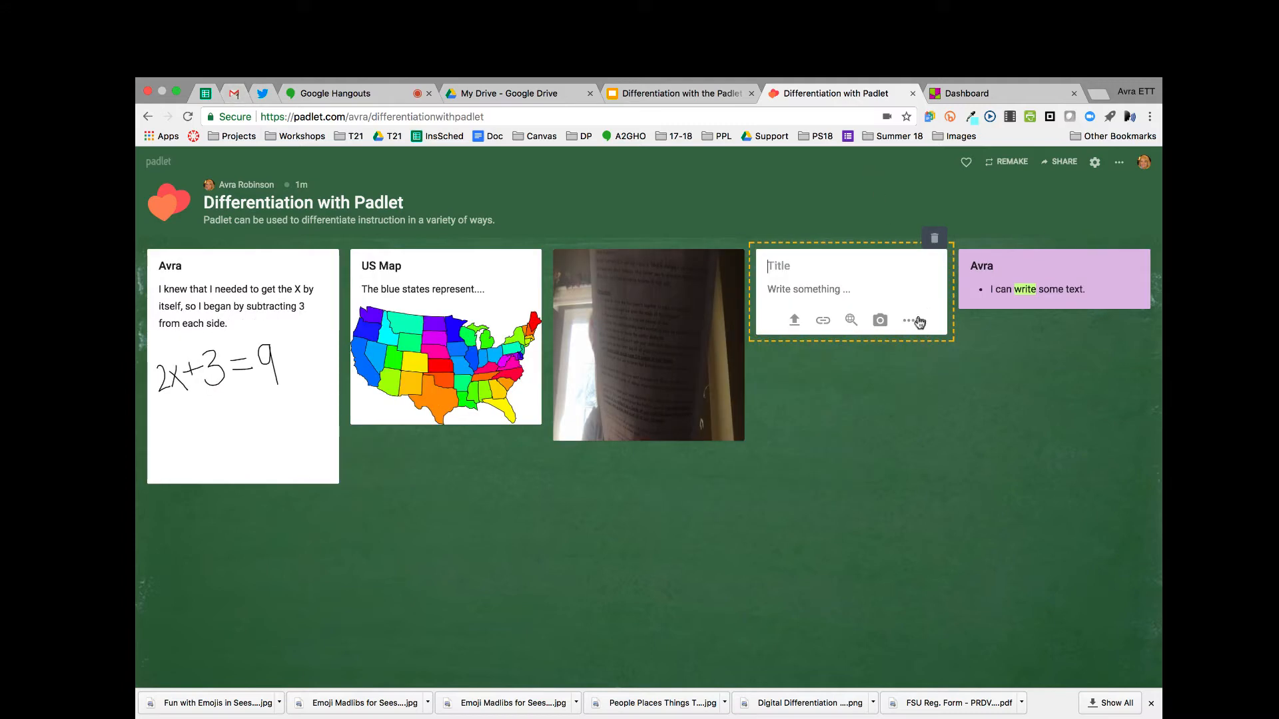
left_click(909, 320)
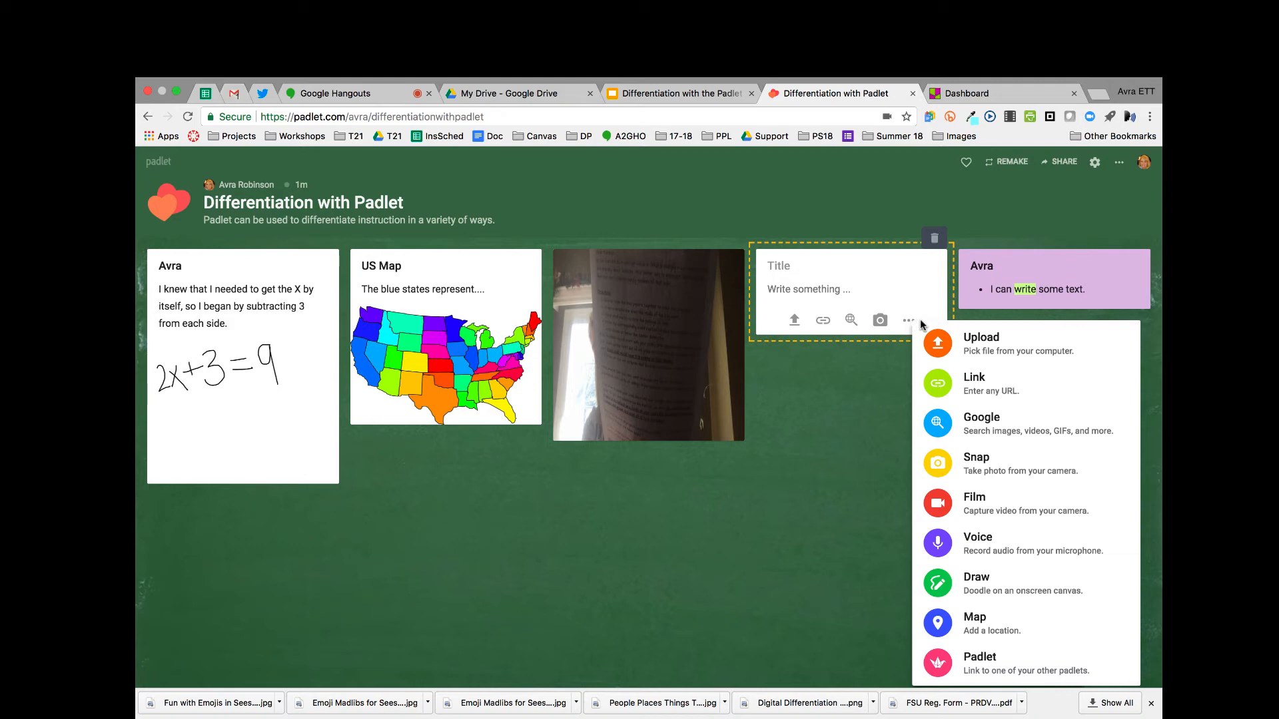
mouse_move(860, 321)
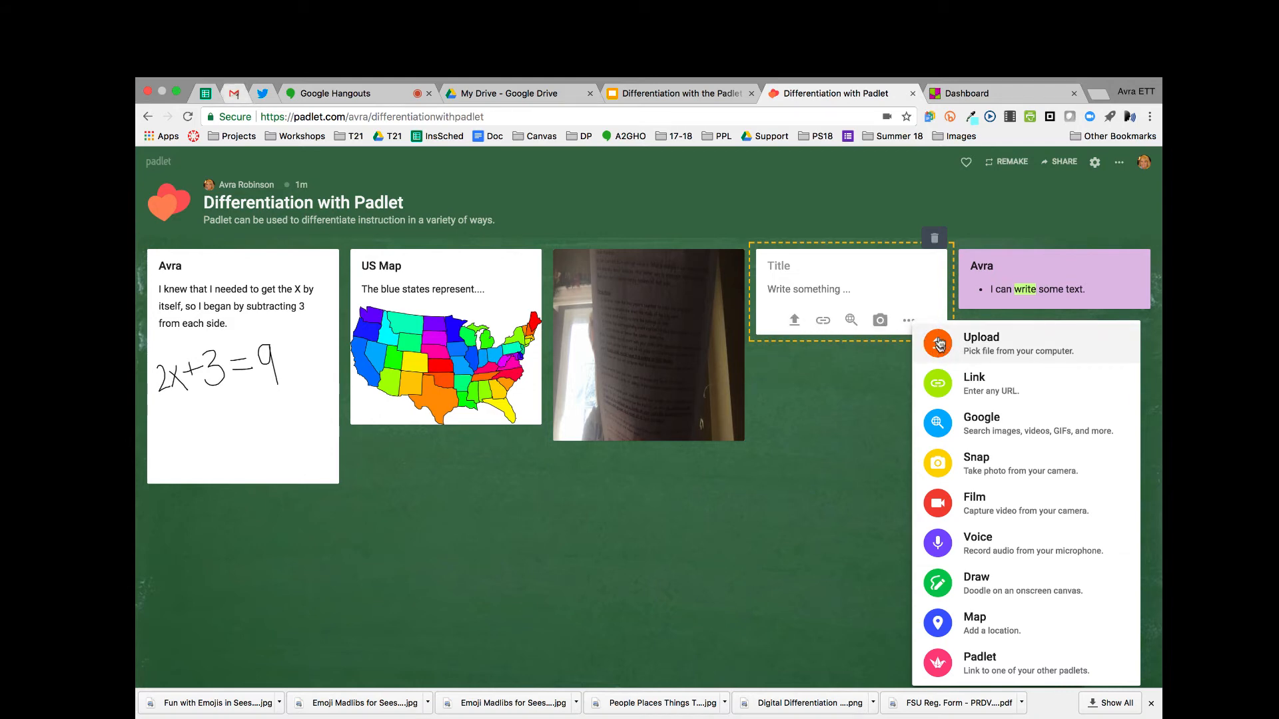
mouse_move(943, 487)
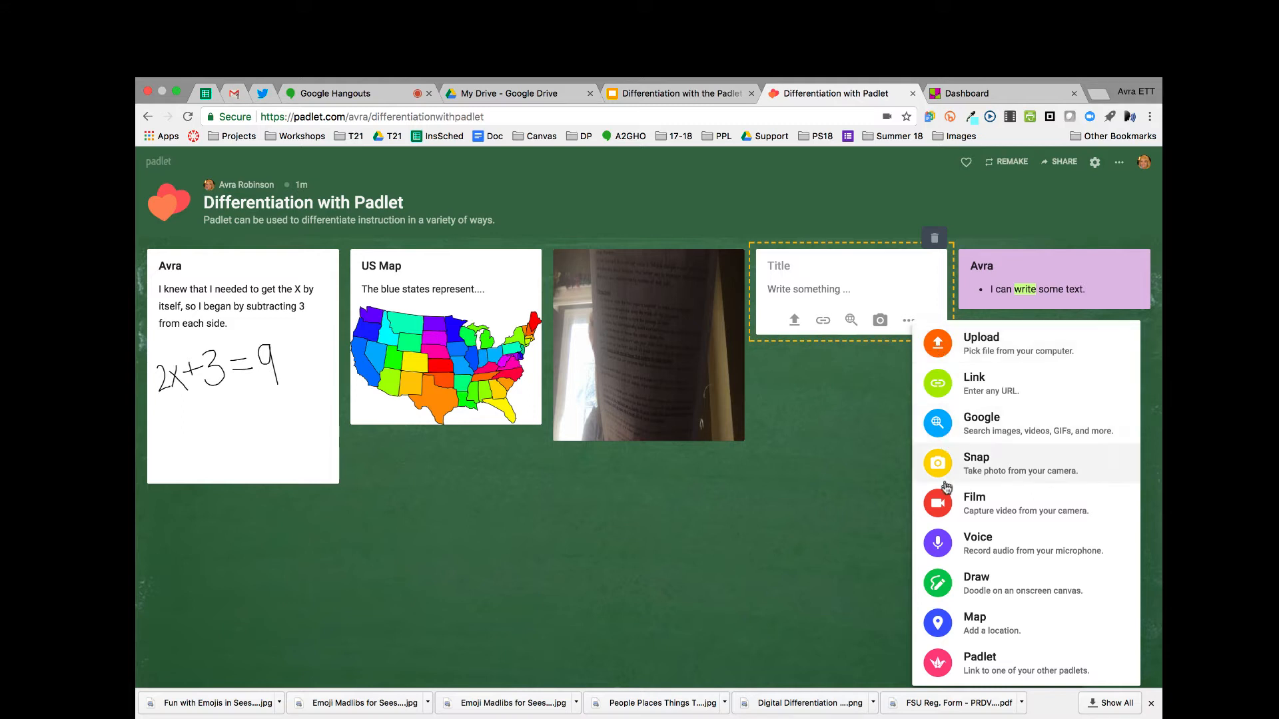
mouse_move(940, 464)
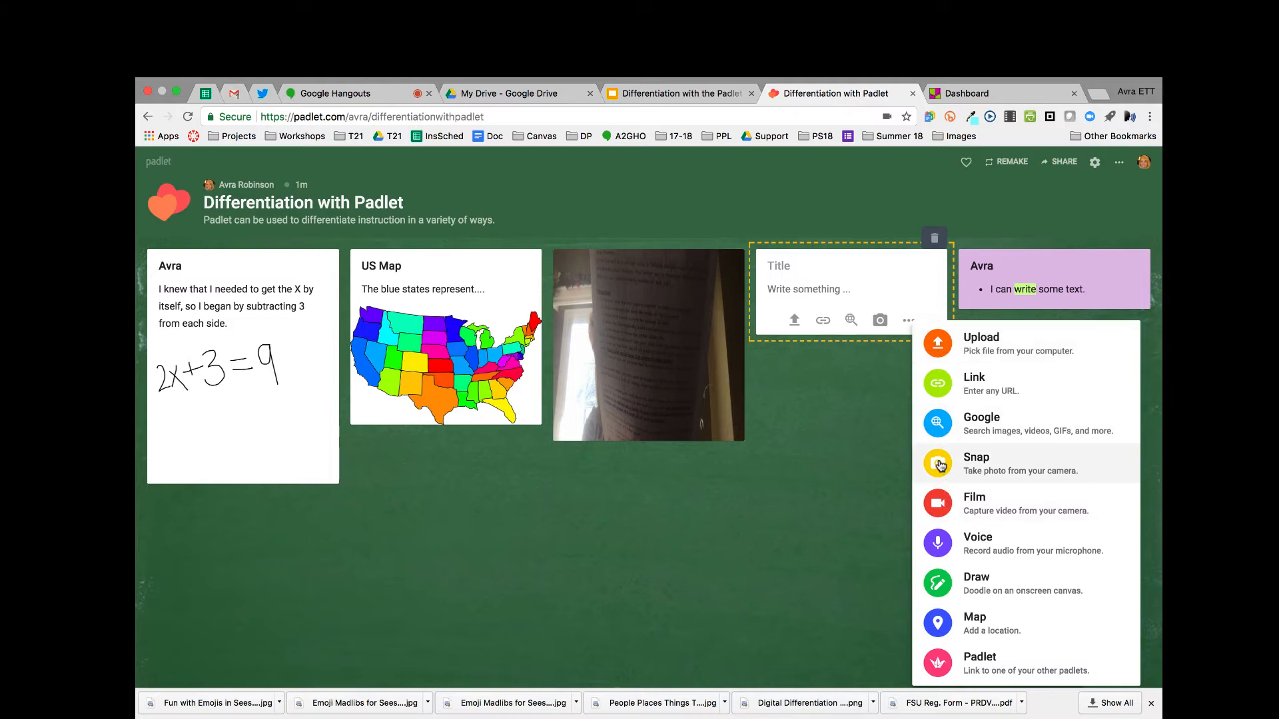
mouse_move(852, 385)
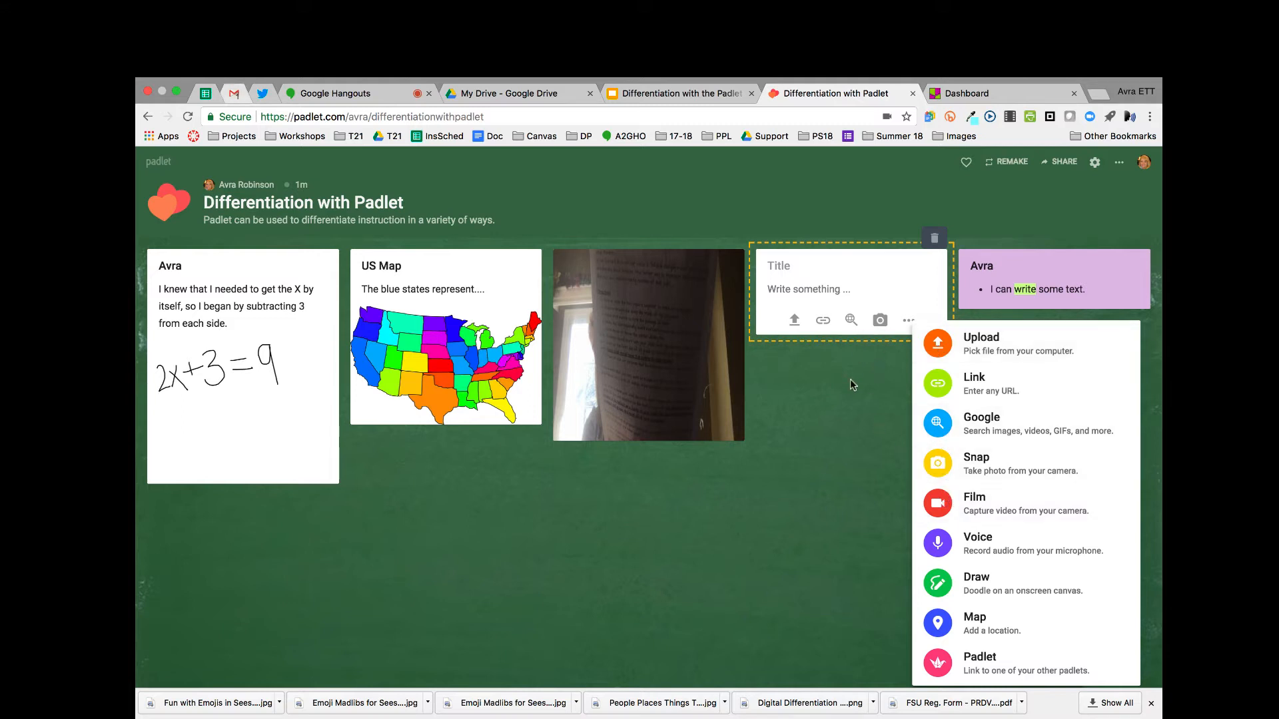
left_click(851, 383)
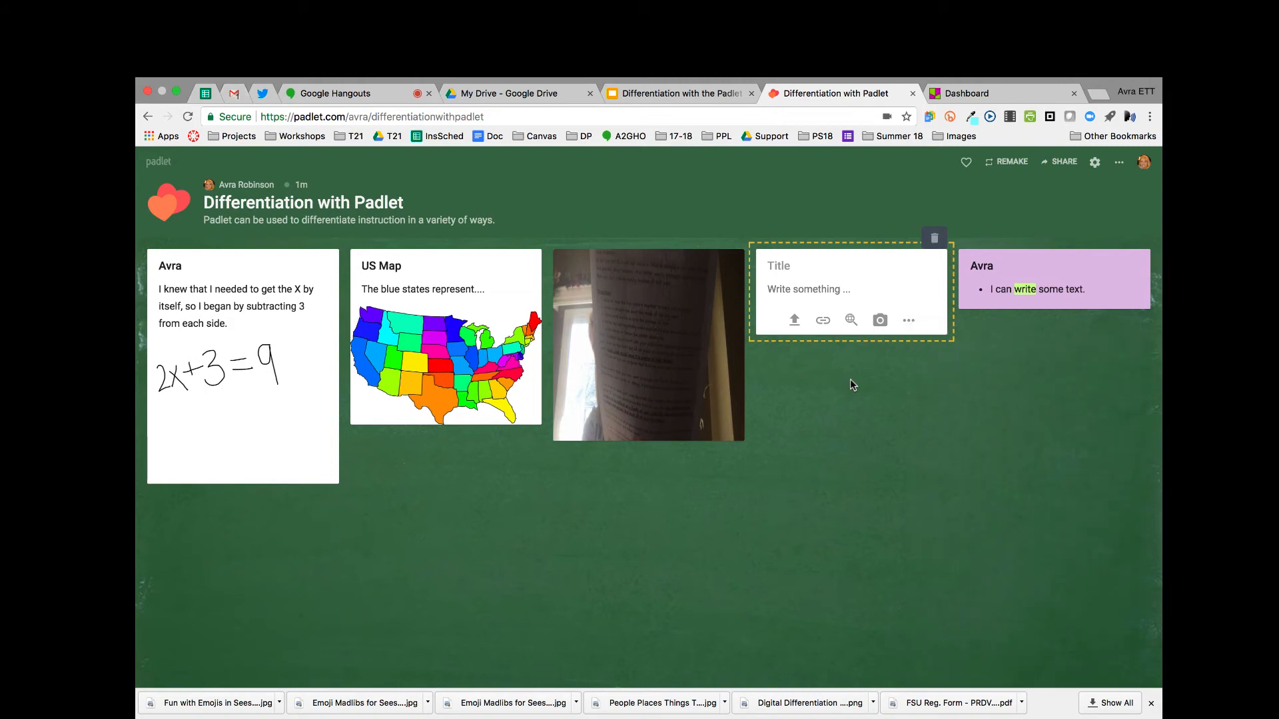
Back in the deck, advance through the Insert Image slide to the Take a Photo slide.
left_click(679, 93)
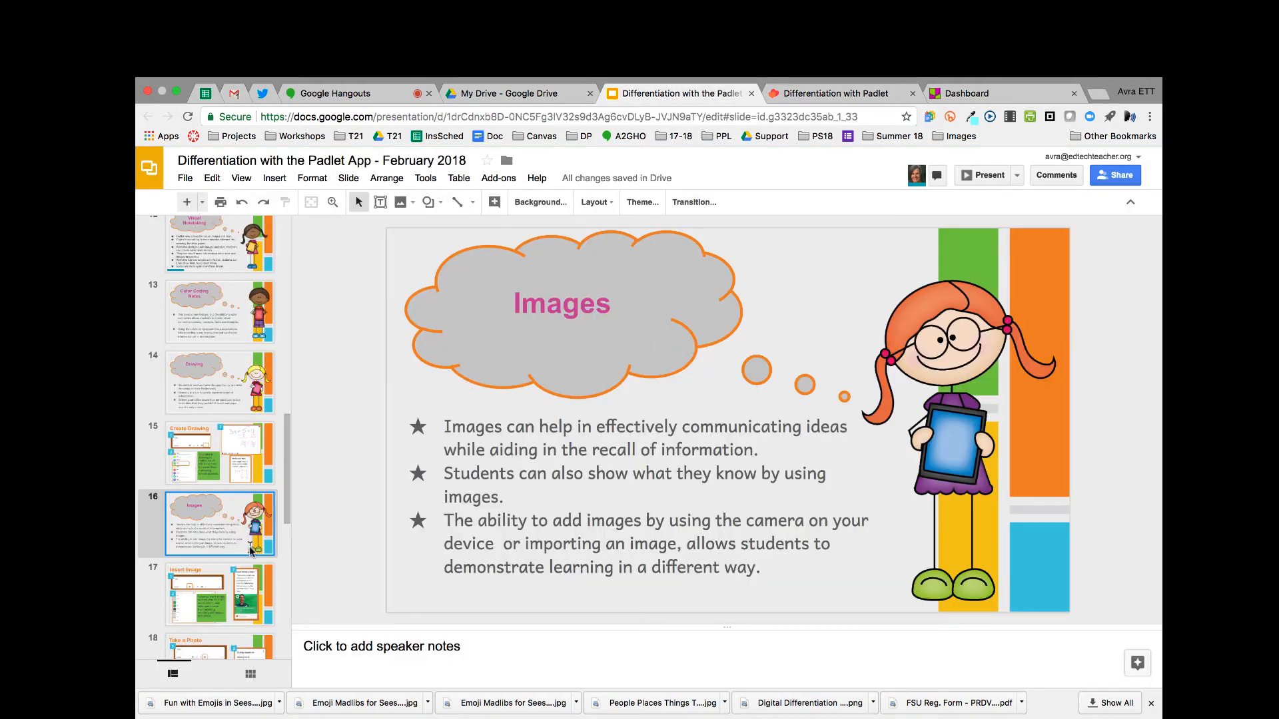
left_click(219, 594)
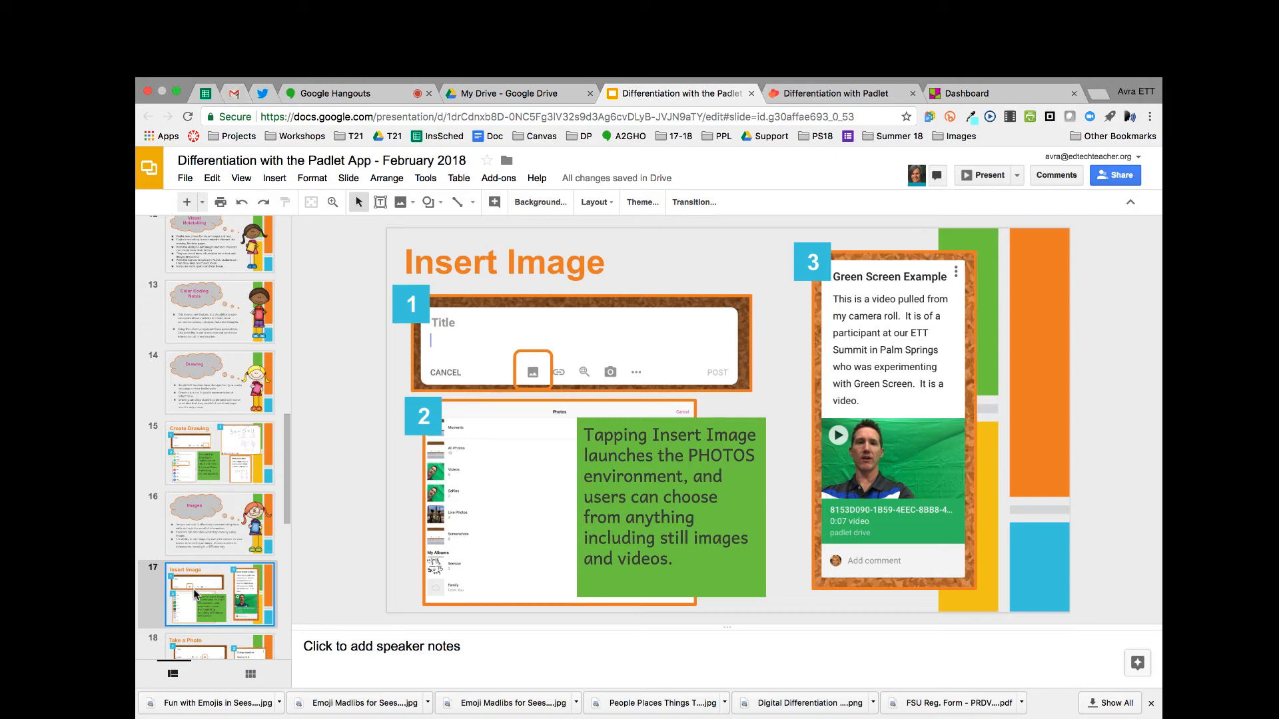
scroll("down", 3)
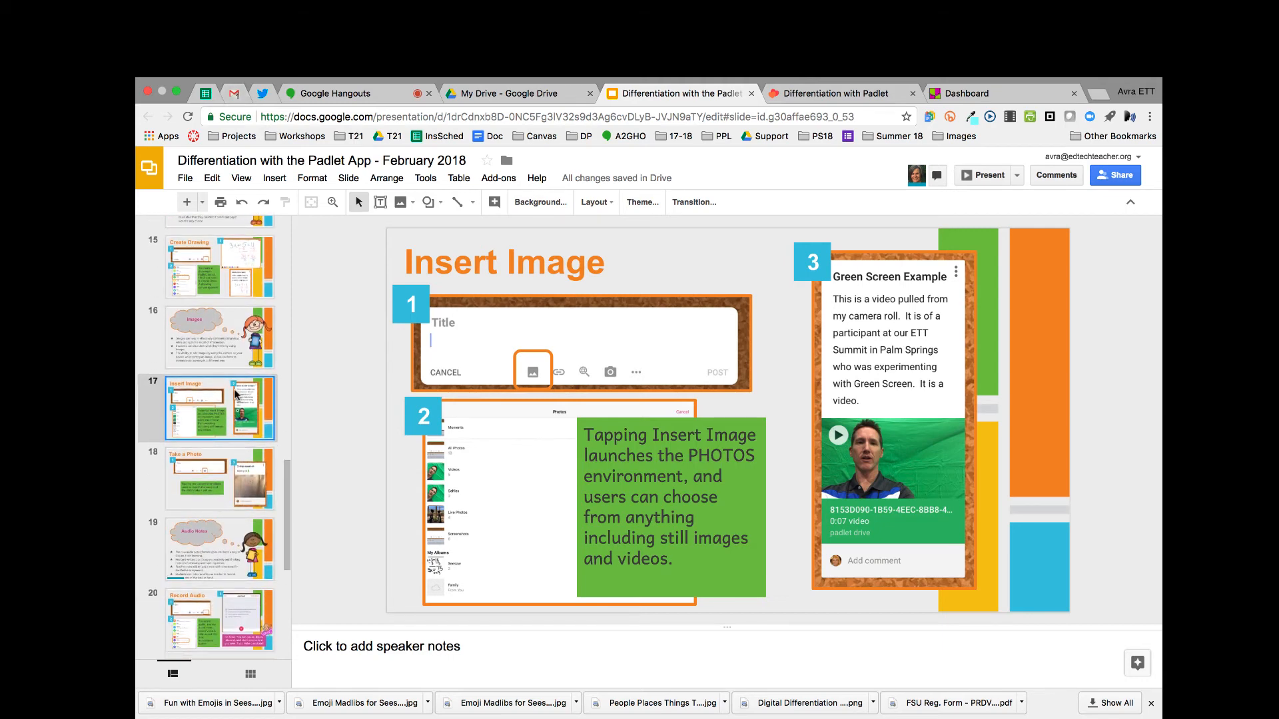
mouse_move(220, 467)
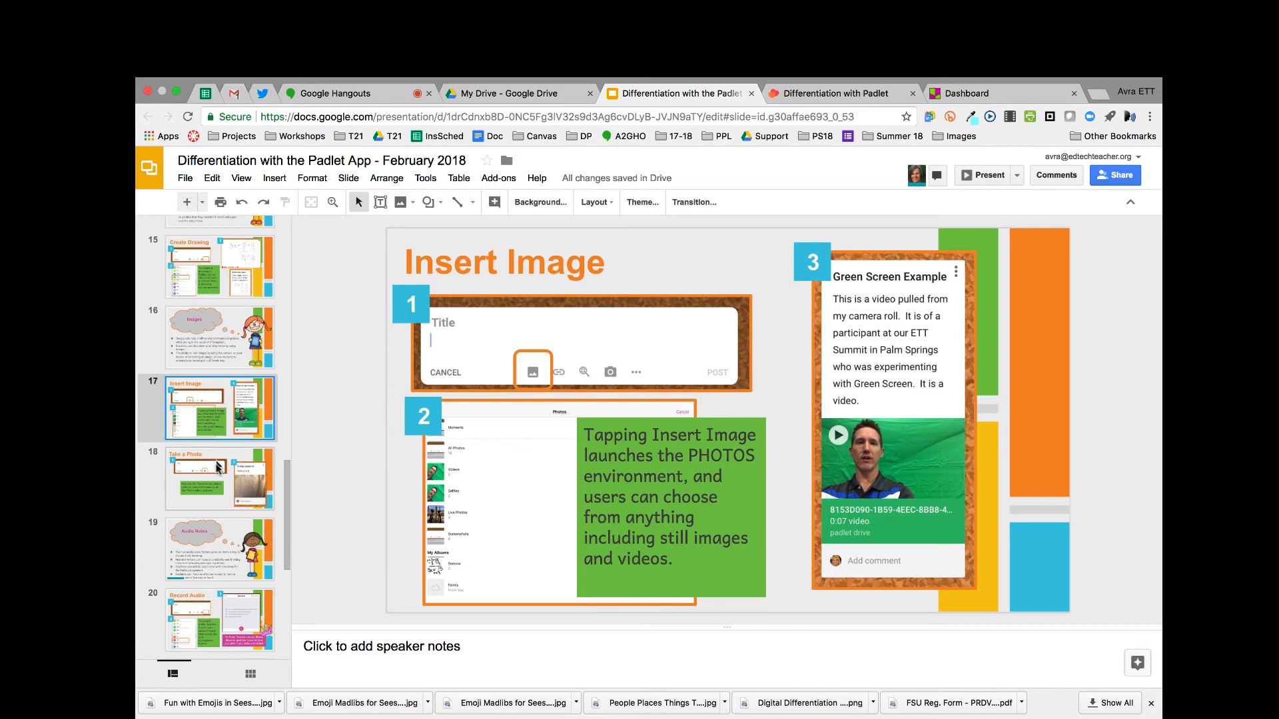
left_click(221, 480)
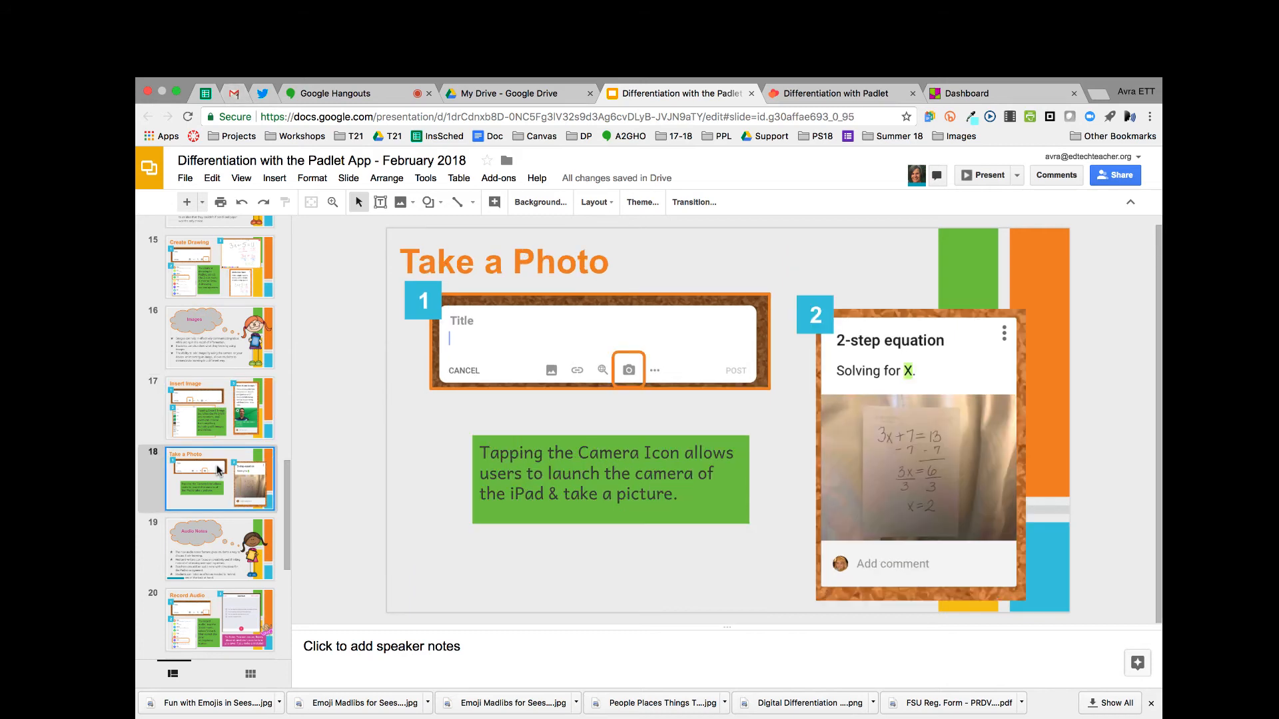
mouse_move(321, 456)
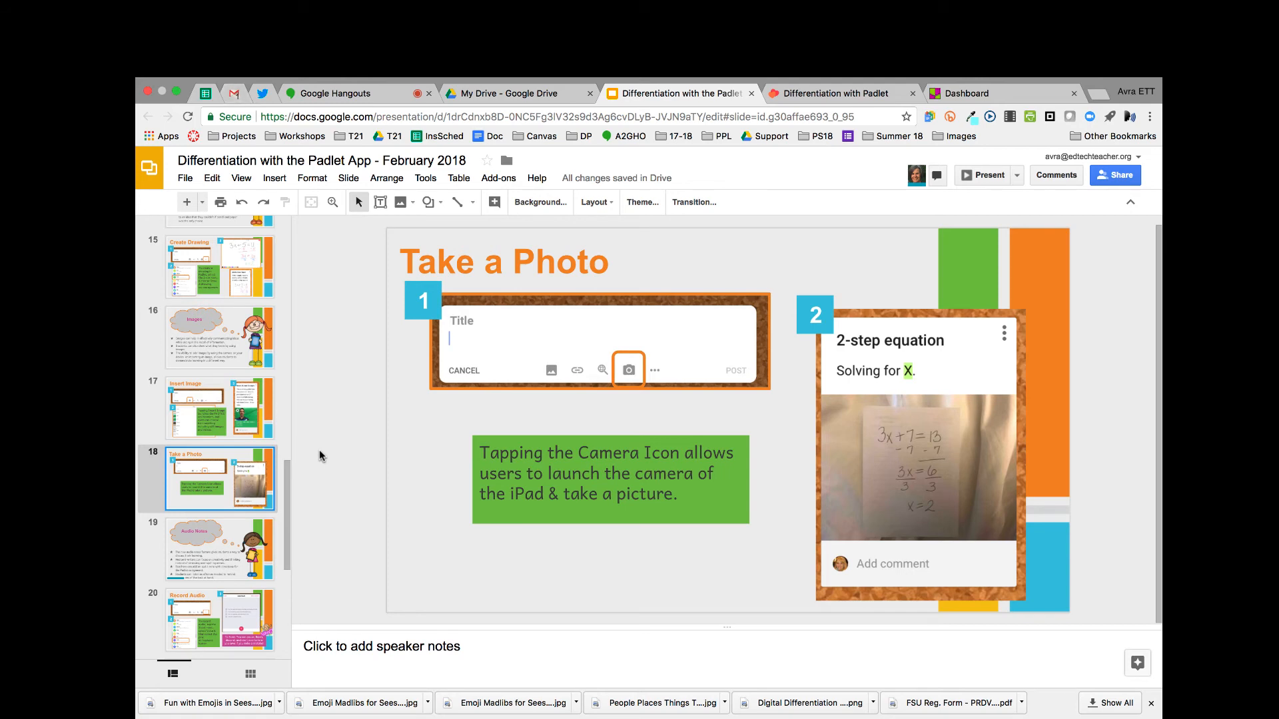
Show the blank Padlet post's full attachment-type menu, then return to the Take a Photo slide.
left_click(836, 93)
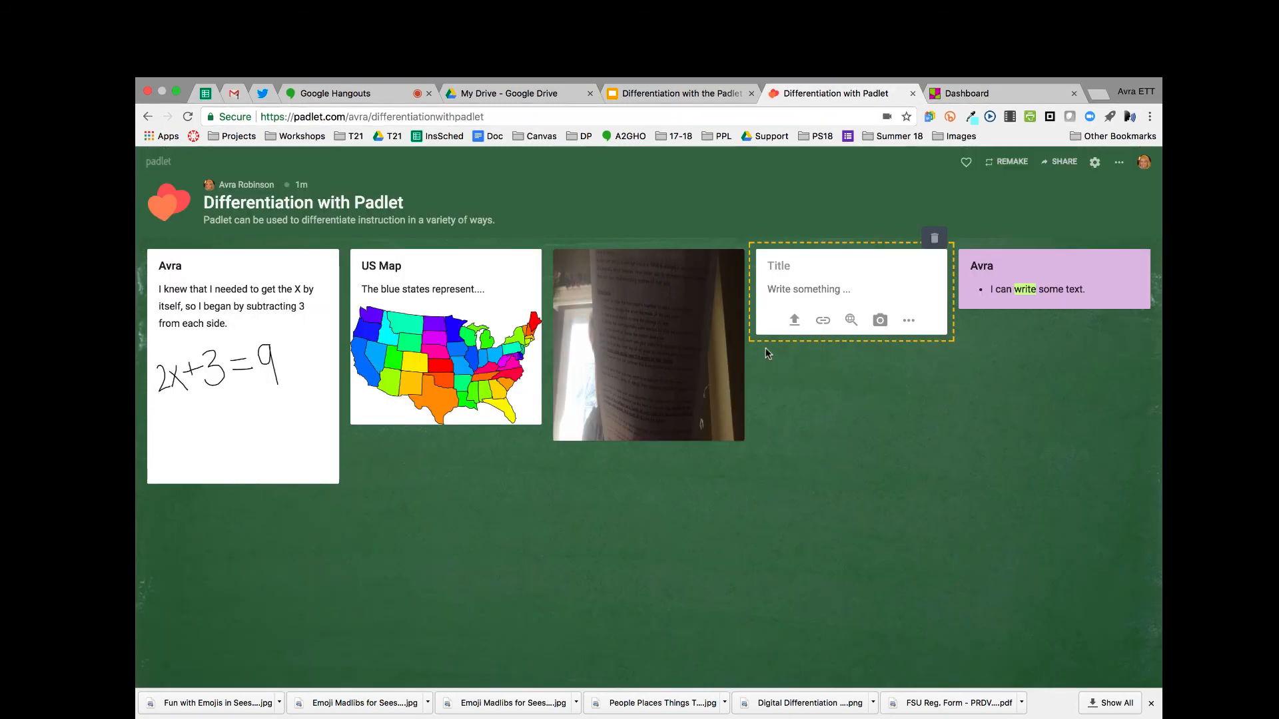
left_click(907, 320)
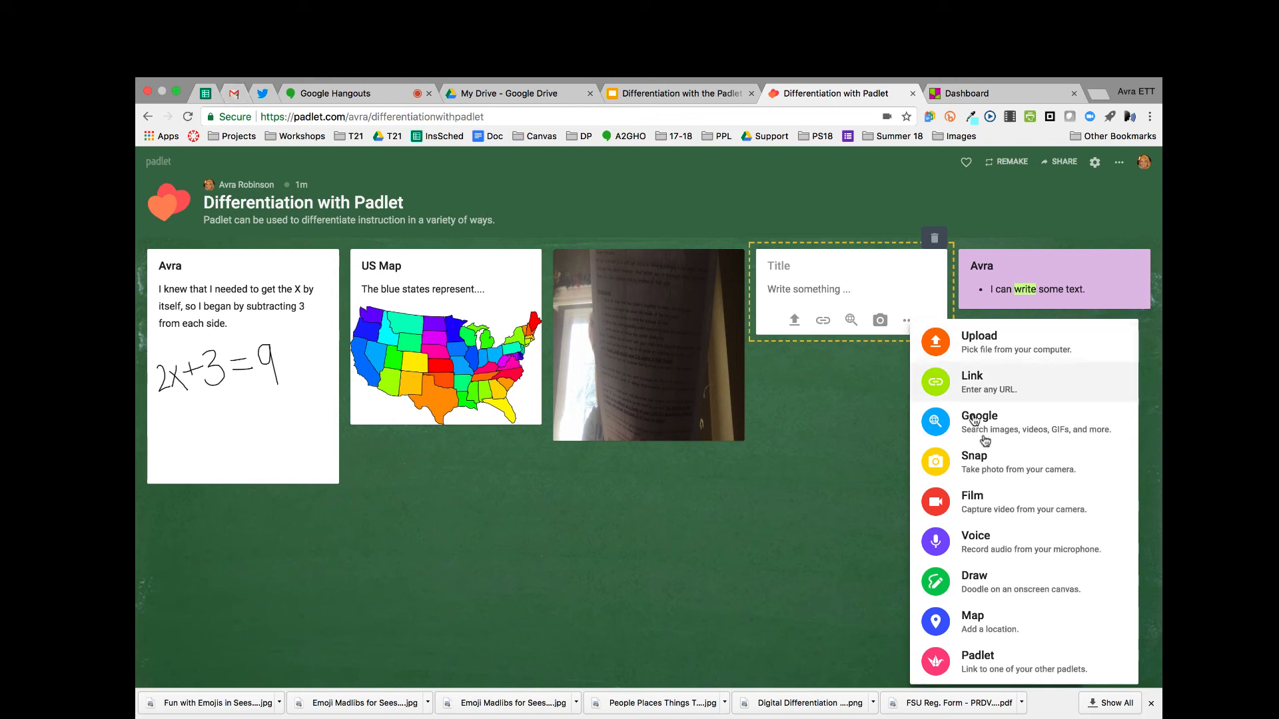
mouse_move(991, 498)
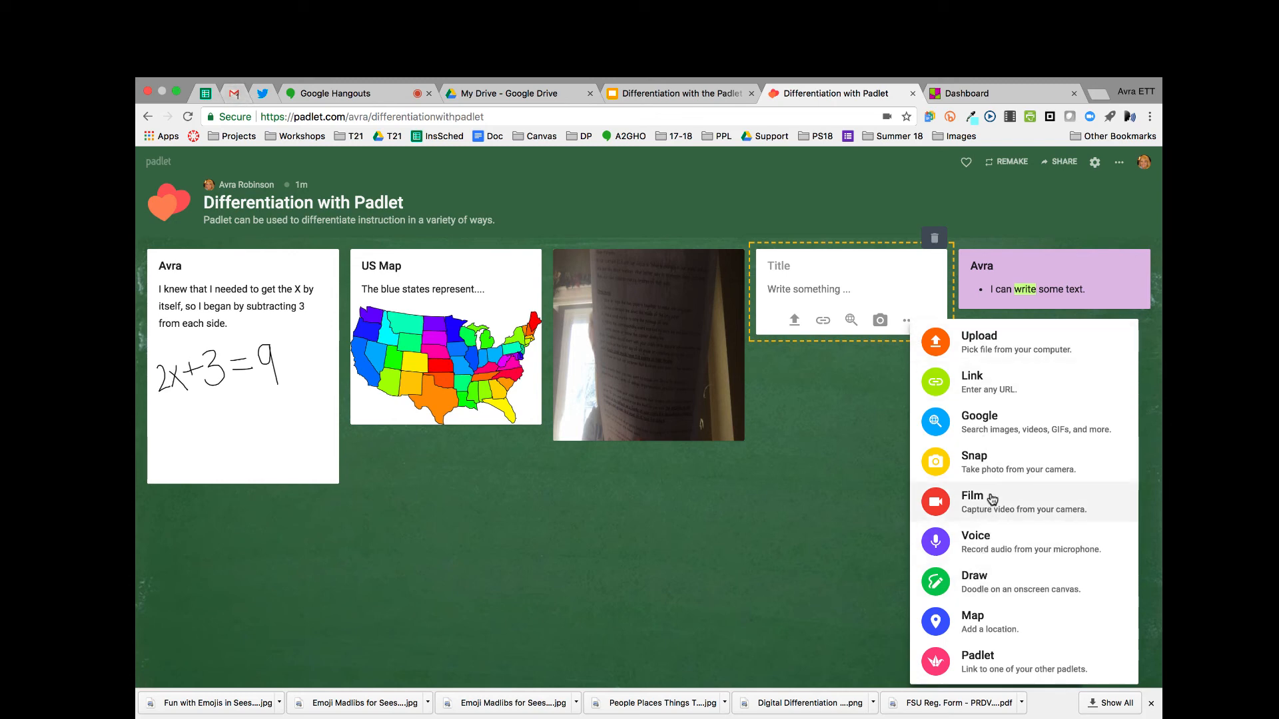
mouse_move(981, 542)
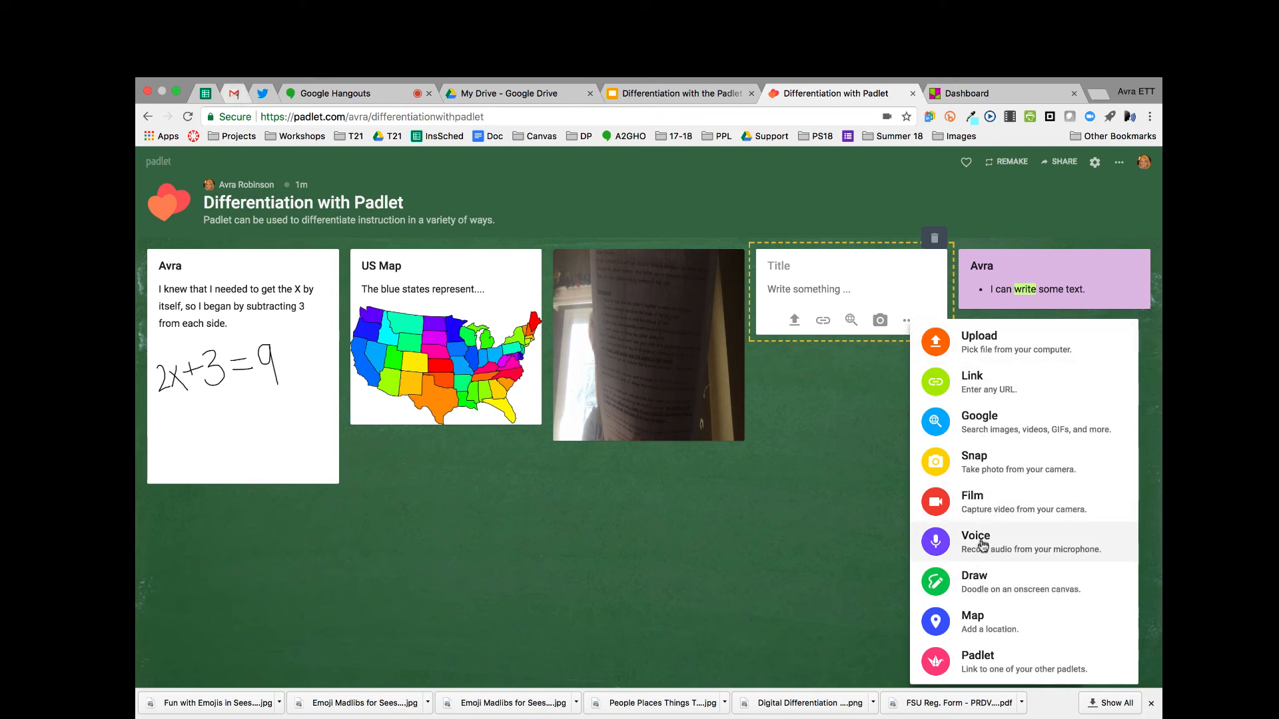
mouse_move(729, 223)
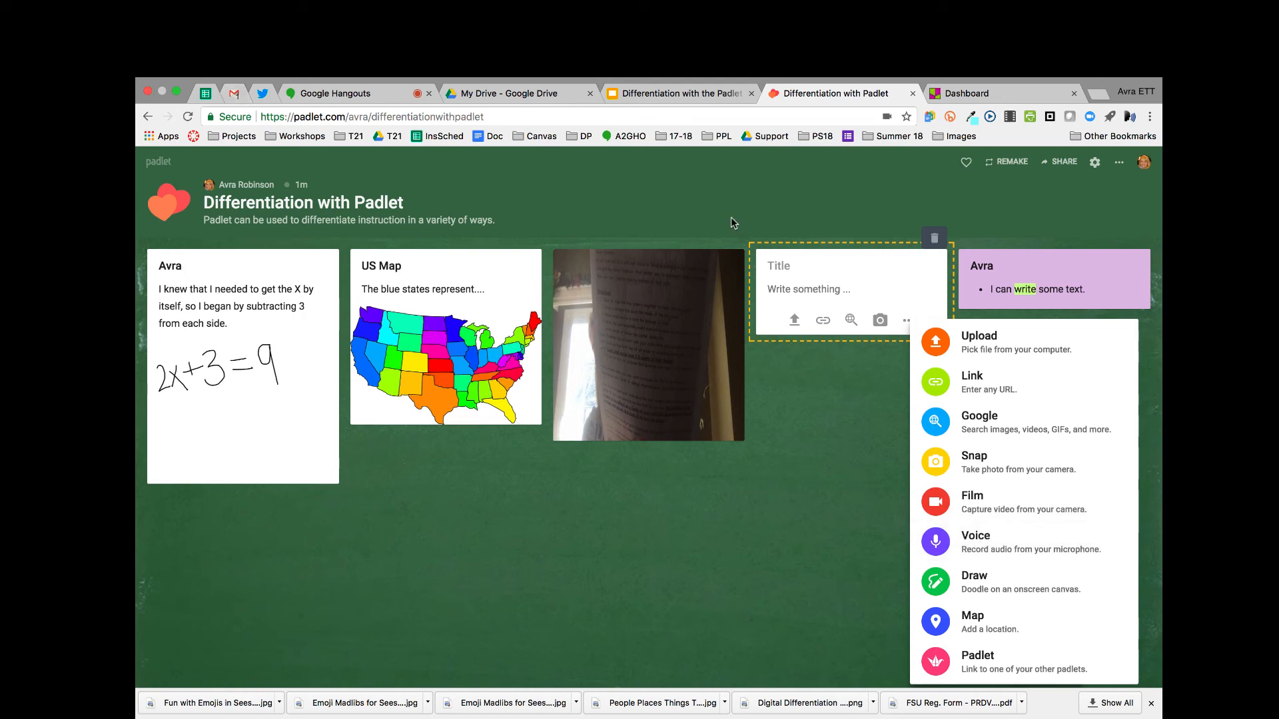
left_click(676, 93)
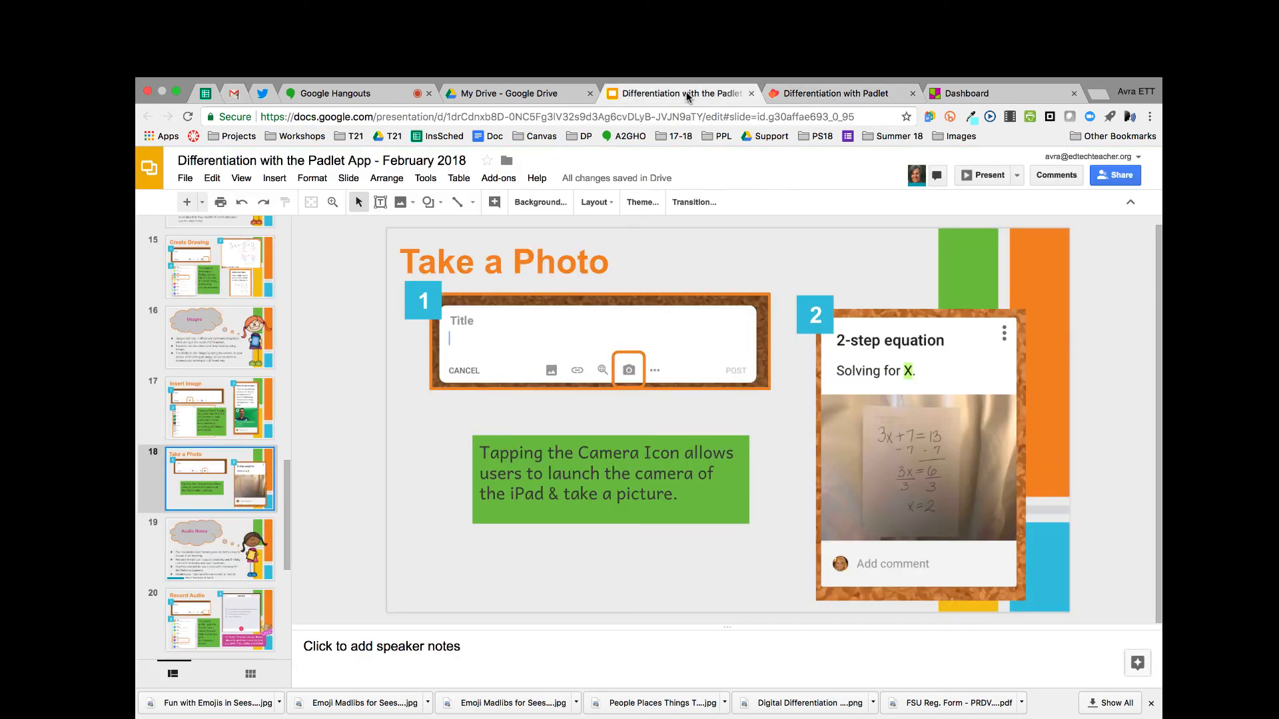